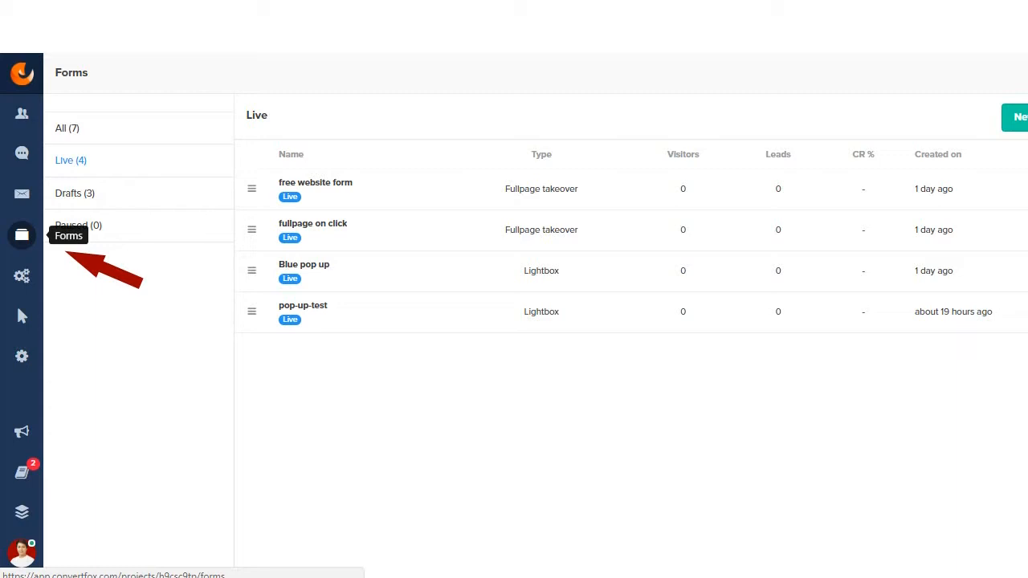
# Step: Bring up the 'pop up test' page showing the Subscribe for good lightbox
pyautogui.click(1020, 117)
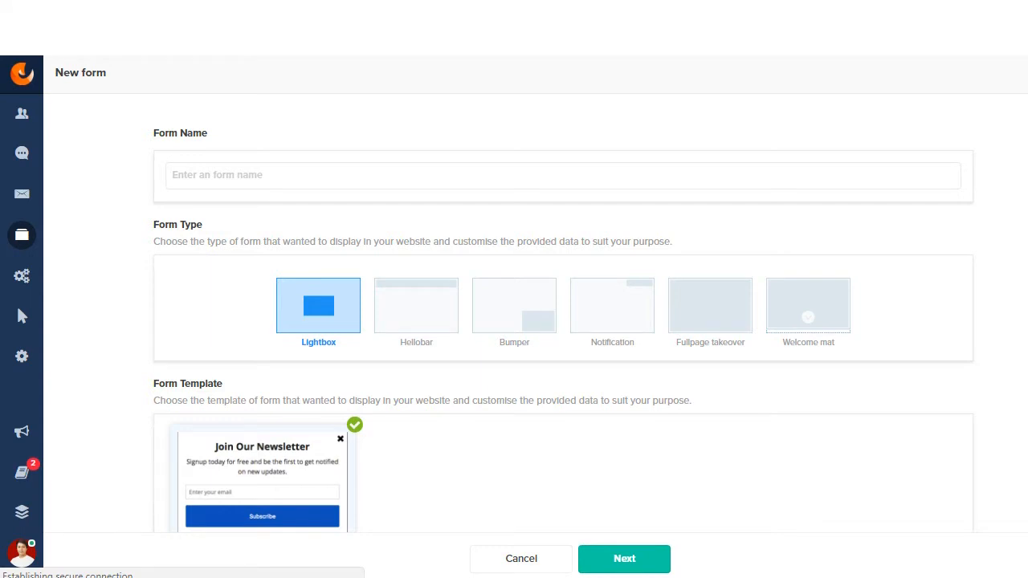
pyautogui.click(521, 558)
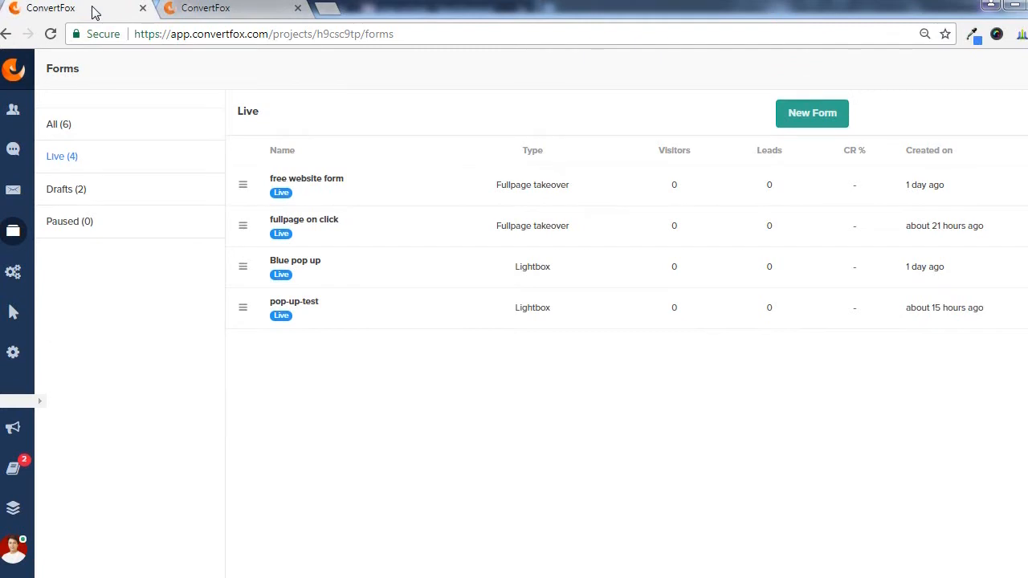
pyautogui.moveTo(13, 231)
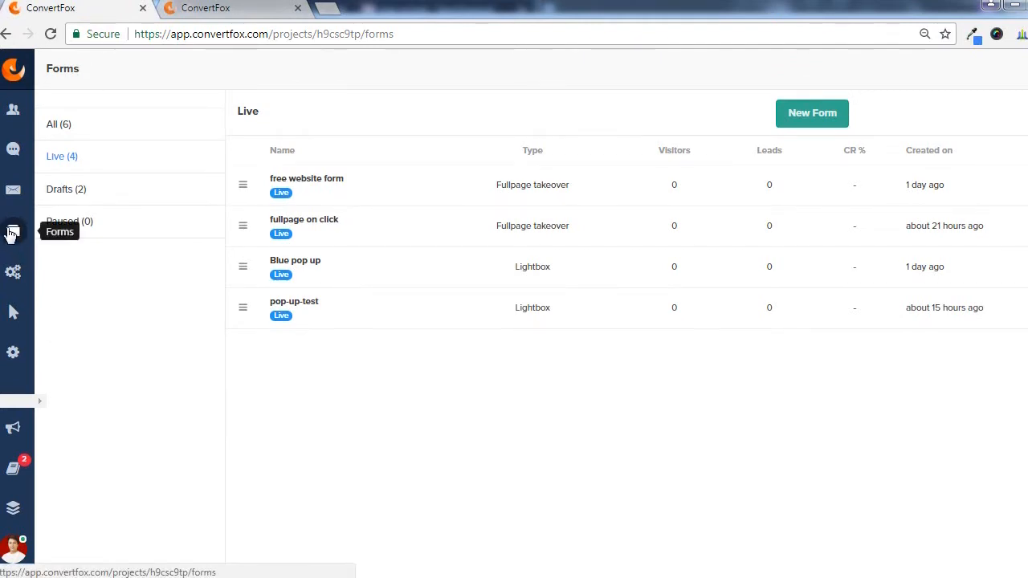
pyautogui.moveTo(311, 333)
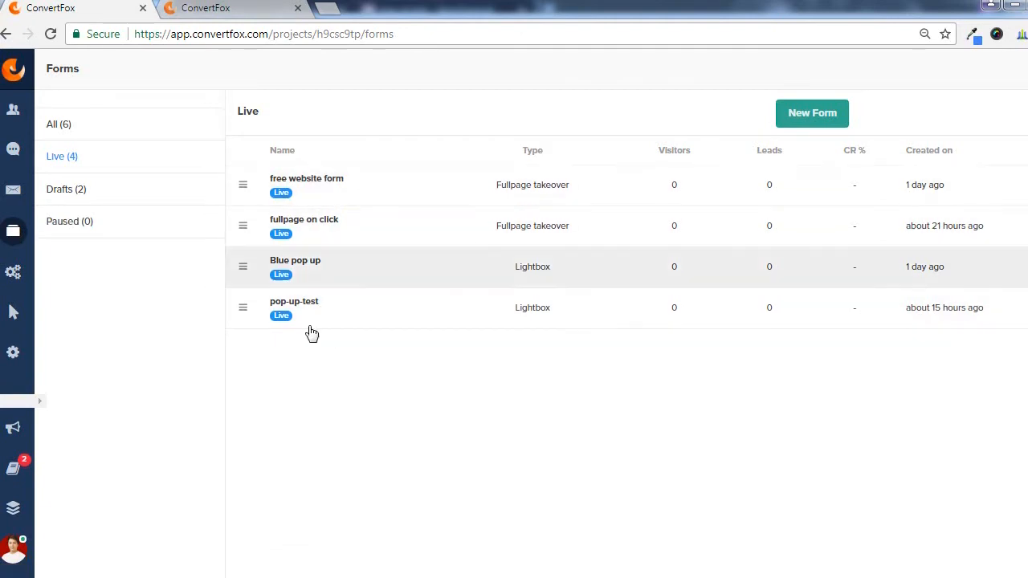
pyautogui.moveTo(327, 362)
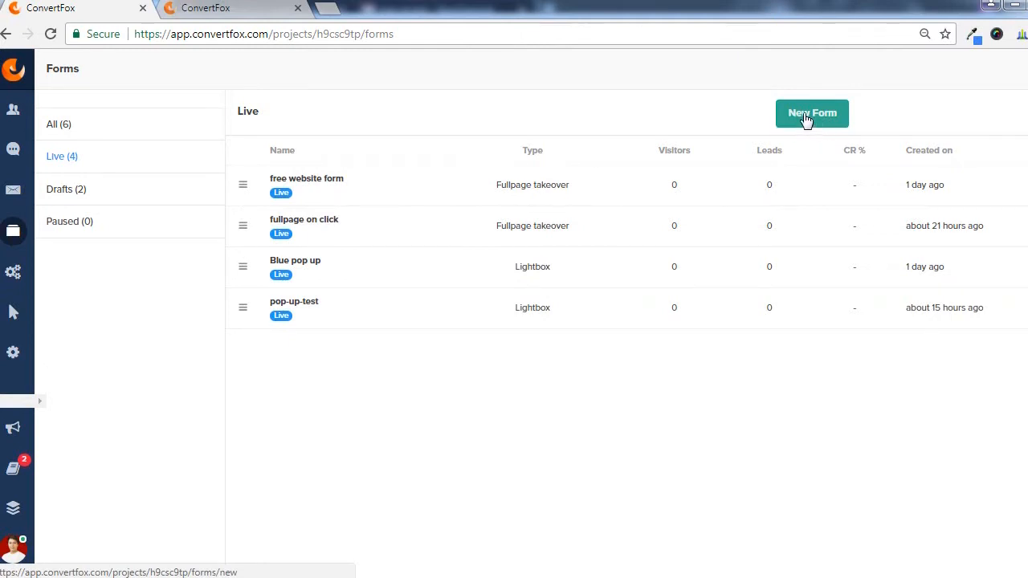
pyautogui.moveTo(603, 121)
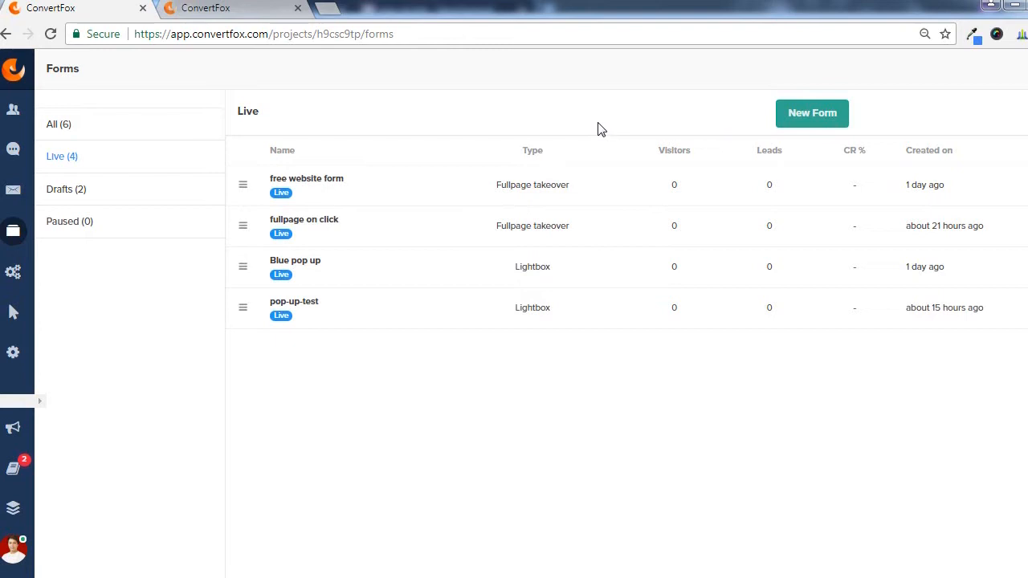
pyautogui.moveTo(604, 149)
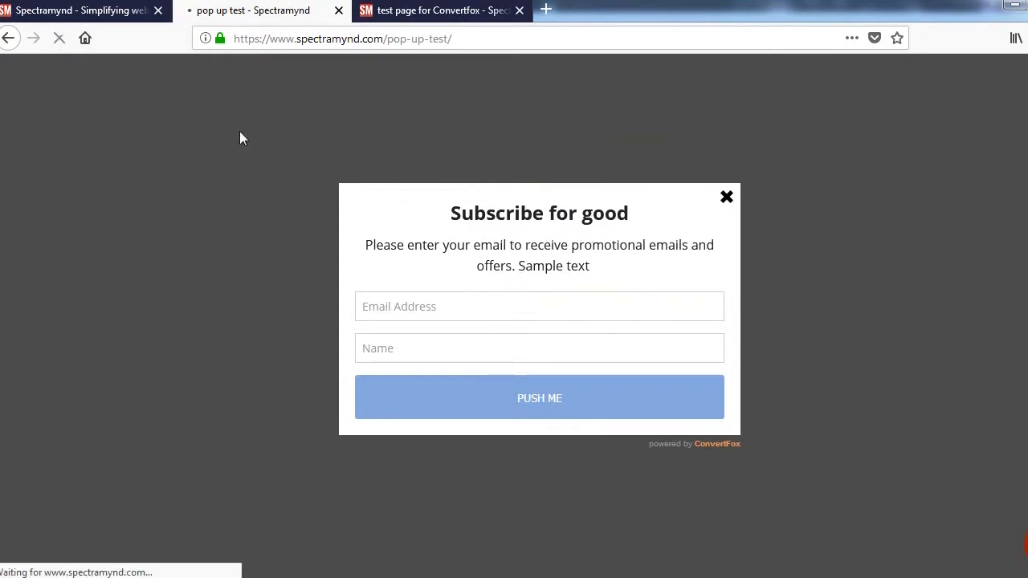
pyautogui.moveTo(250, 140)
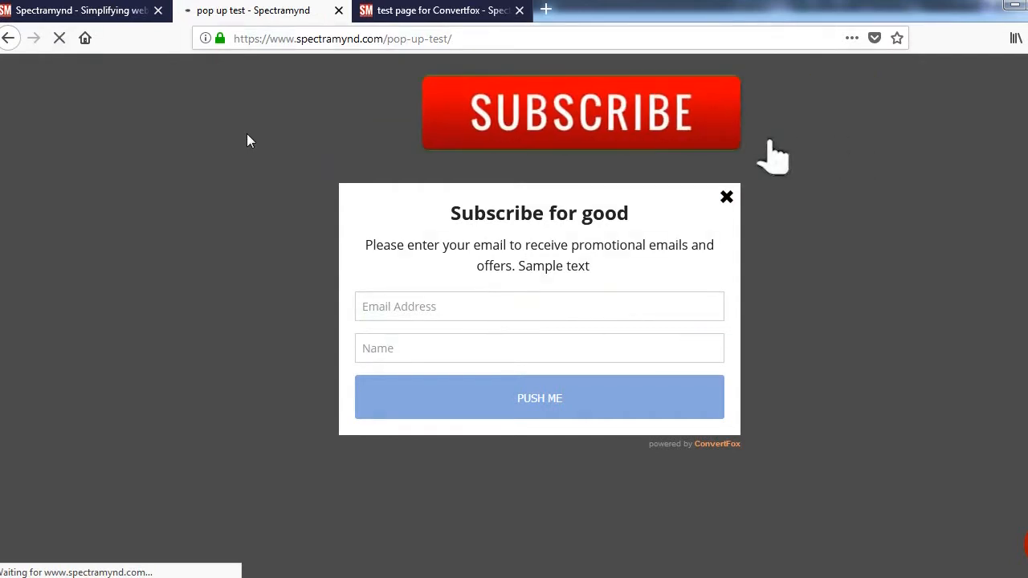
pyautogui.moveTo(530, 153)
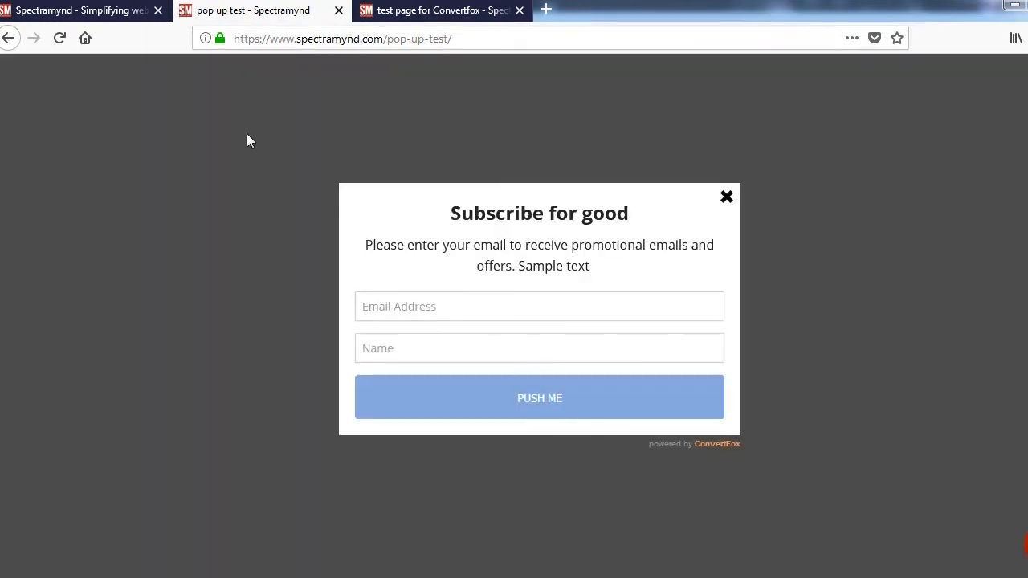
pyautogui.moveTo(414, 236)
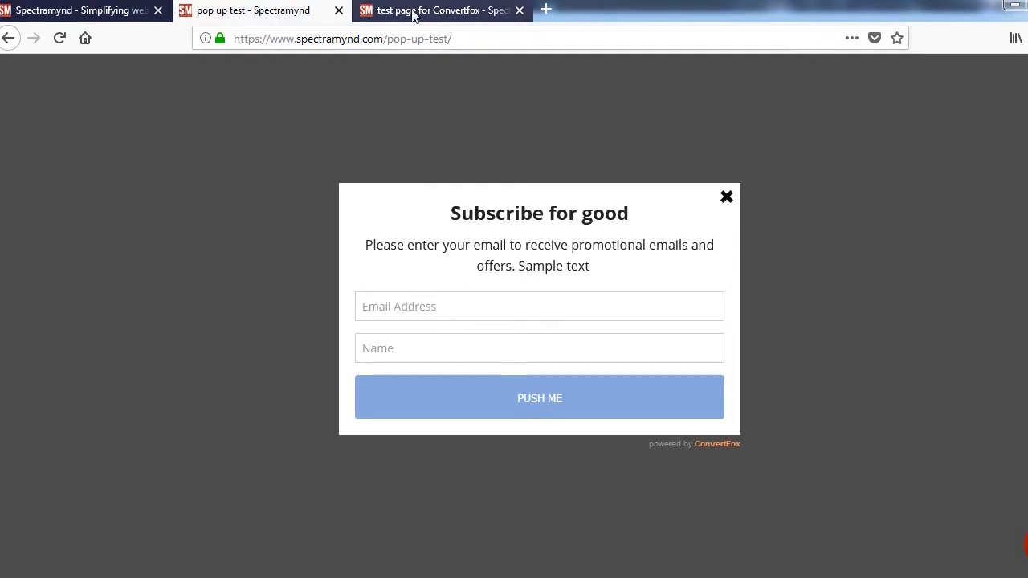
# Step: Reload the Convertfox test page and dismiss the blue Spectramynd pop-up until it reappears
pyautogui.click(59, 38)
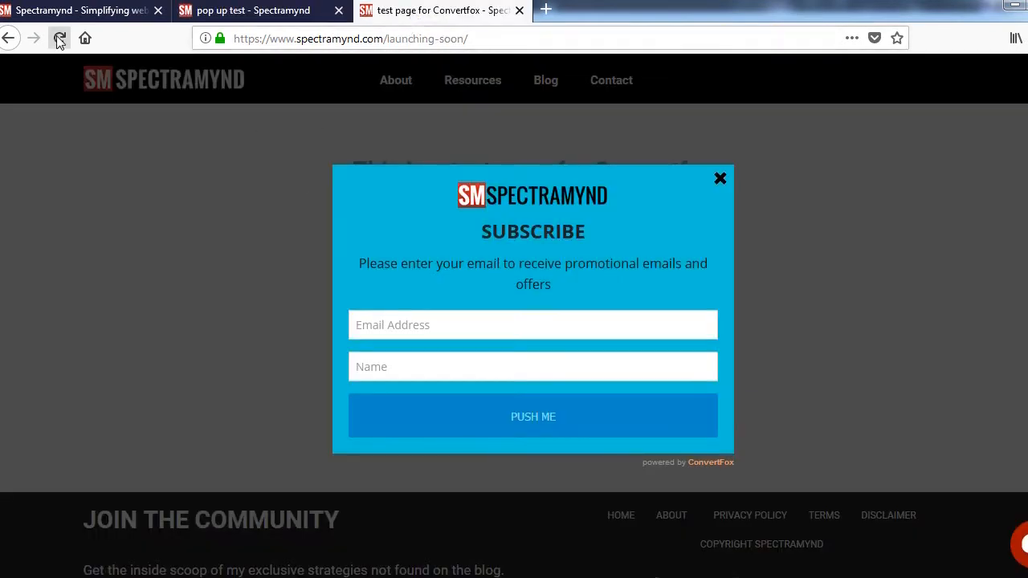
pyautogui.click(58, 38)
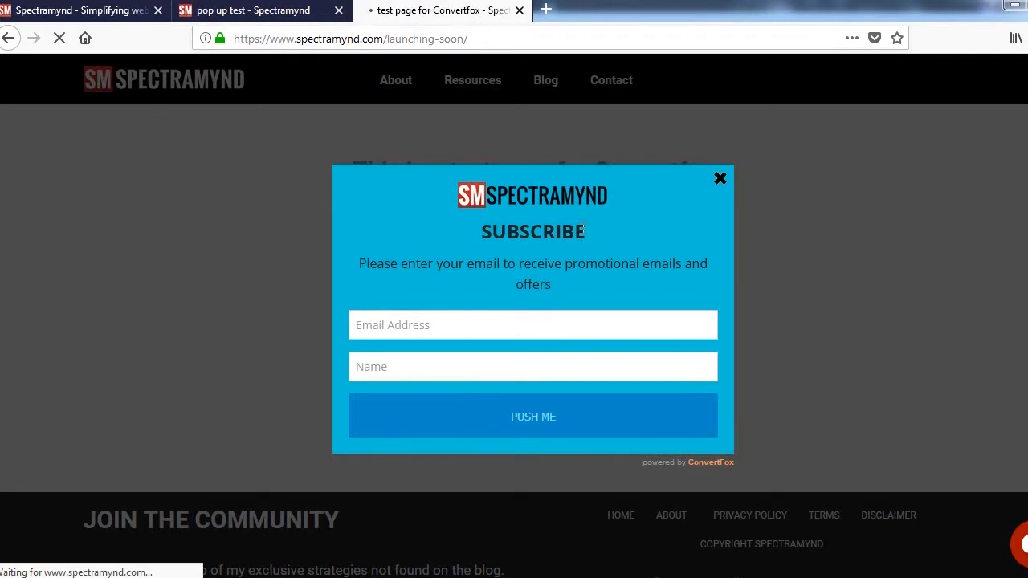
pyautogui.click(720, 178)
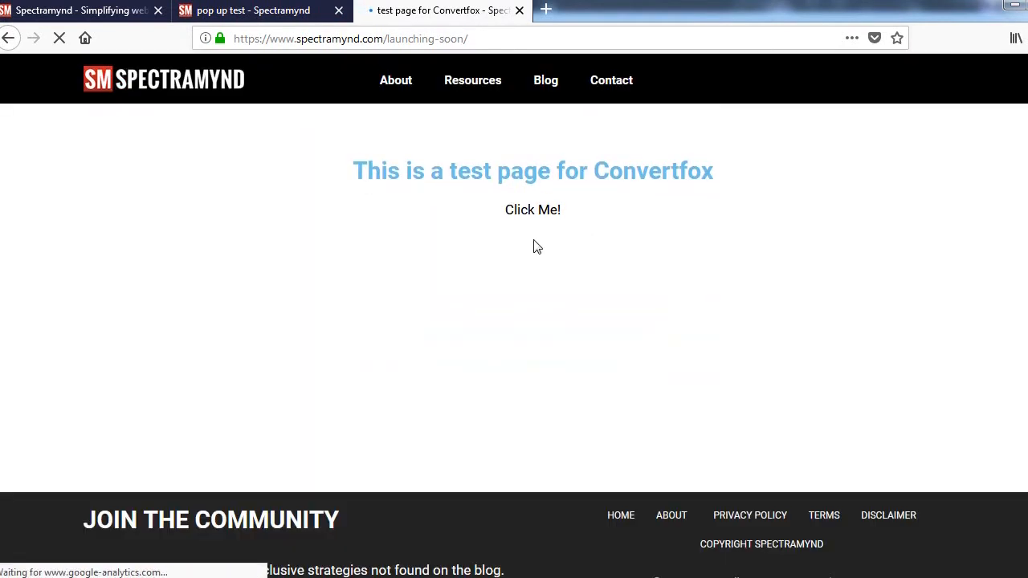
pyautogui.moveTo(450, 252)
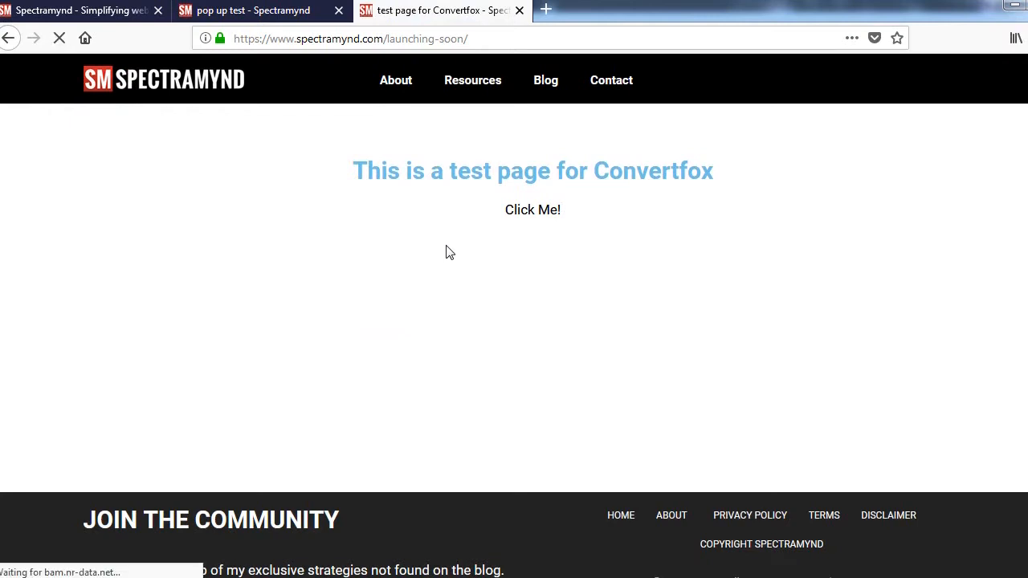
pyautogui.click(532, 209)
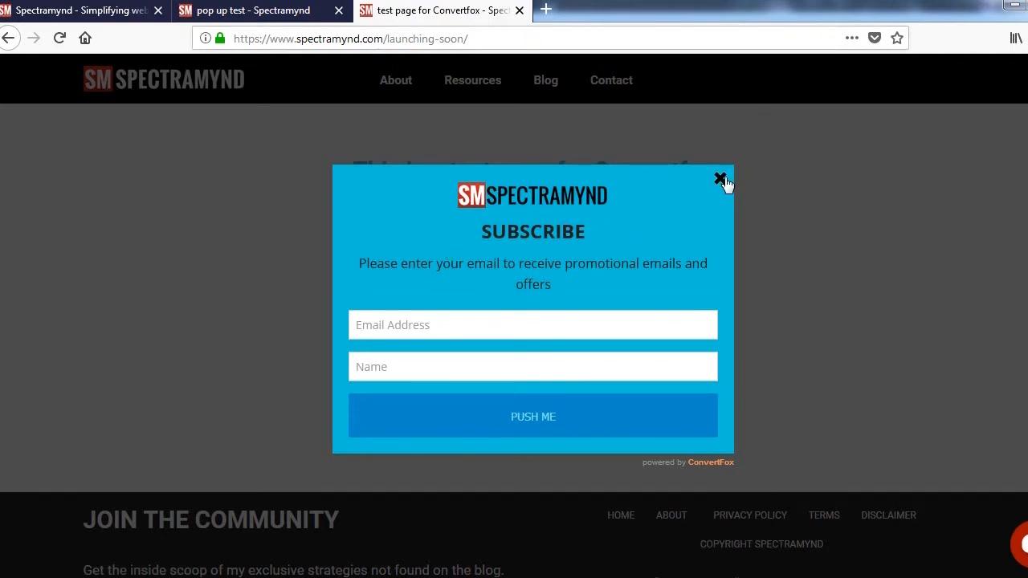
pyautogui.moveTo(552, 362)
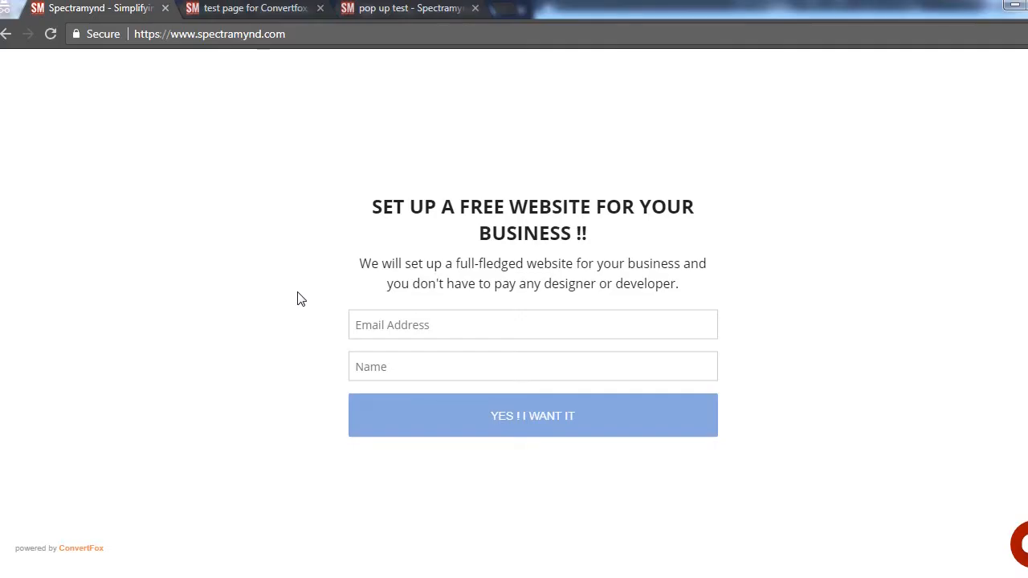
pyautogui.moveTo(267, 263)
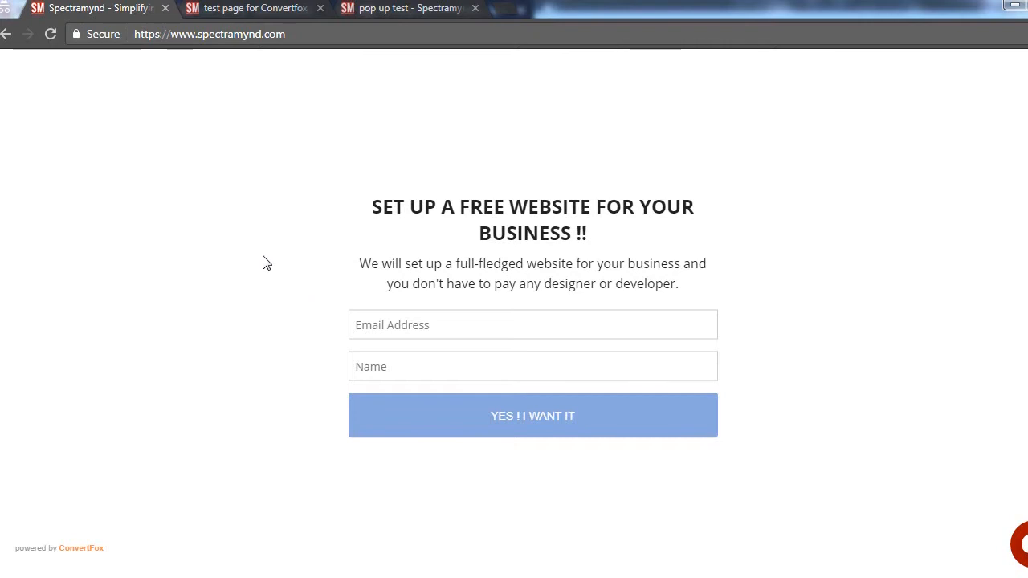
pyautogui.moveTo(230, 241)
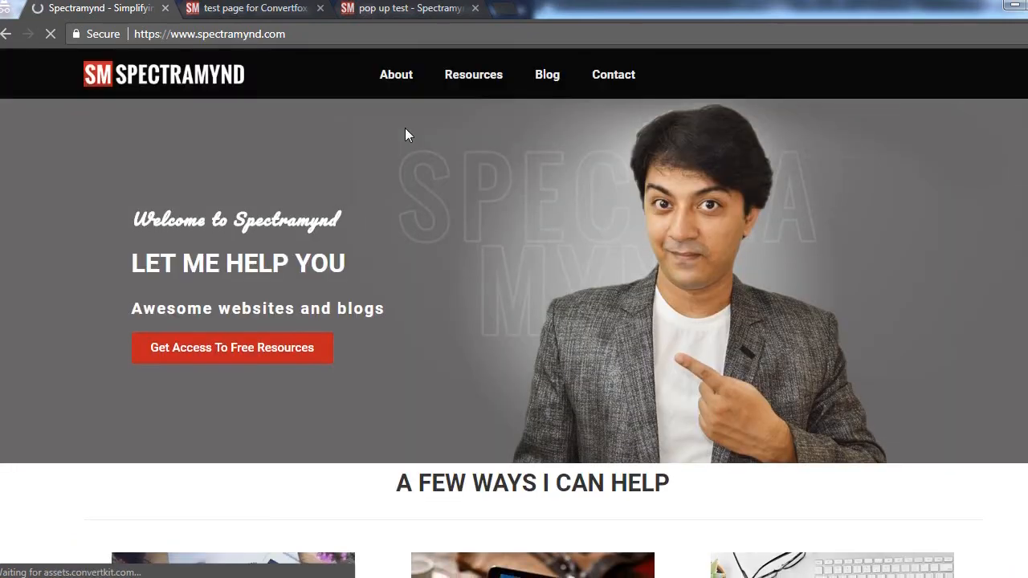
pyautogui.scroll(-3)
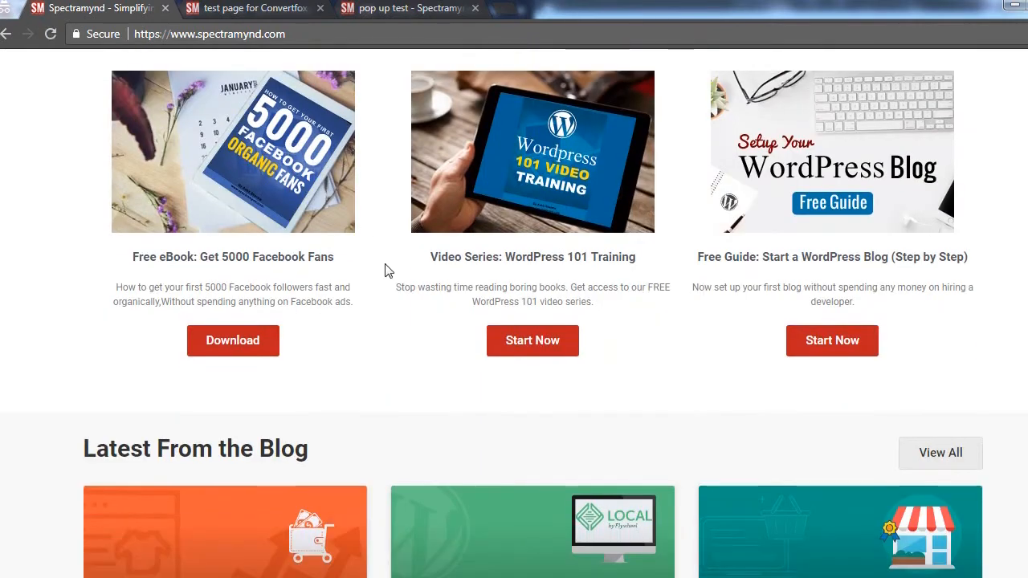
pyautogui.scroll(-3)
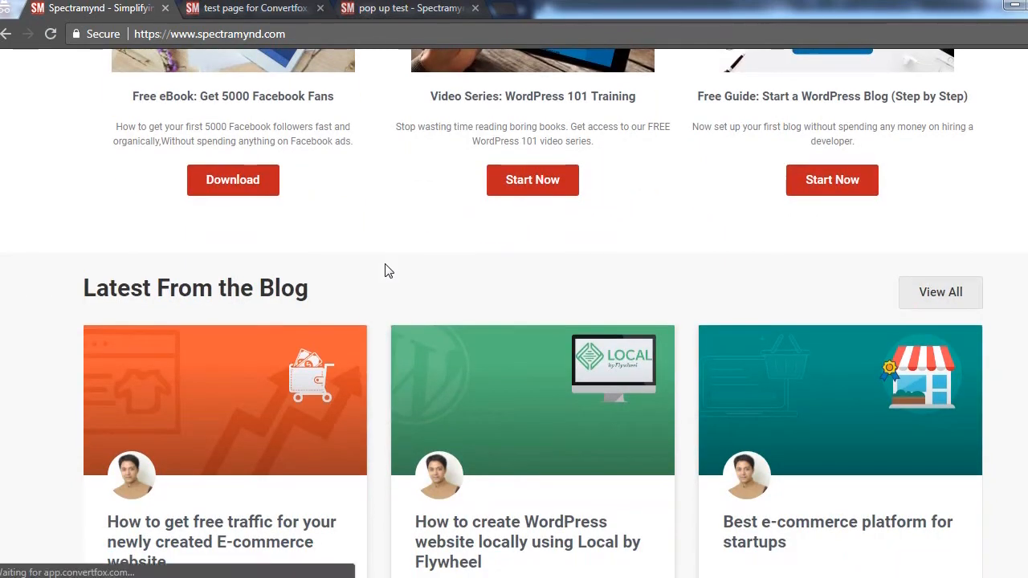
pyautogui.scroll(-3)
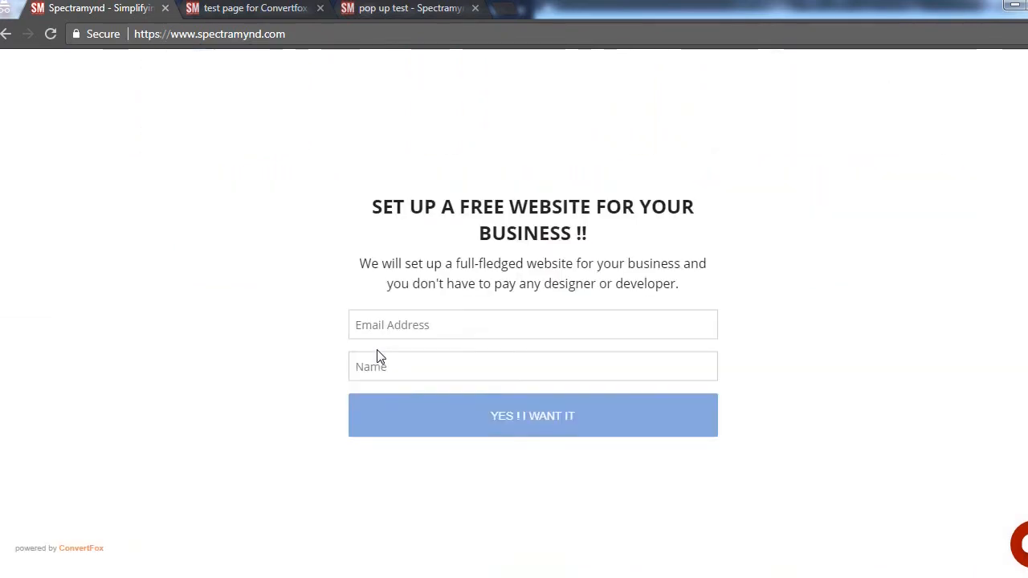
pyautogui.moveTo(873, 222)
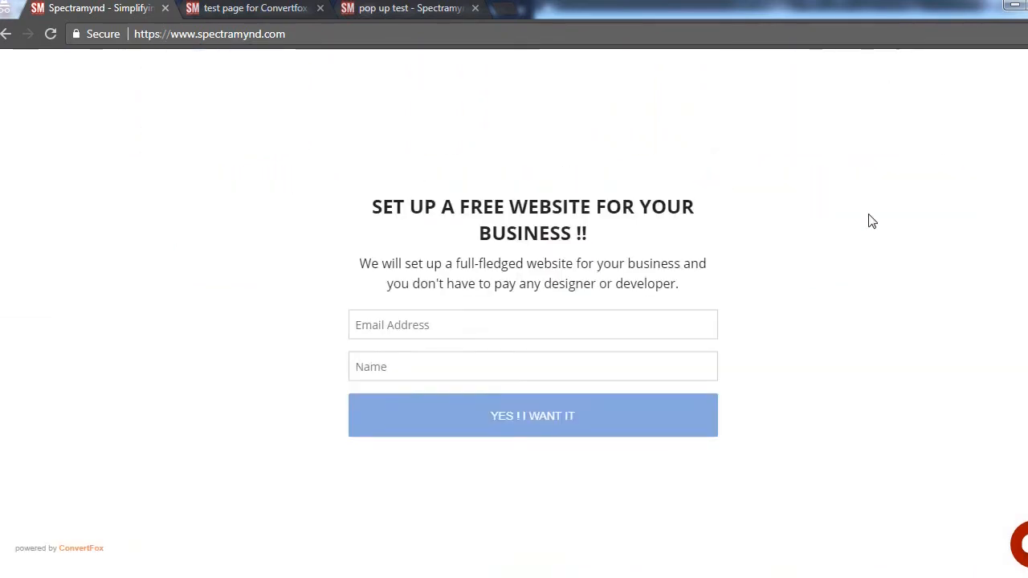
pyautogui.moveTo(768, 382)
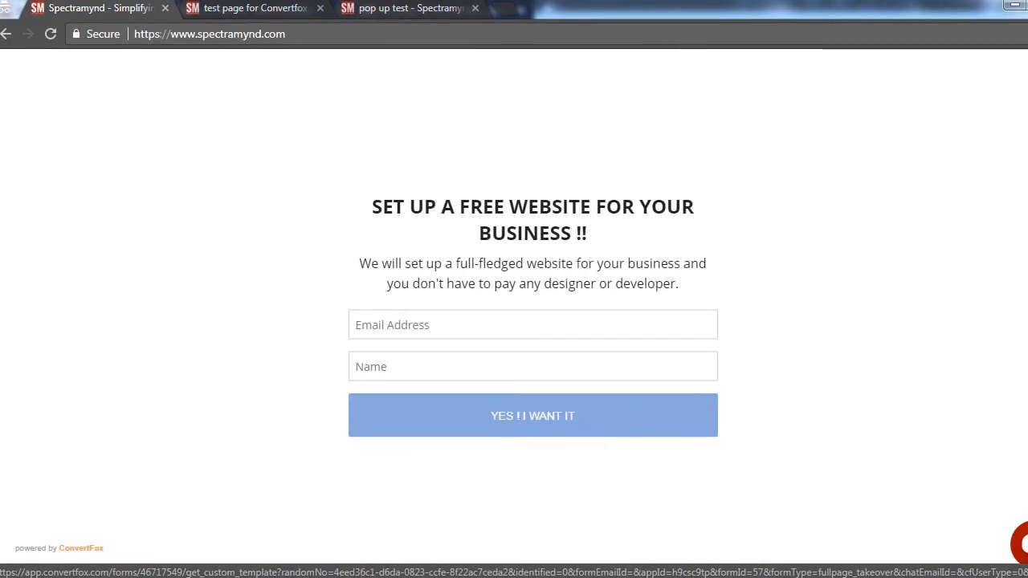
pyautogui.scroll(-3)
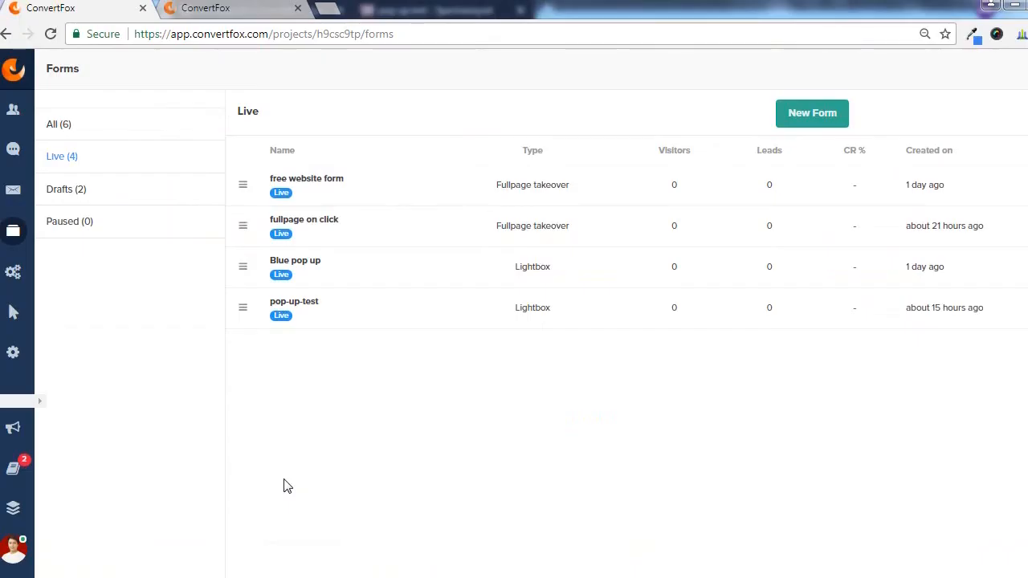
pyautogui.moveTo(13, 231)
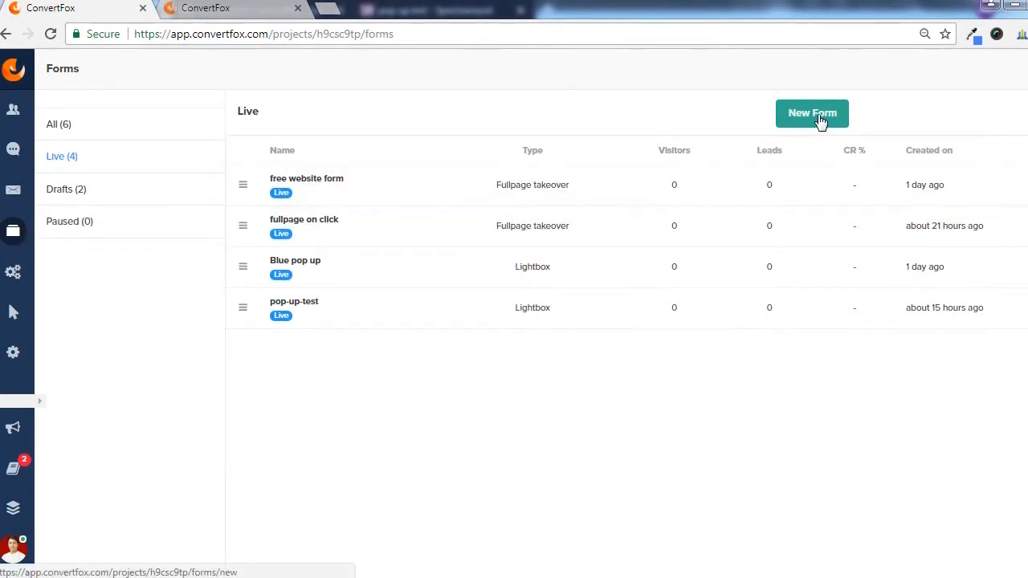
# Step: Start a new form from the ConvertFox Forms page's New Form button
pyautogui.click(811, 113)
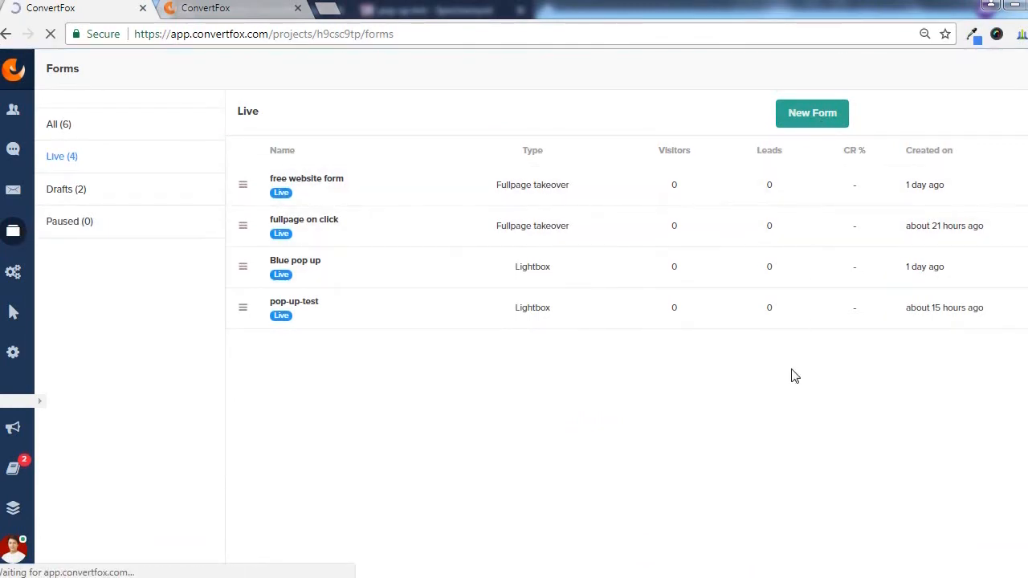
pyautogui.click(812, 113)
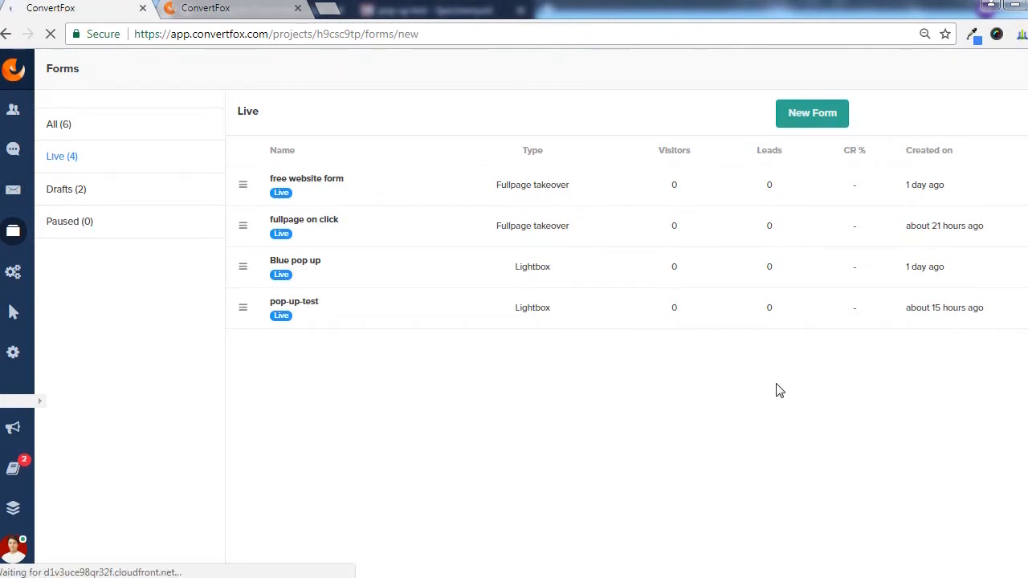
pyautogui.click(812, 112)
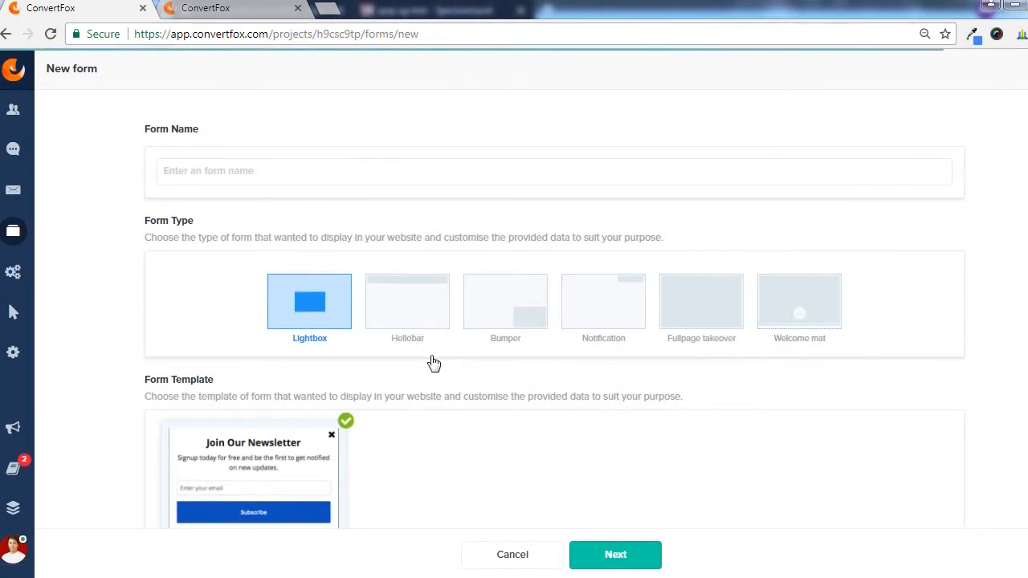
pyautogui.moveTo(413, 322)
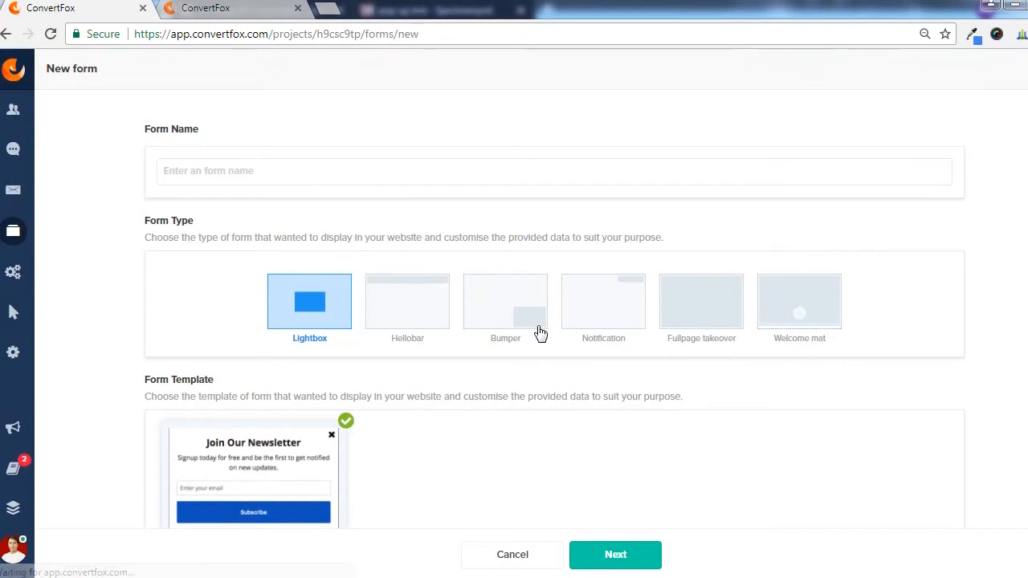
pyautogui.moveTo(529, 335)
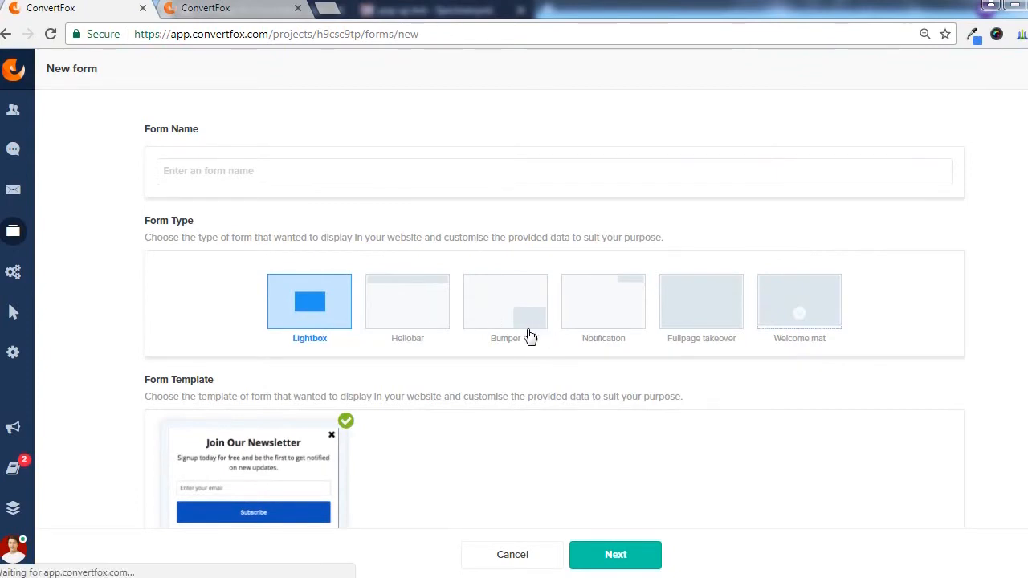
pyautogui.moveTo(639, 306)
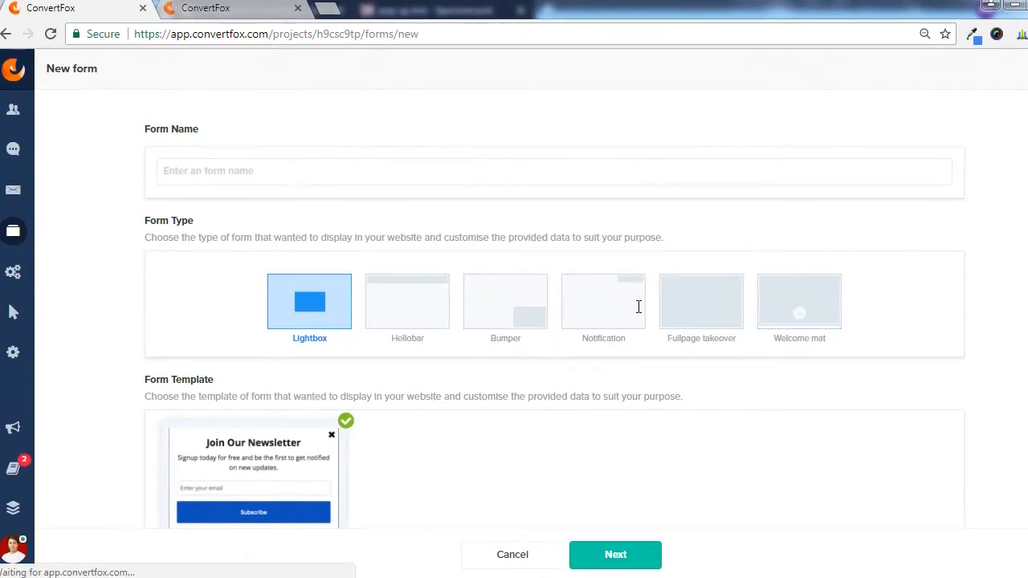
pyautogui.moveTo(700, 281)
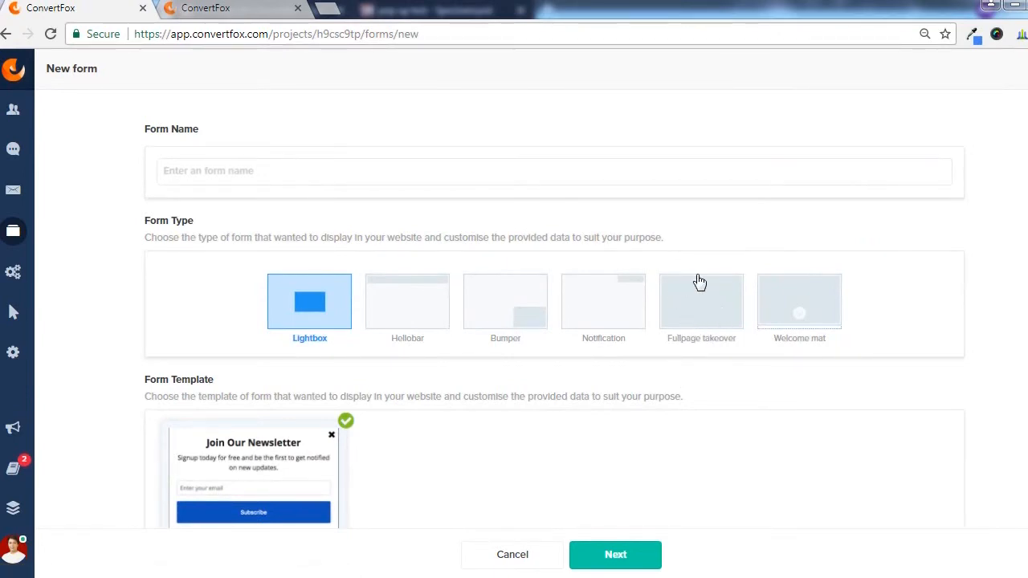
pyautogui.moveTo(716, 337)
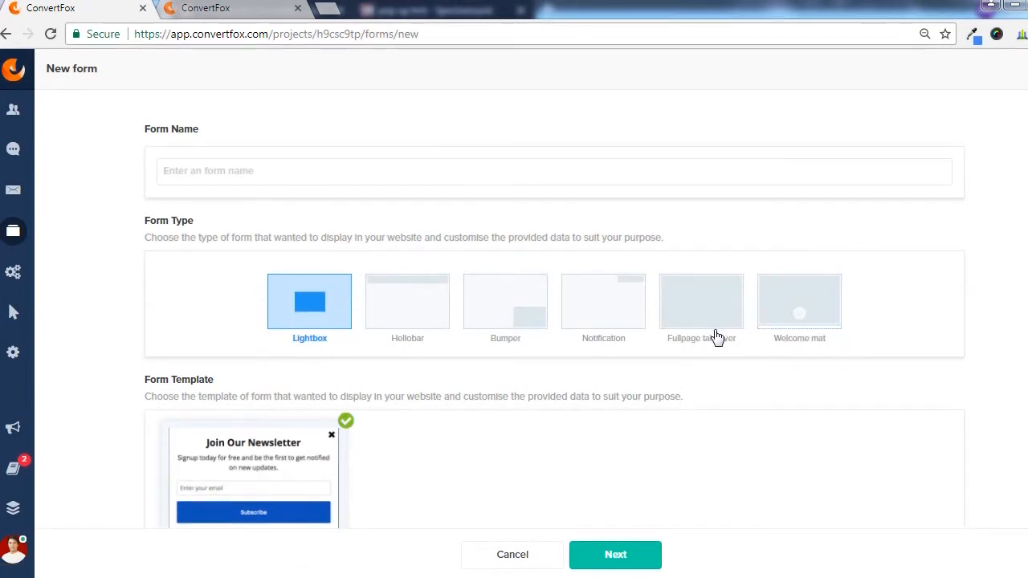
pyautogui.moveTo(822, 291)
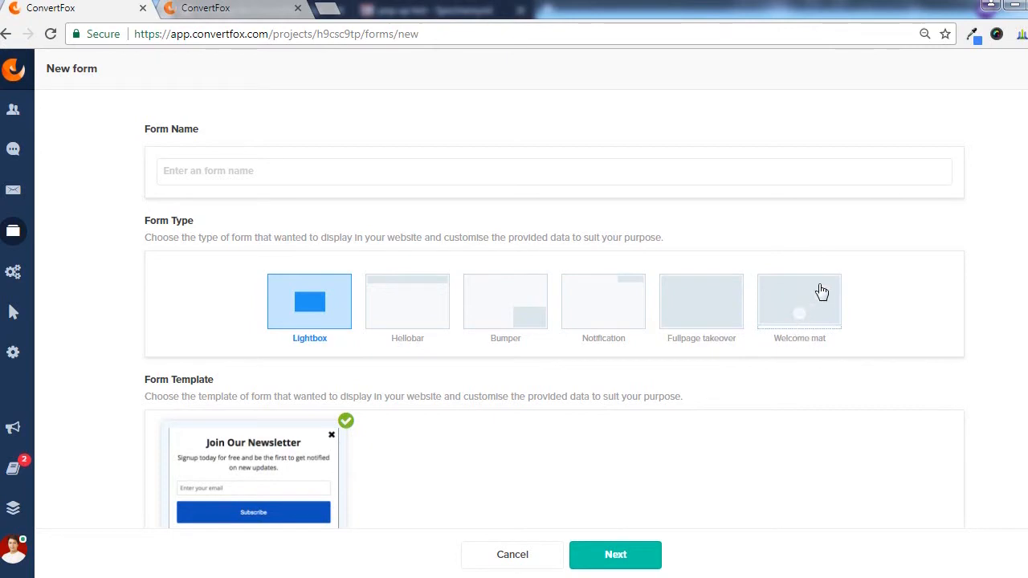
# Step: Create a Lightbox form named 'test form' using the default template
pyautogui.click(554, 171)
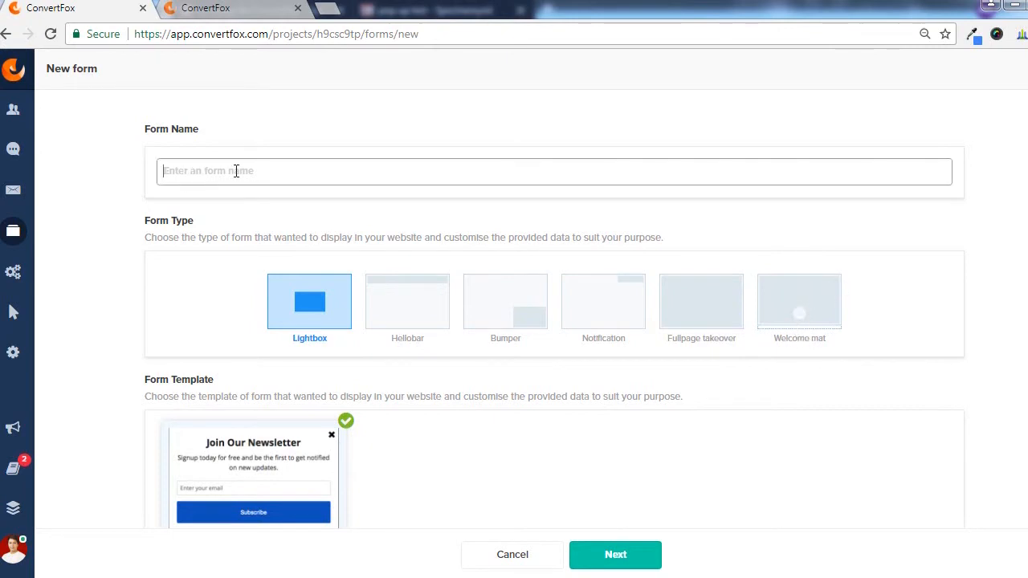
pyautogui.write('test form')
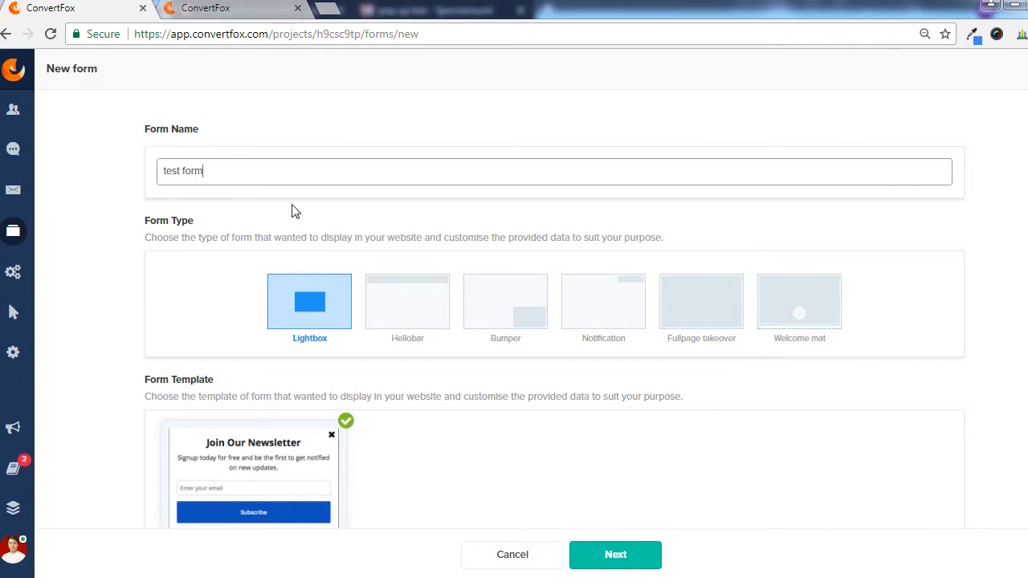
pyautogui.scroll(-3)
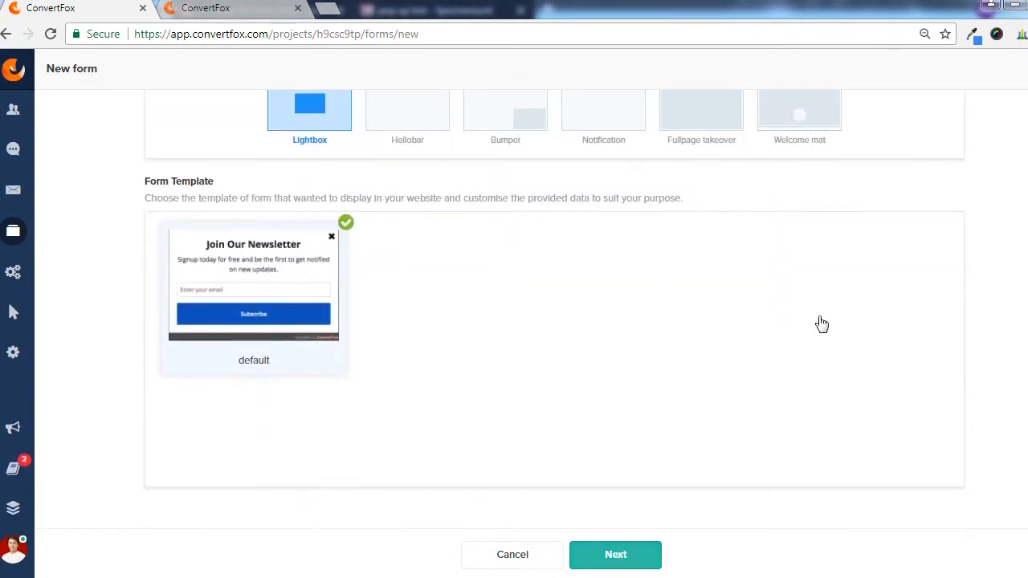
pyautogui.click(616, 554)
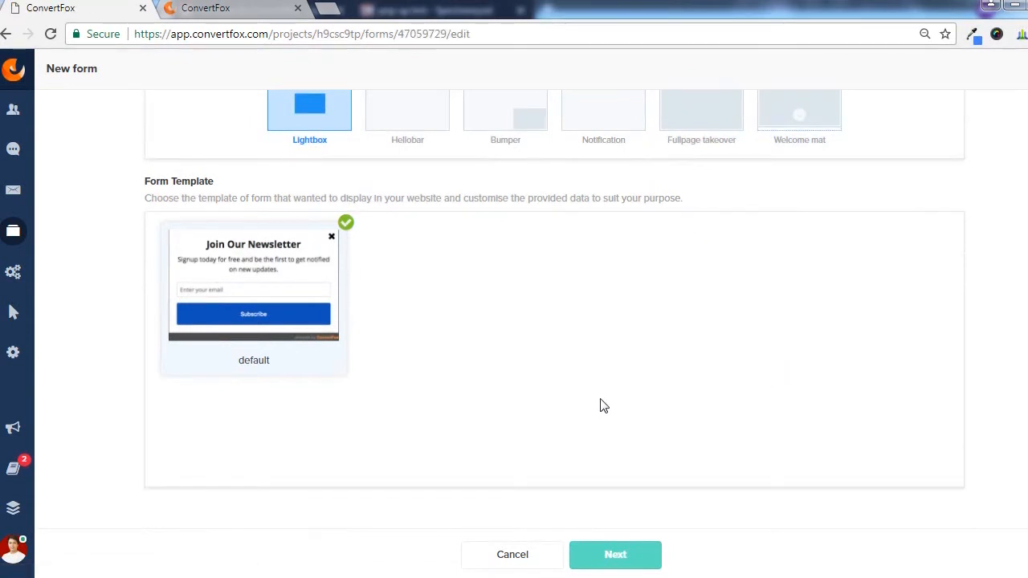
pyautogui.click(615, 554)
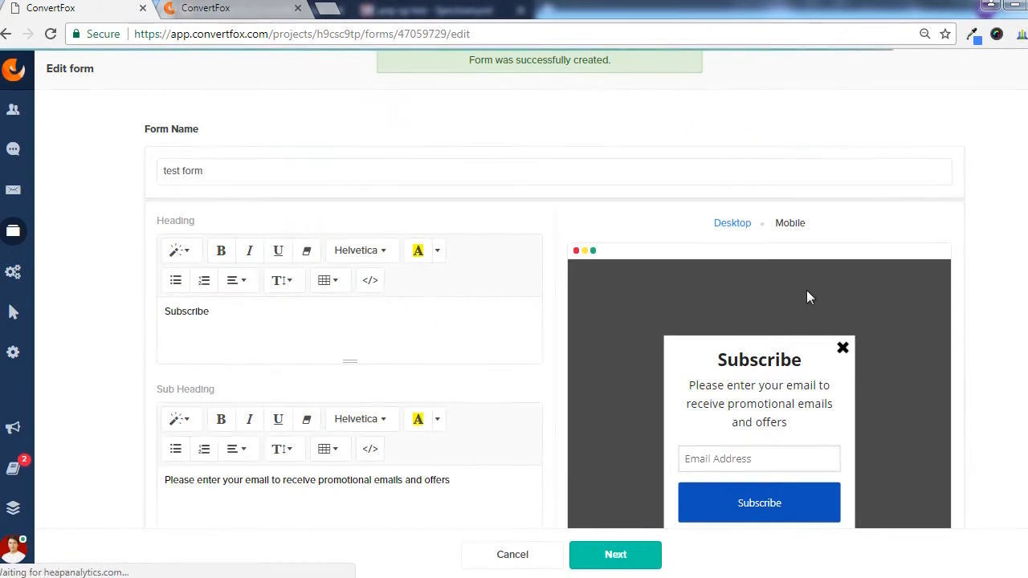
# Step: Change the form's Subscribe heading to PUSH ME
pyautogui.scroll(-3)
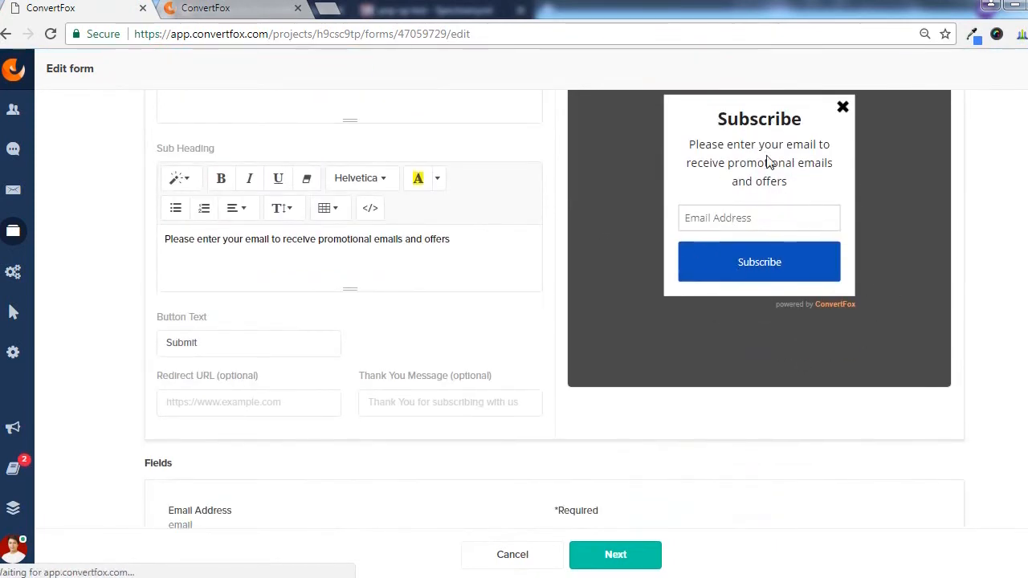
pyautogui.scroll(-3)
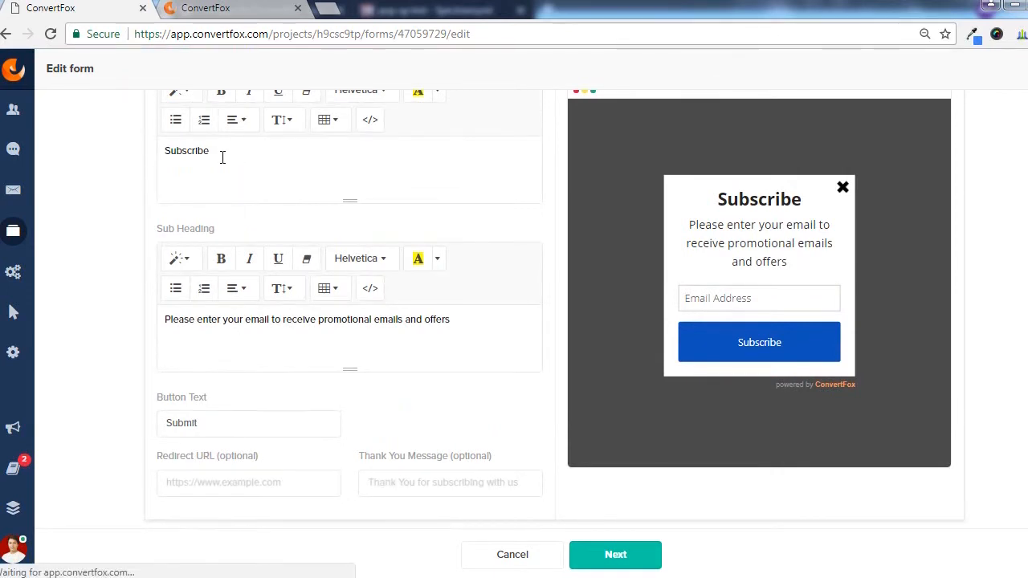
pyautogui.doubleClick(186, 151)
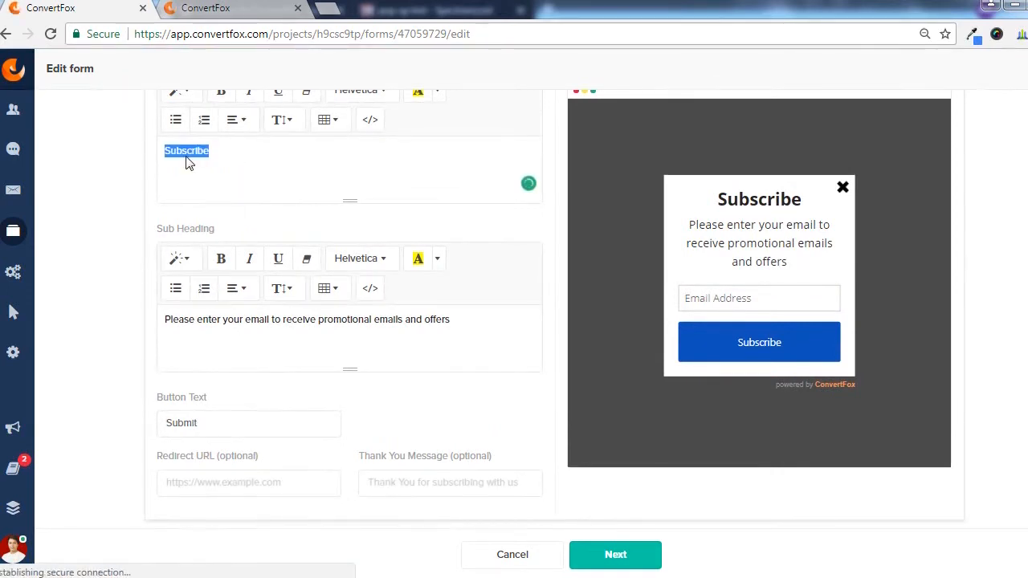
pyautogui.write('PUSH ME')
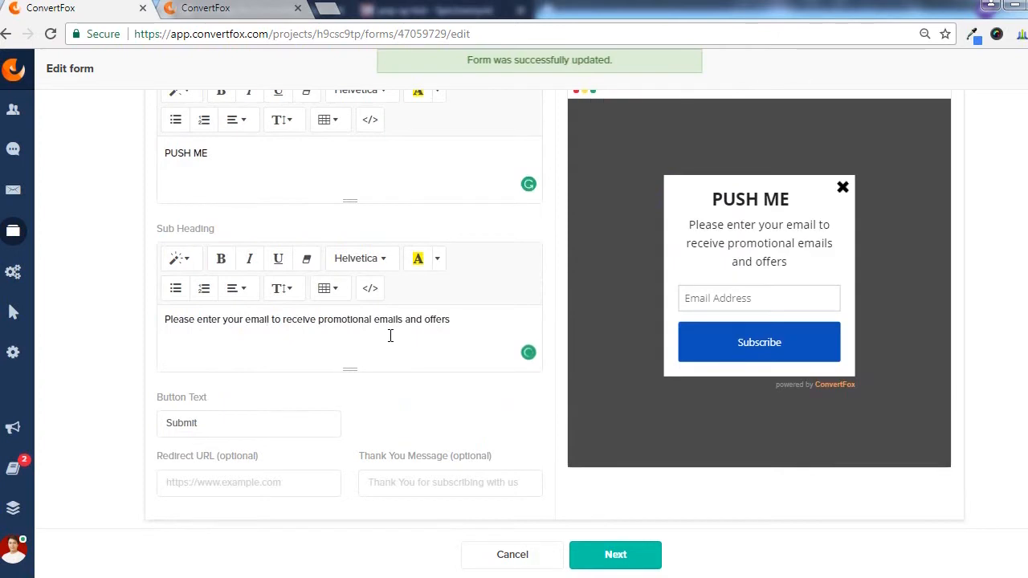
# Step: Overwrite the Sub Heading text with 'Lorem Ipsum Dolor Siete amiete.'
pyautogui.tripleClick(307, 319)
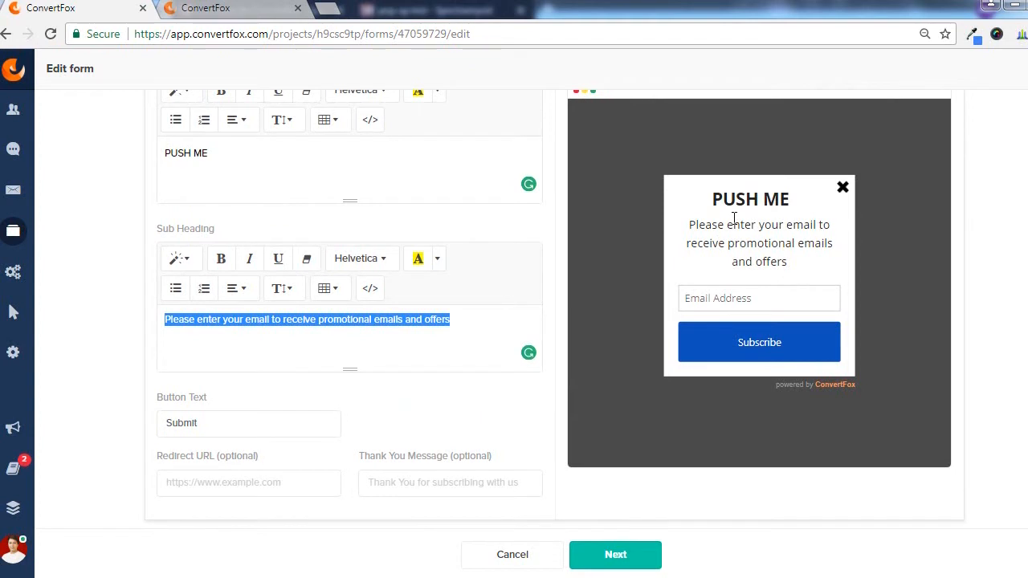
pyautogui.write('Lorem Ipsum Dolor Siete amlete')
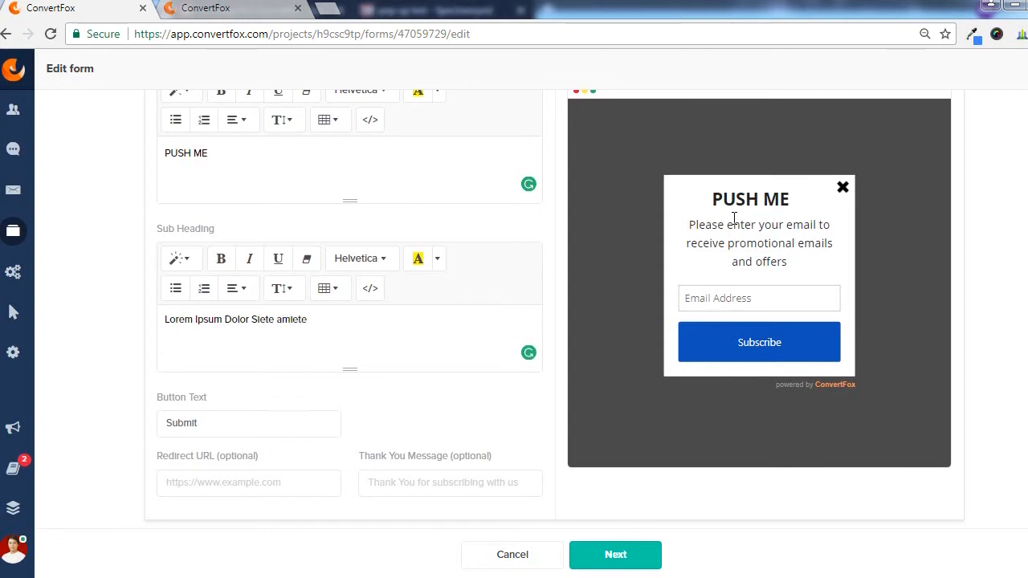
pyautogui.write('.')
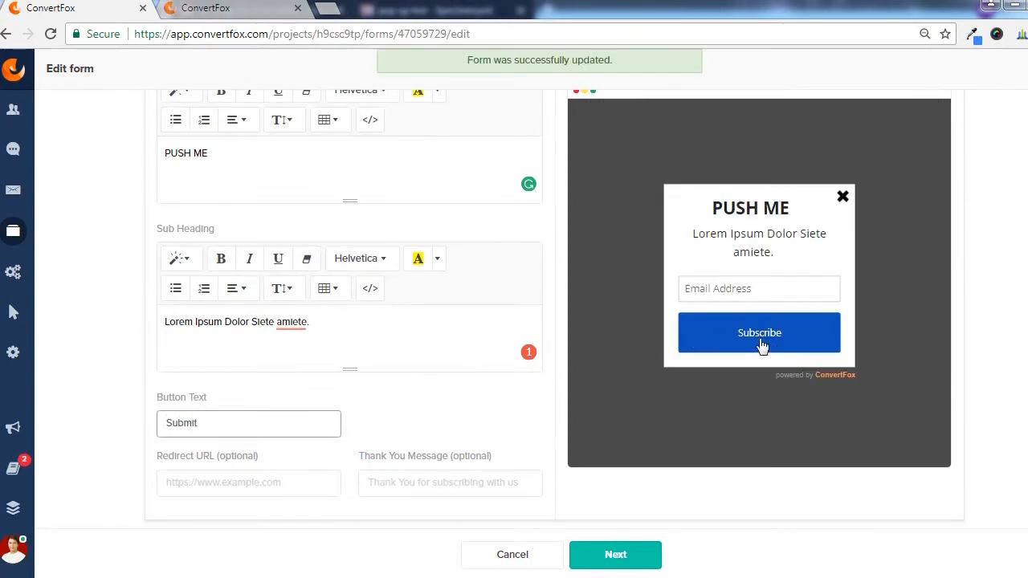
# Step: Replace the Submit button label with PUSH BUTTON
pyautogui.doubleClick(180, 423)
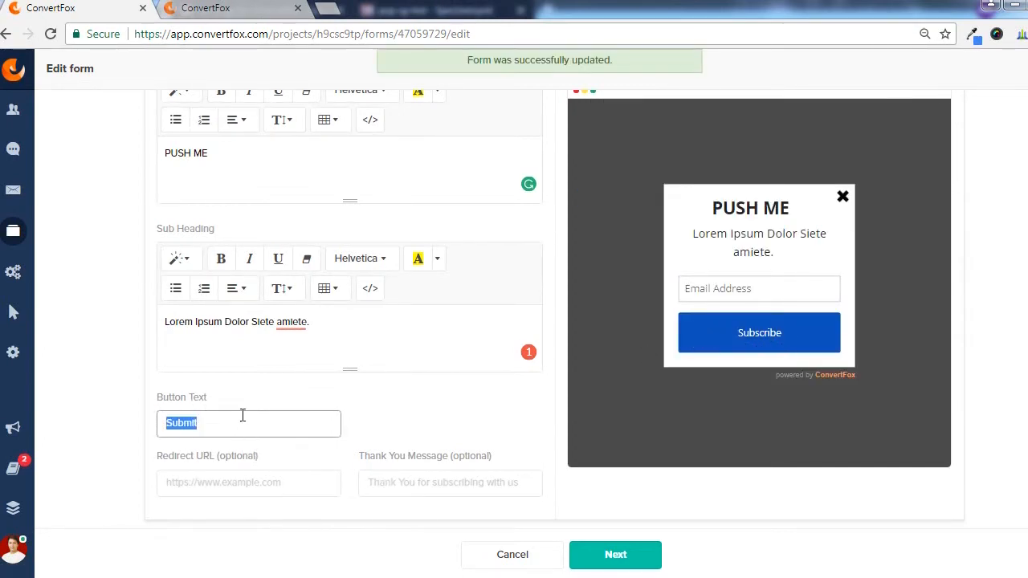
pyautogui.write('PUSH BUTTON')
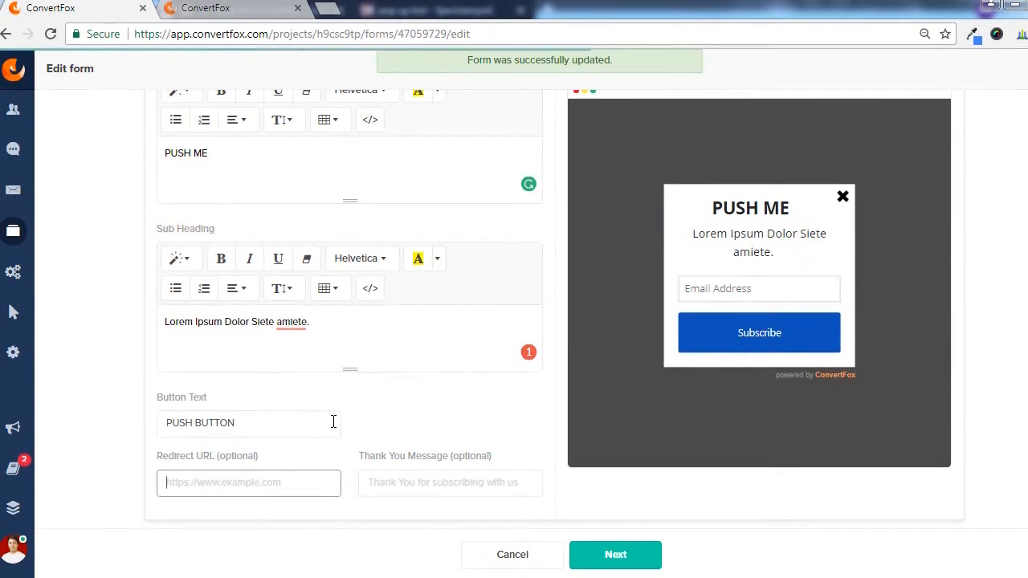
pyautogui.moveTo(418, 455)
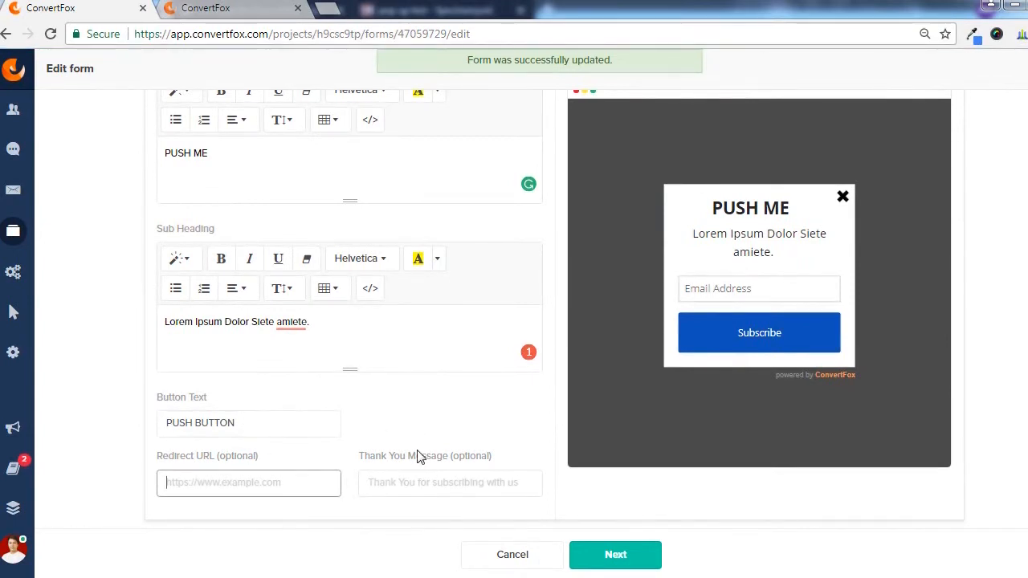
pyautogui.moveTo(391, 455)
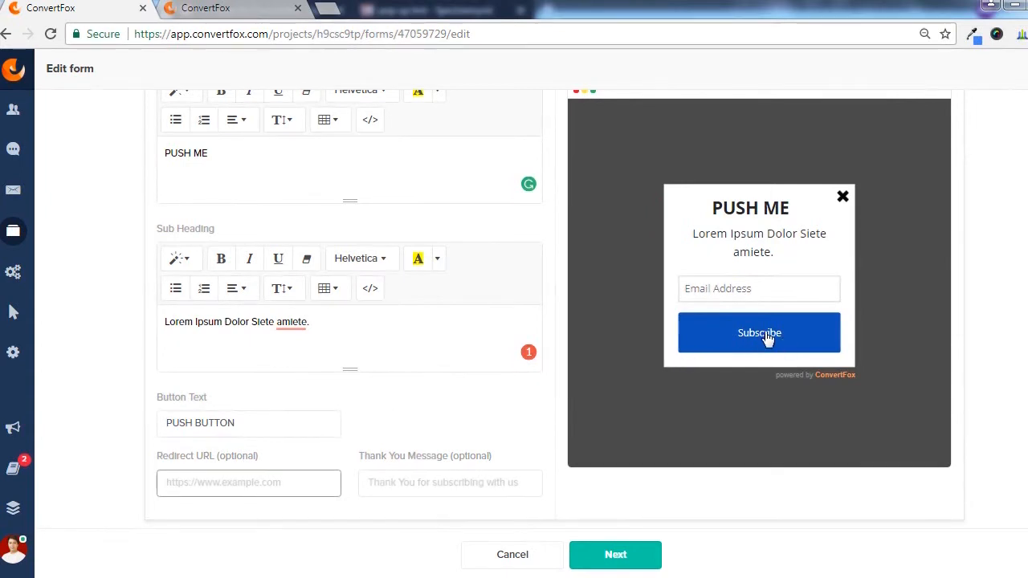
pyautogui.moveTo(157, 457)
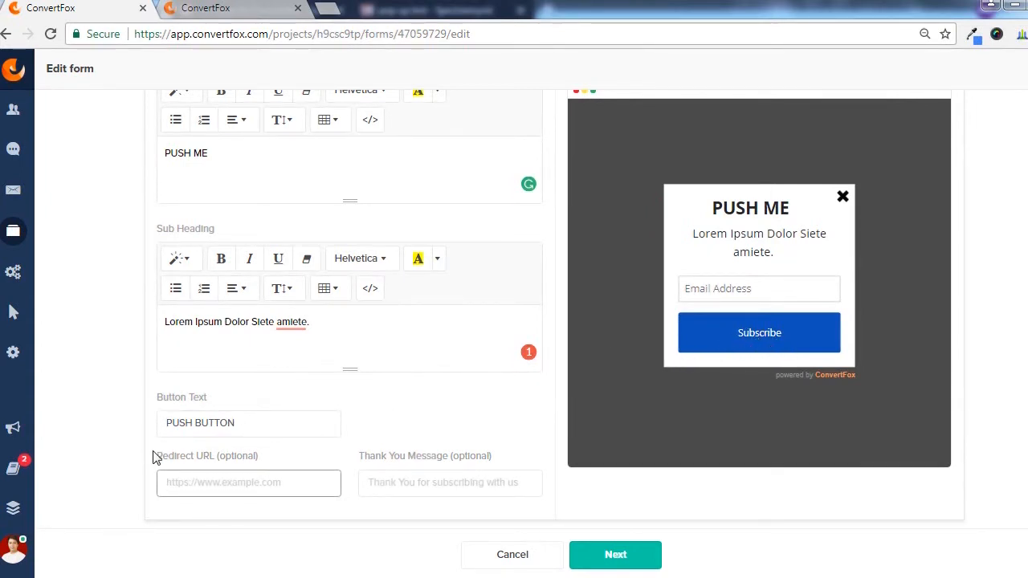
pyautogui.moveTo(596, 382)
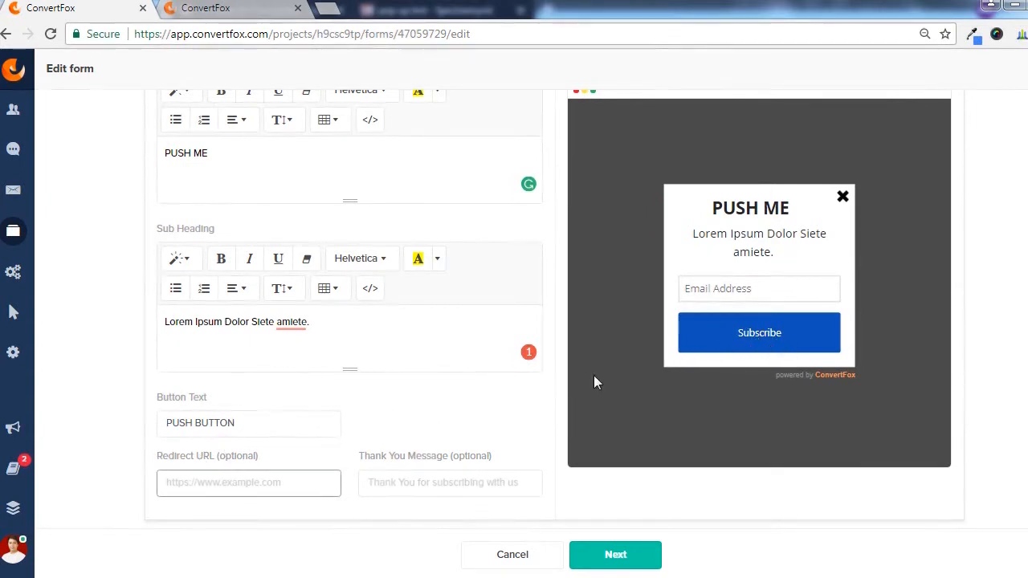
pyautogui.moveTo(295, 536)
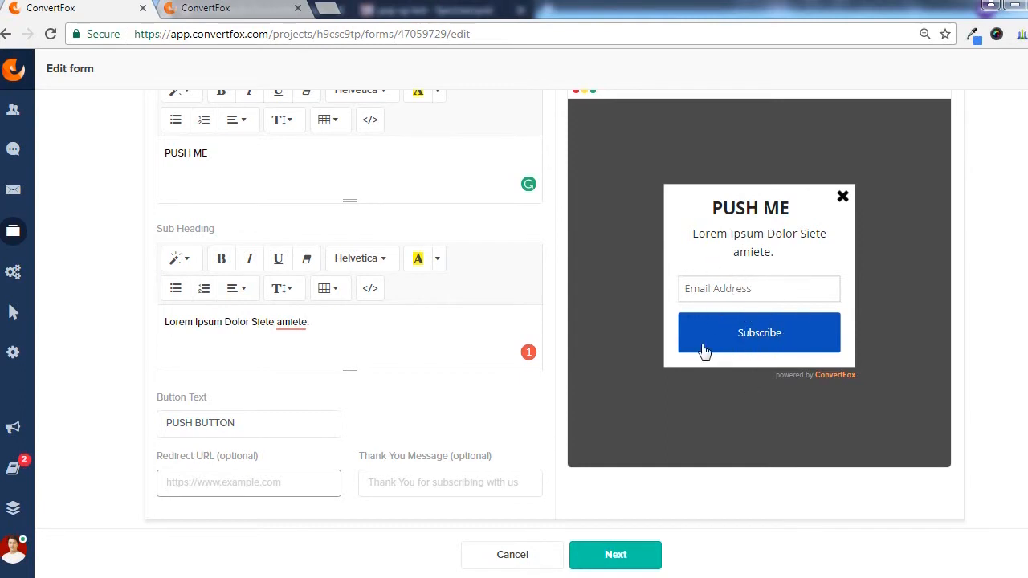
pyautogui.moveTo(924, 265)
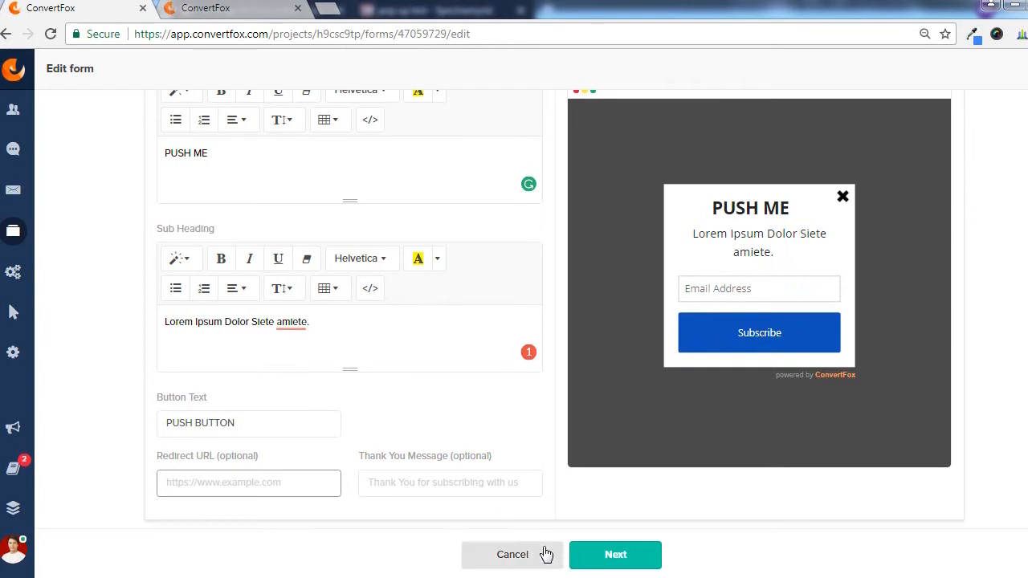
pyautogui.moveTo(500, 401)
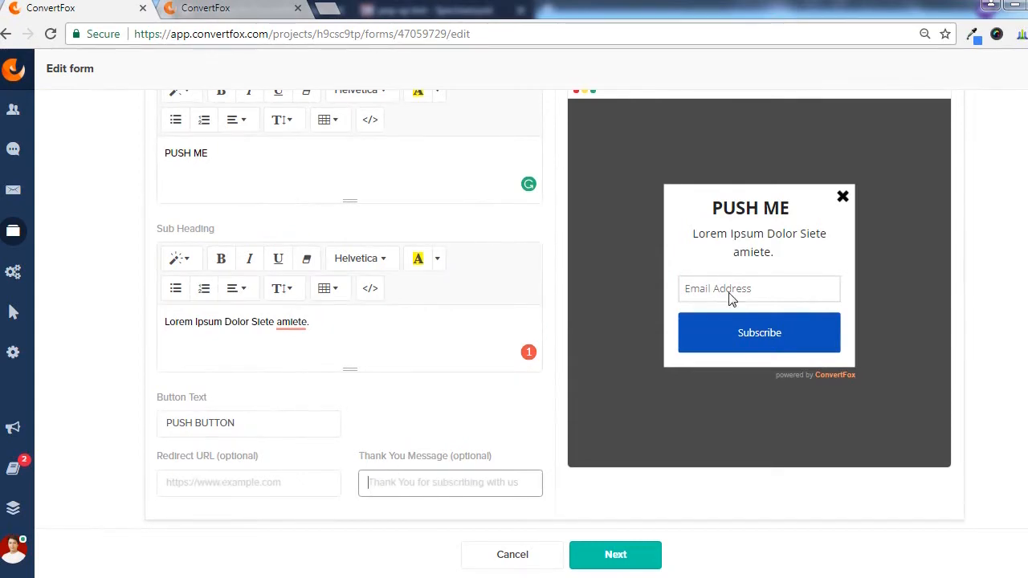
# Step: Enter 'Thanks for opting in.' as the form's Thank You Message
pyautogui.write('Thanks for opting in.')
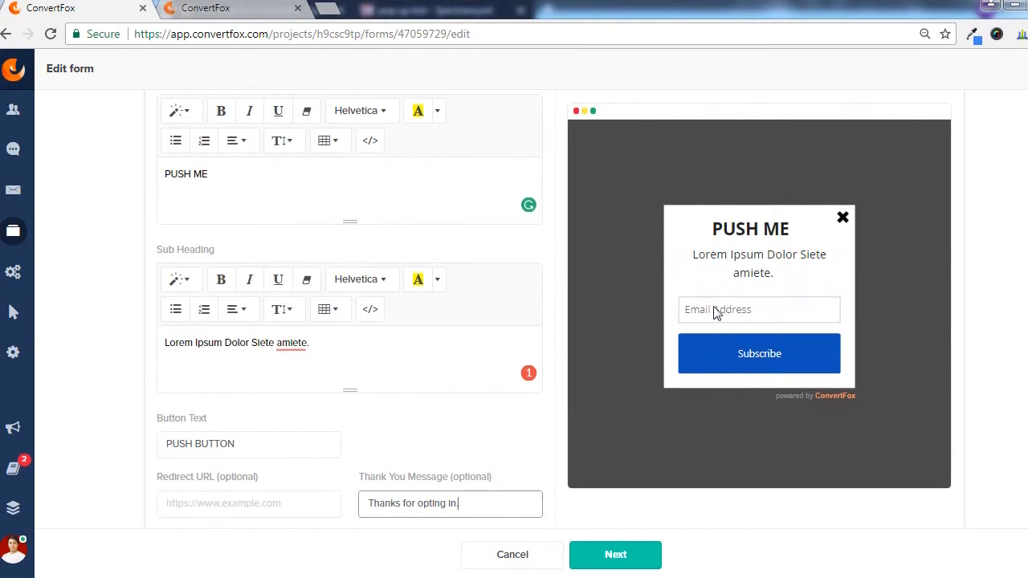
pyautogui.moveTo(701, 373)
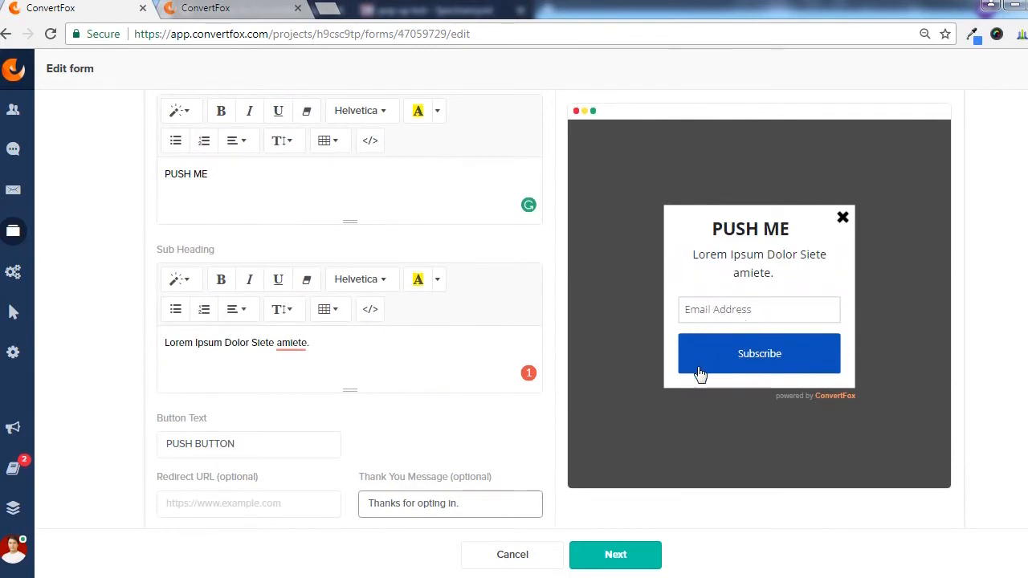
pyautogui.click(232, 449)
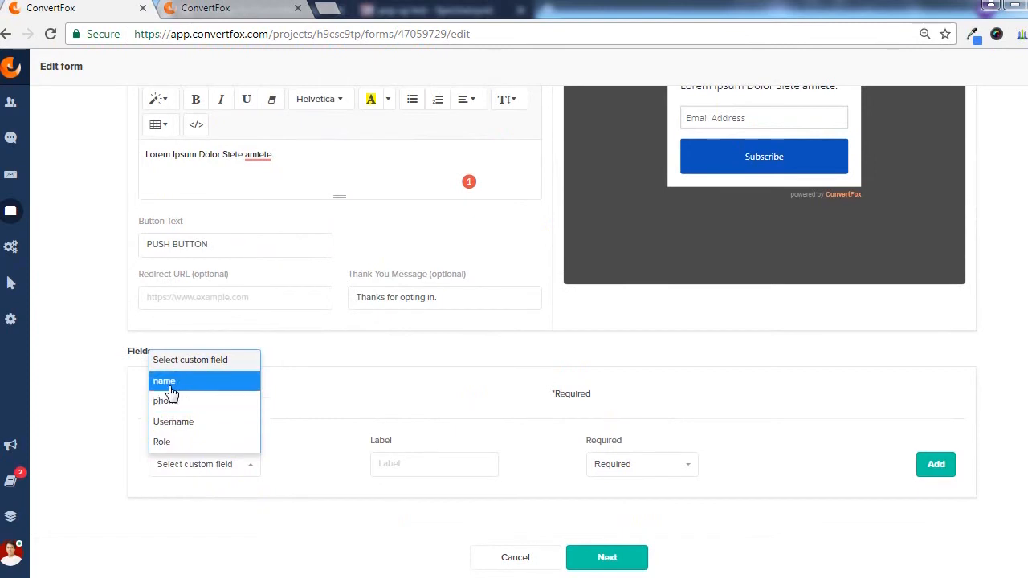
# Step: Add a required 'name' field to the form and submit the design
pyautogui.click(163, 381)
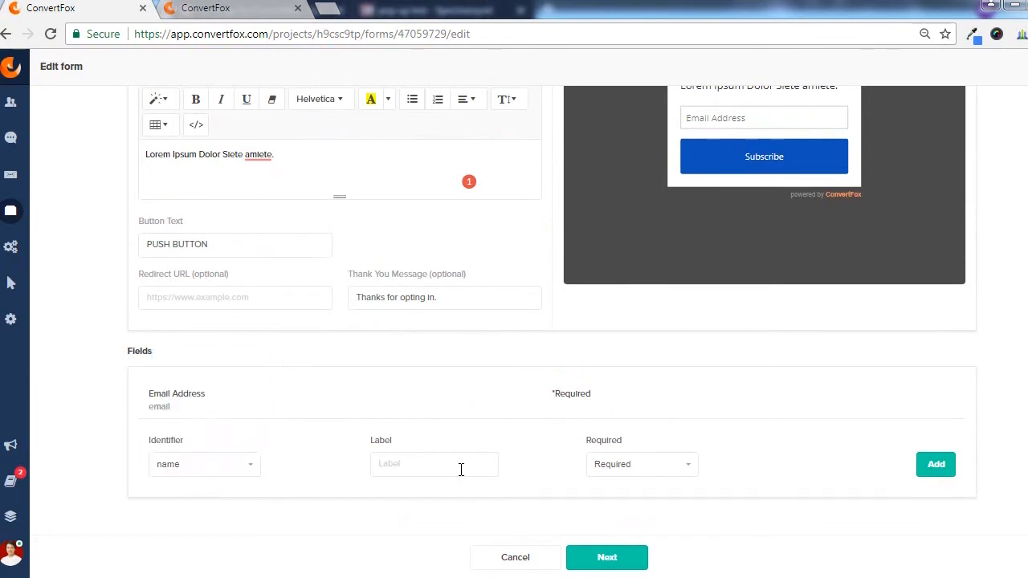
pyautogui.write('name')
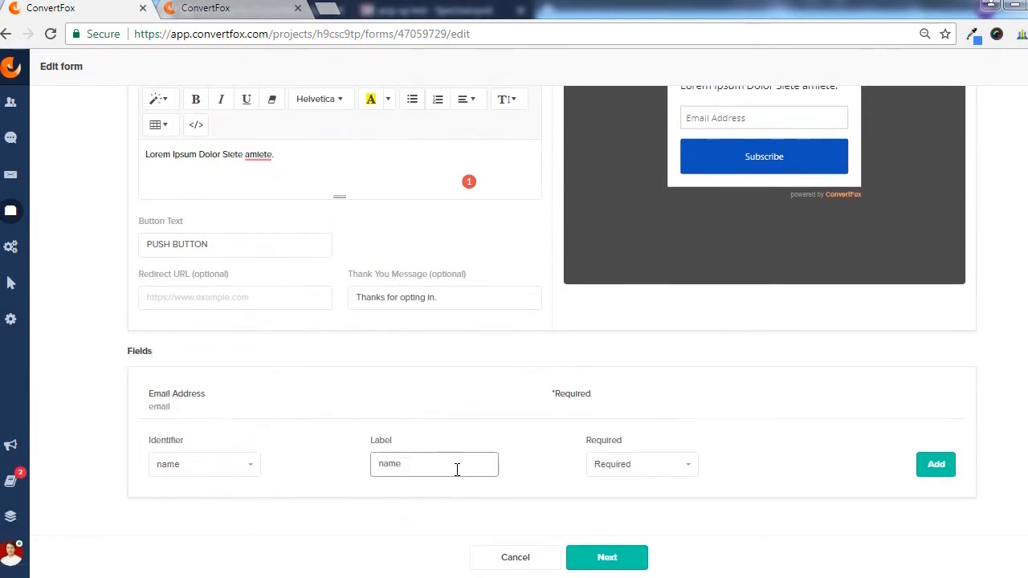
pyautogui.click(641, 463)
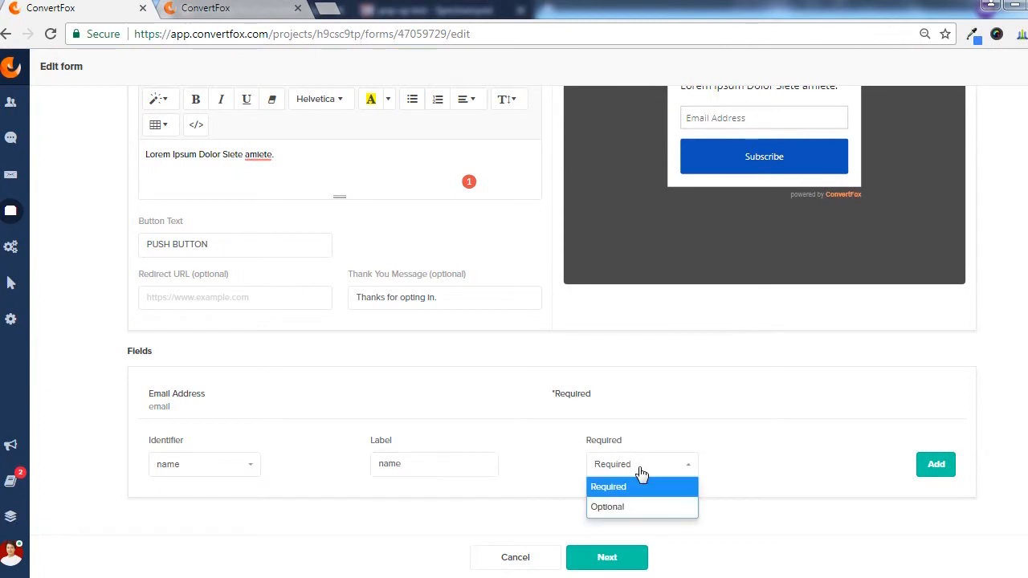
pyautogui.click(607, 486)
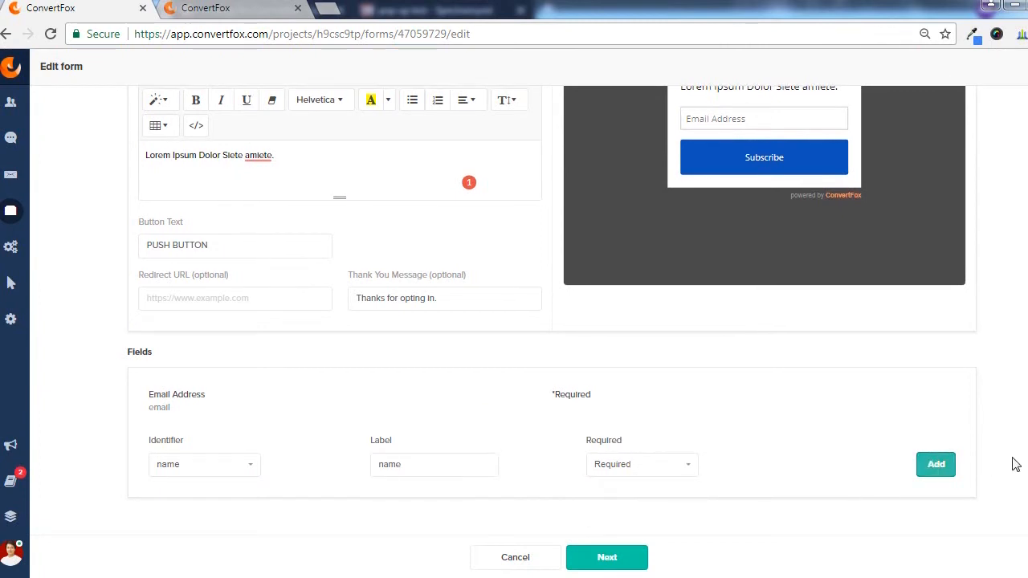
pyautogui.click(935, 464)
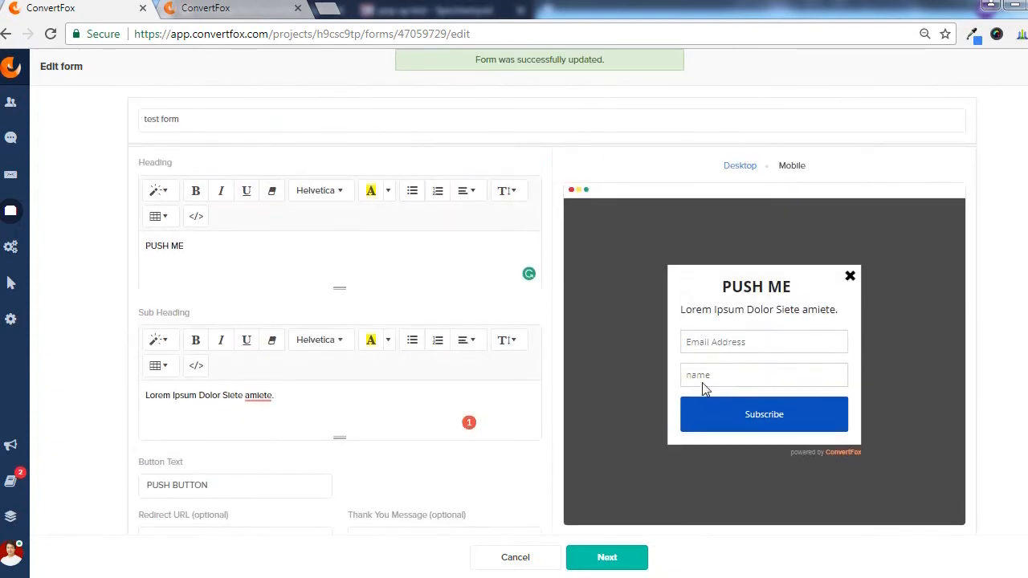
pyautogui.scroll(-3)
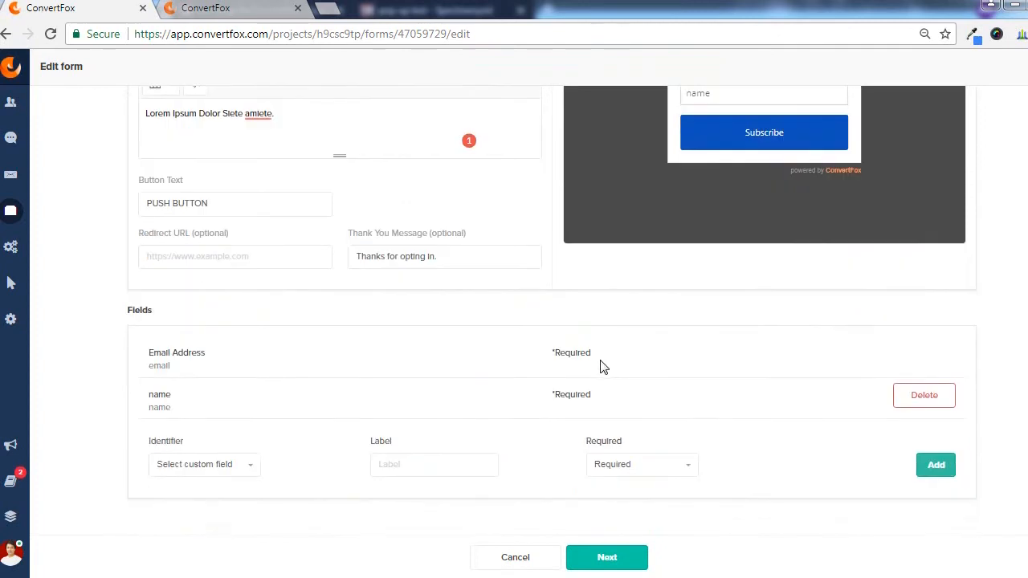
pyautogui.moveTo(786, 538)
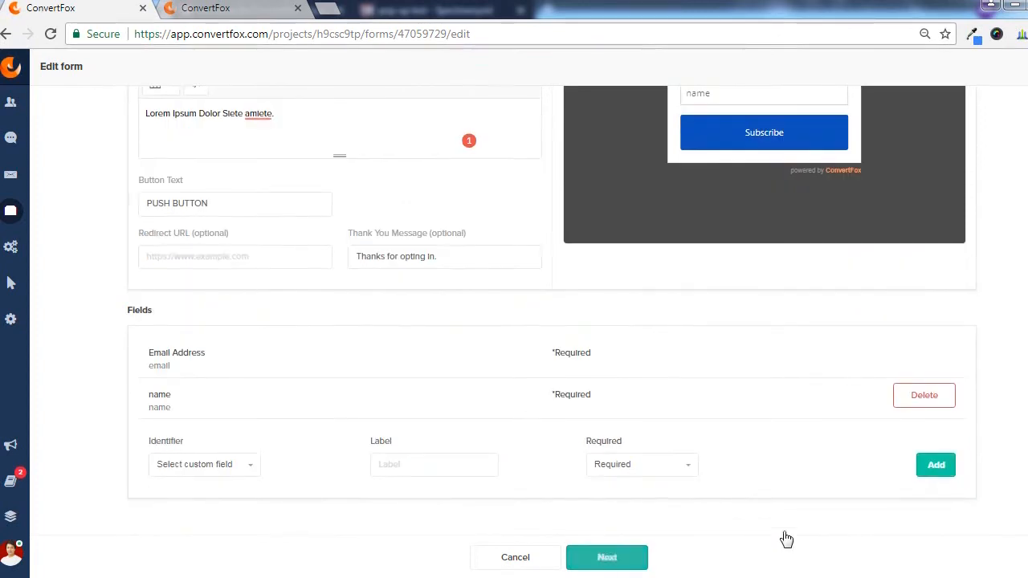
pyautogui.click(606, 557)
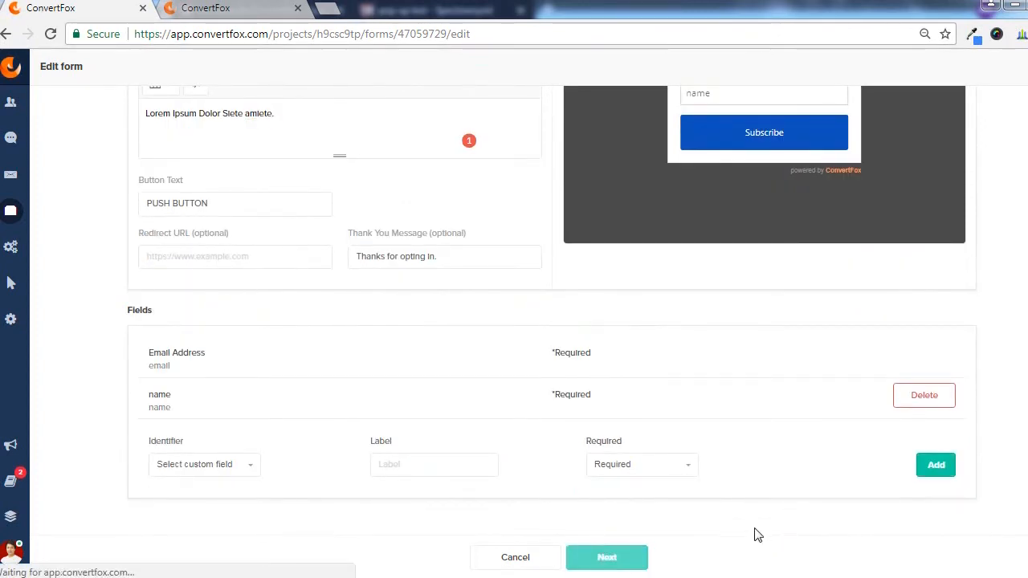
# Step: Open the display rules step and review the when/who campaign conditions
pyautogui.click(607, 557)
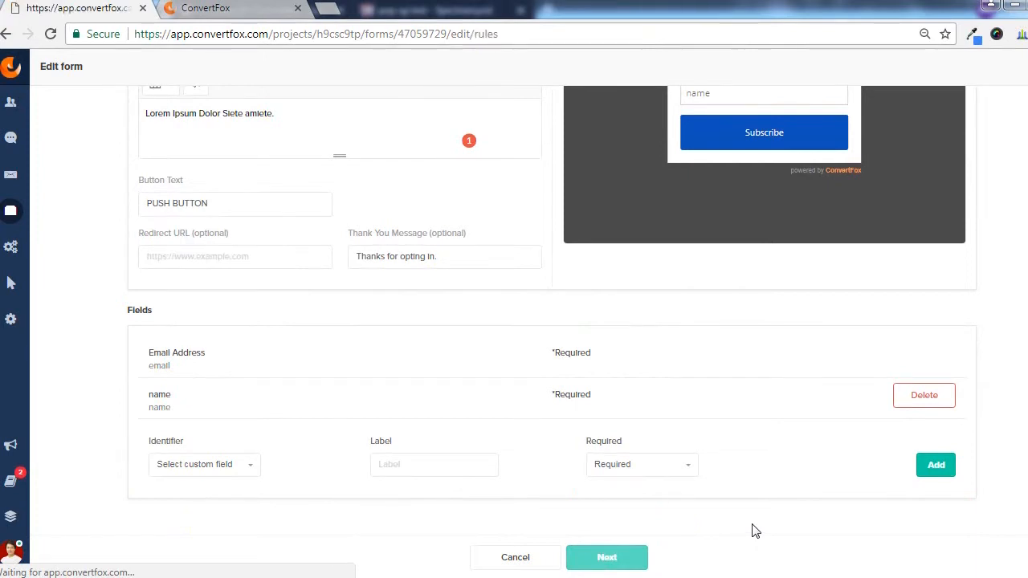
pyautogui.click(607, 558)
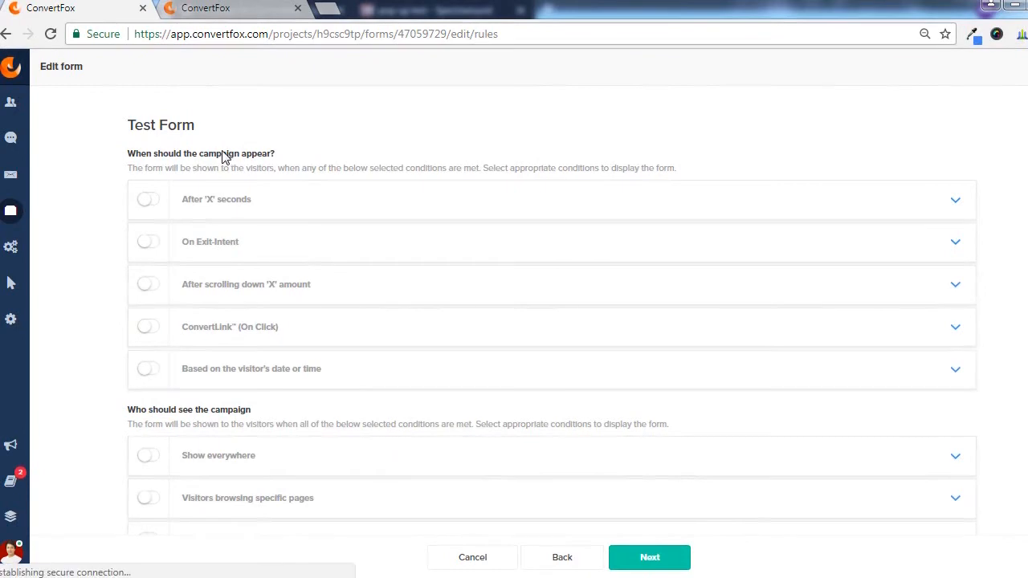
pyautogui.scroll(-3)
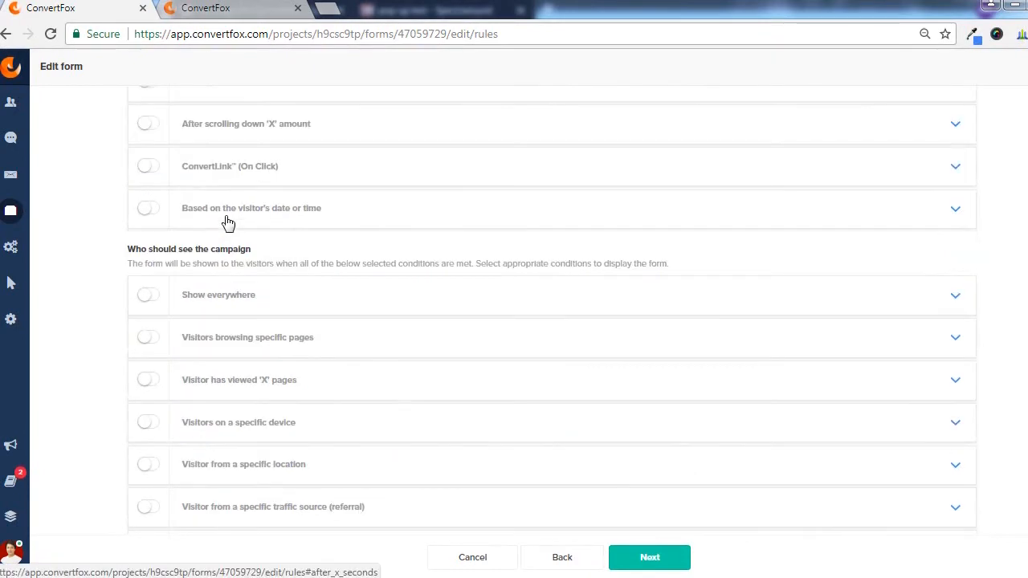
pyautogui.scroll(-3)
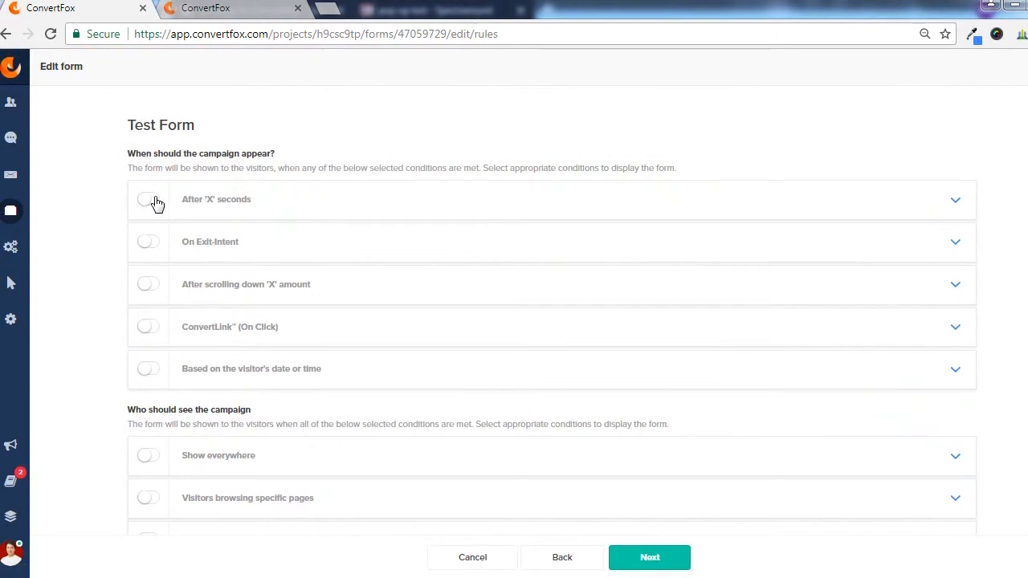
# Step: Turn on the 'After X seconds' condition and enter a seconds value
pyautogui.click(147, 199)
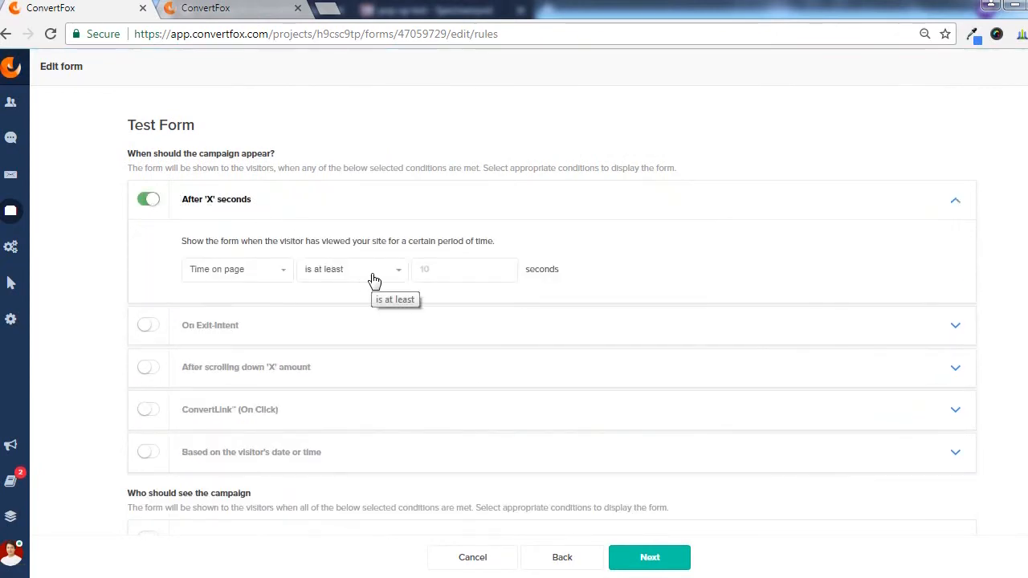
pyautogui.click(464, 270)
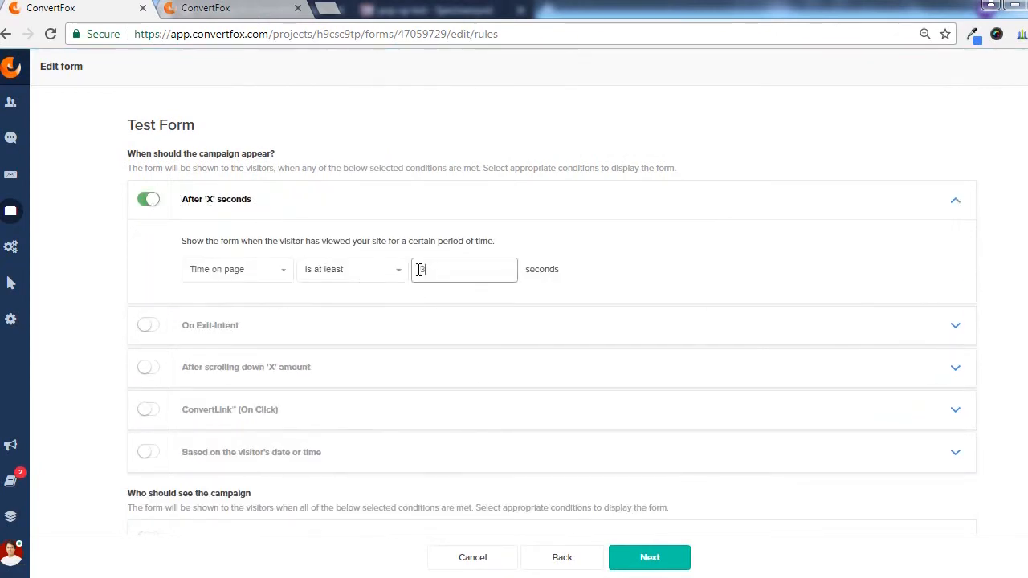
pyautogui.scroll(-3)
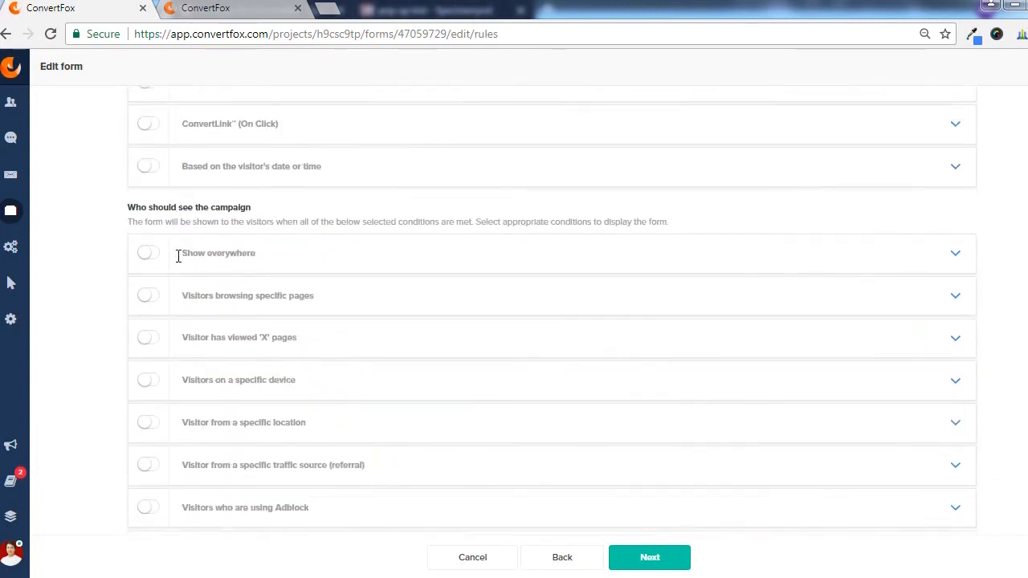
pyautogui.scroll(-3)
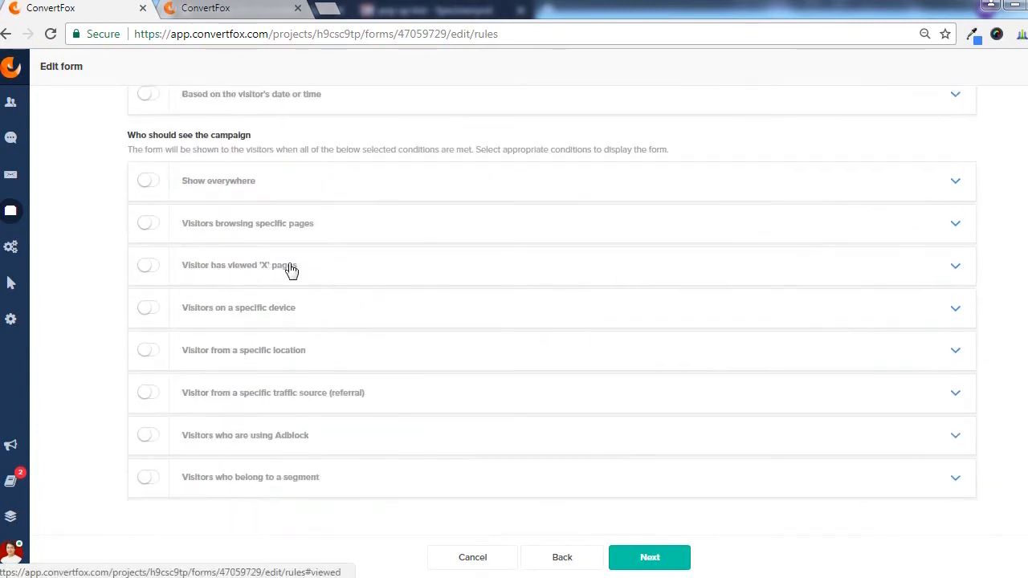
pyautogui.moveTo(334, 235)
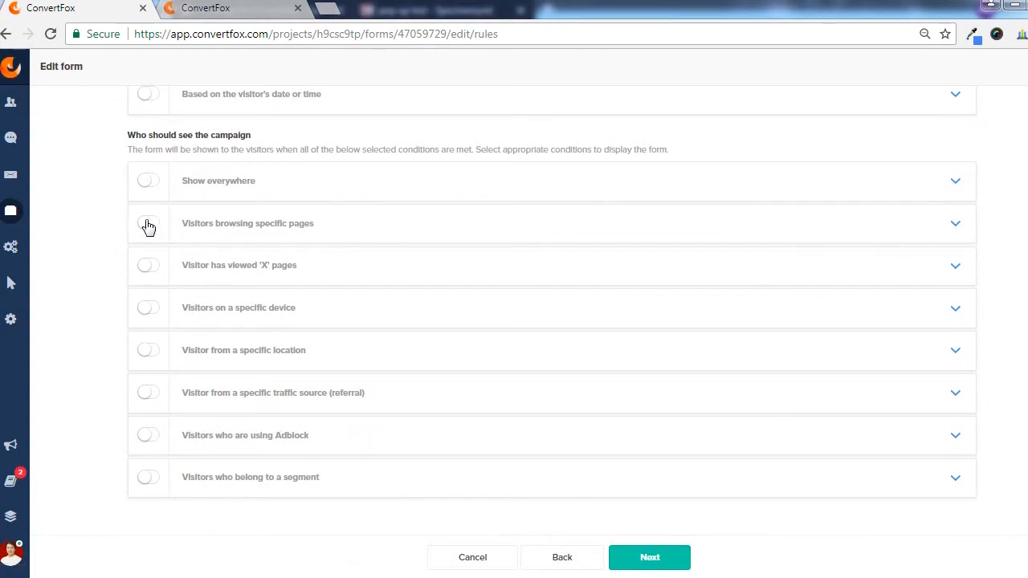
# Step: Show the Test Form only on pages exactly matching spectramynd.com/pop-up-test/ and save the rules
pyautogui.click(148, 223)
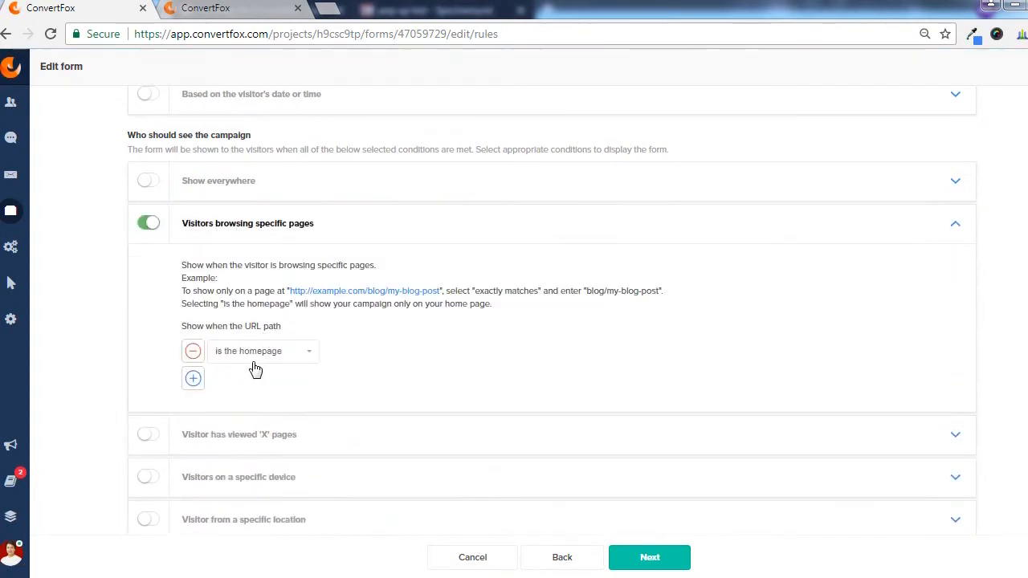
pyautogui.moveTo(265, 352)
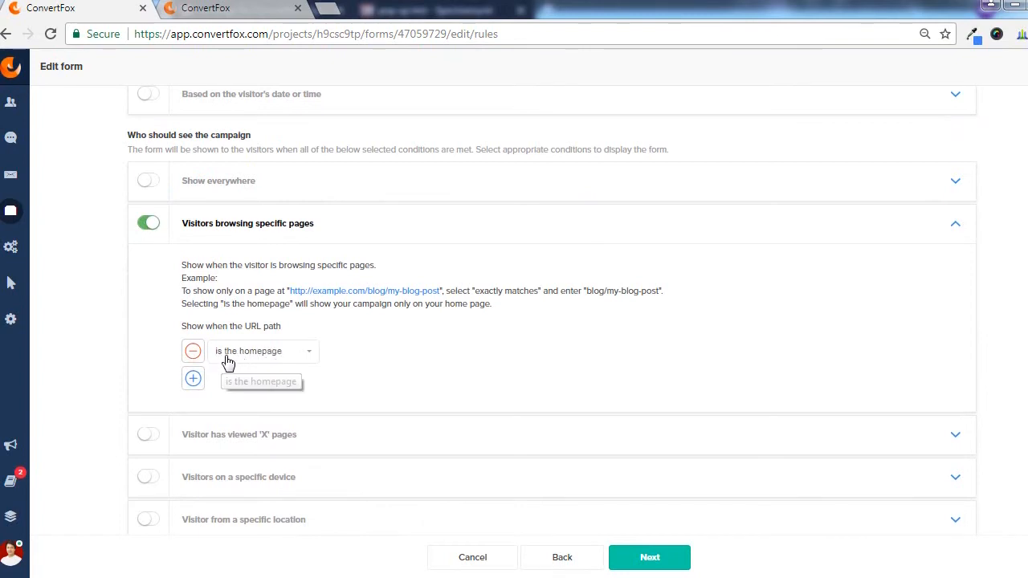
pyautogui.click(261, 351)
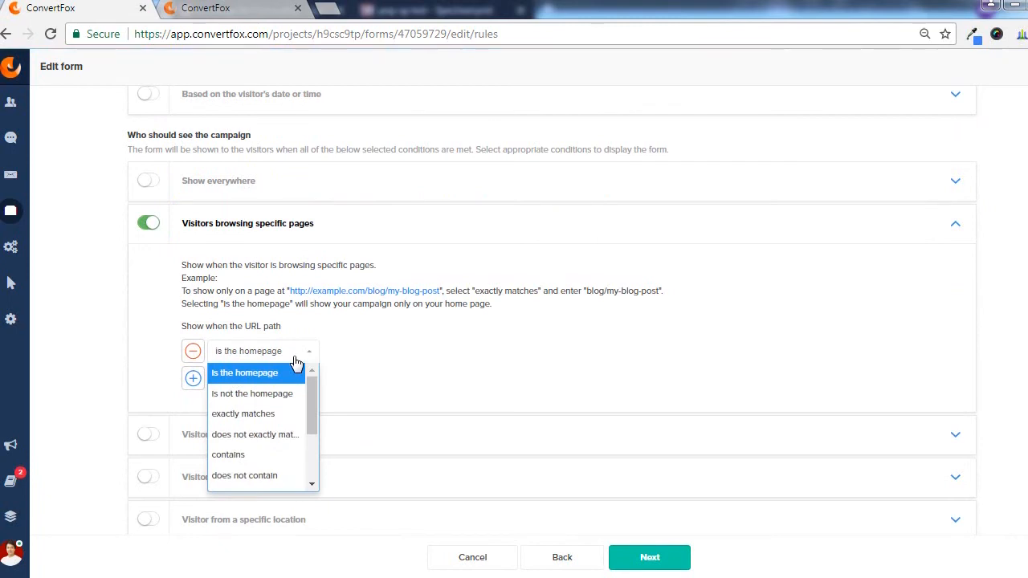
pyautogui.moveTo(272, 394)
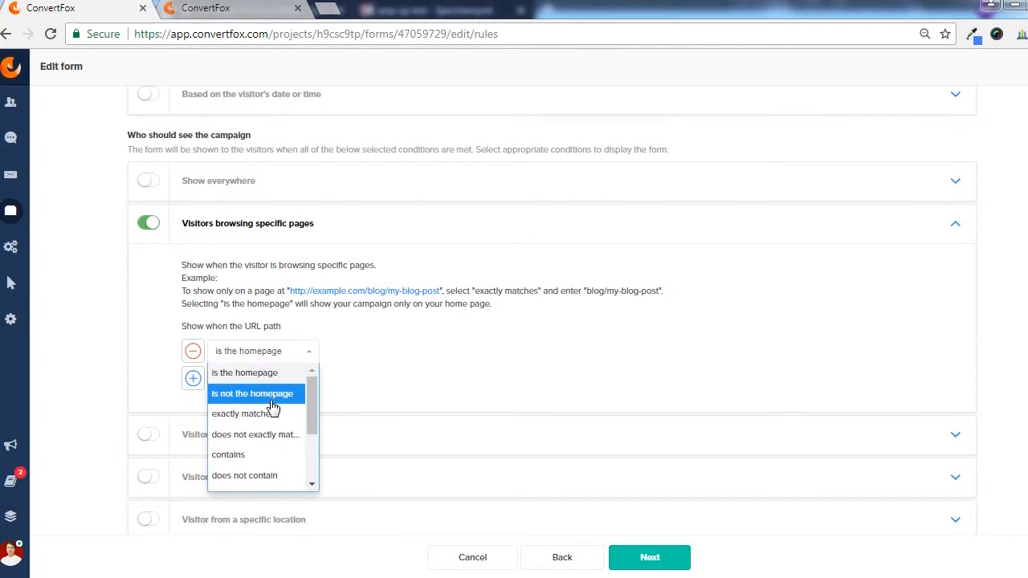
pyautogui.moveTo(229, 434)
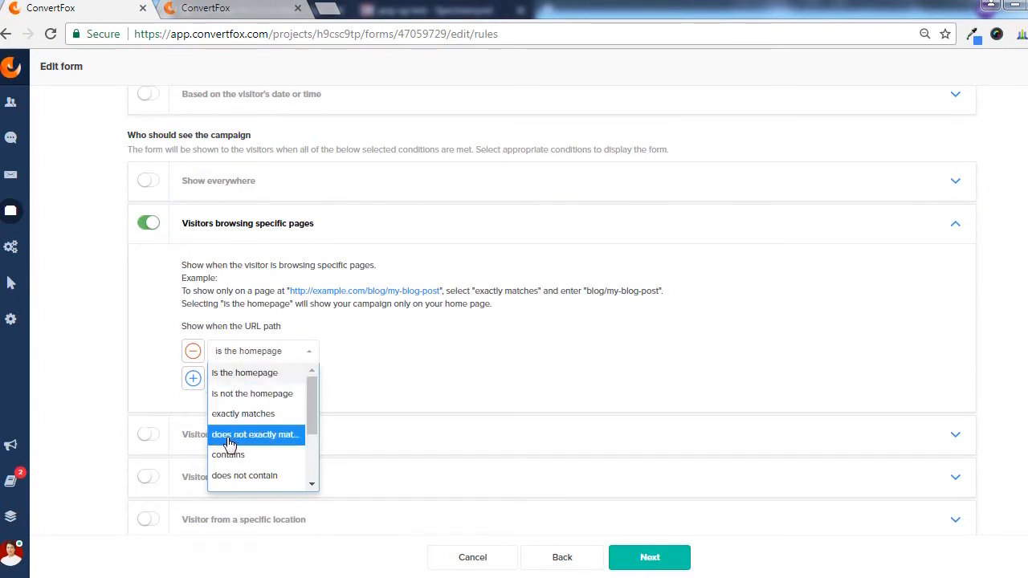
pyautogui.click(244, 413)
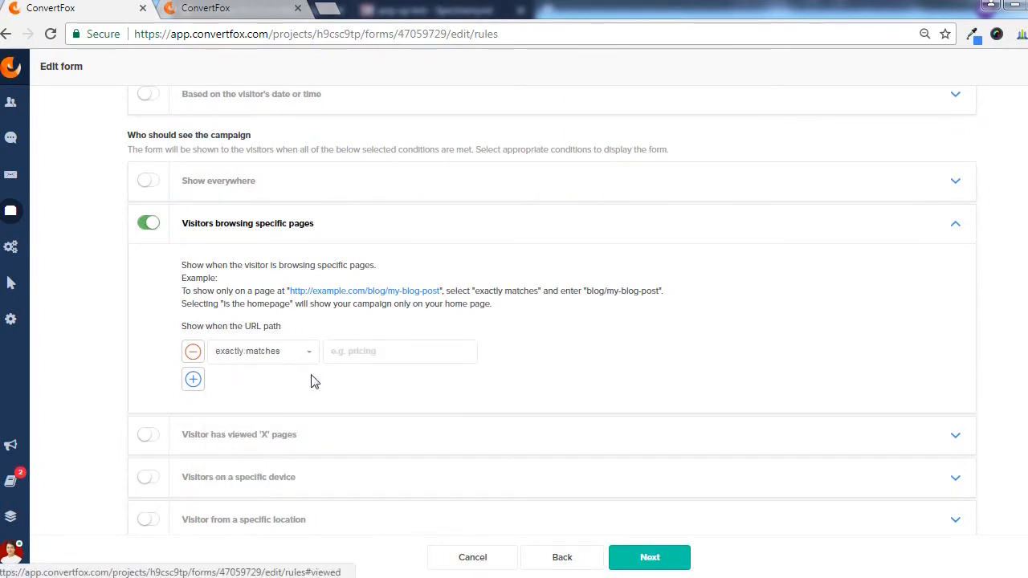
pyautogui.click(400, 351)
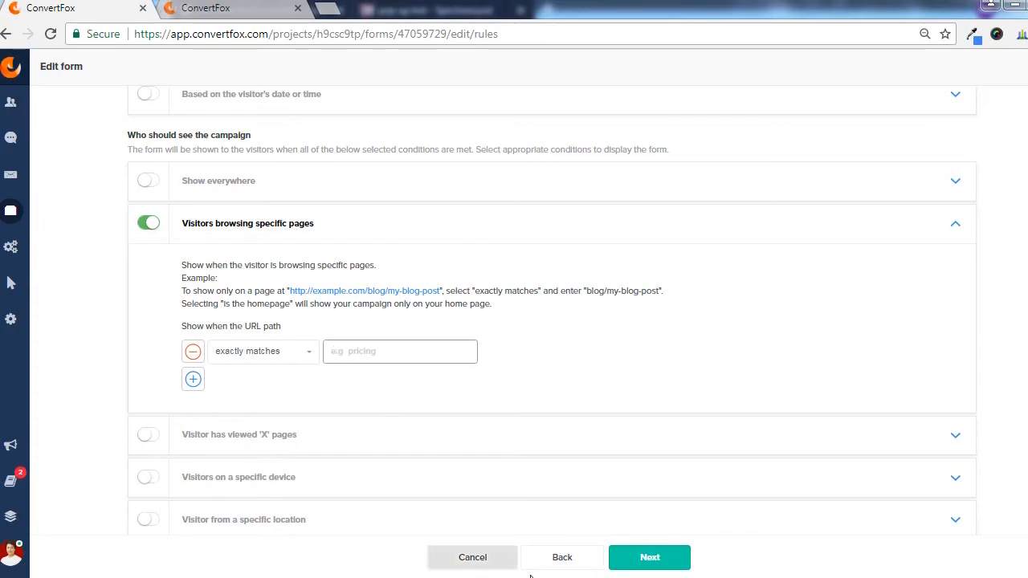
pyautogui.write('spectramynd.com/pop-up-test/')
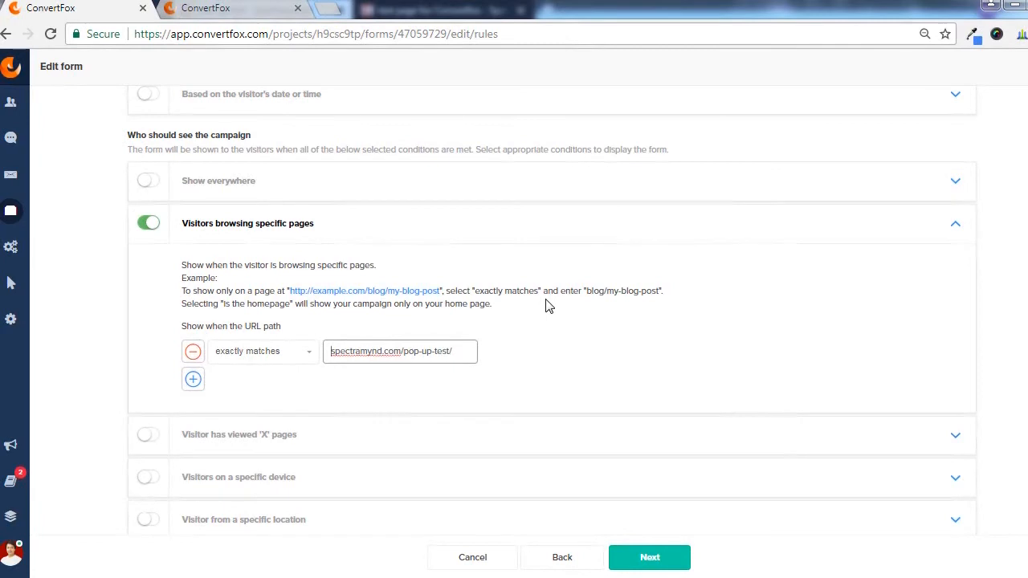
pyautogui.scroll(-3)
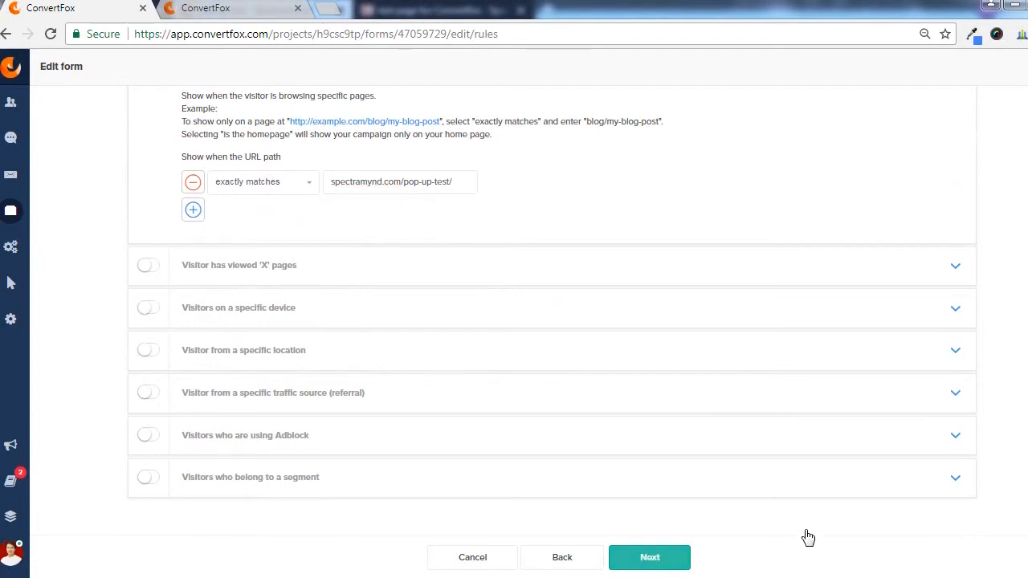
pyautogui.click(648, 557)
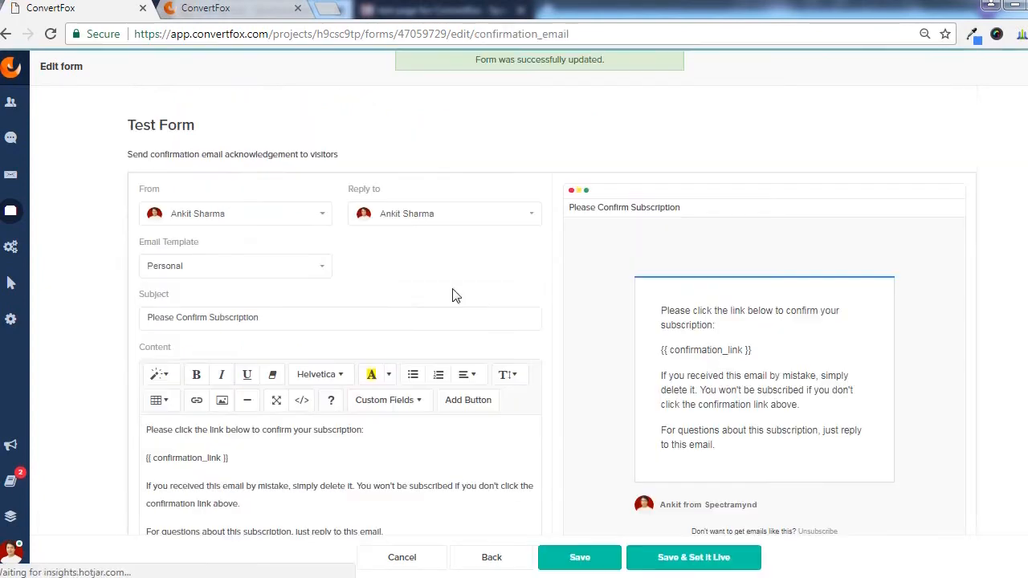
pyautogui.scroll(-3)
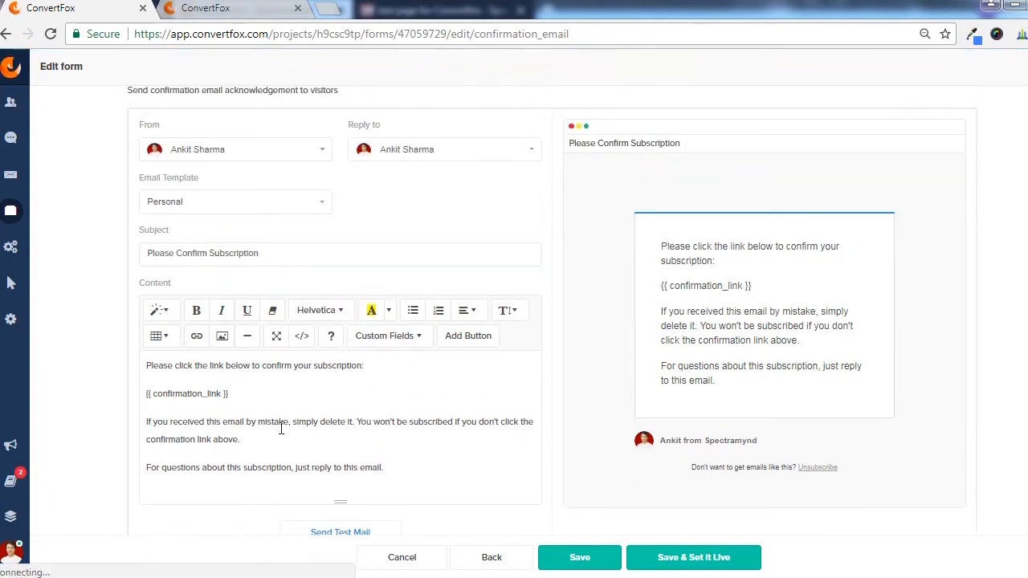
pyautogui.click(235, 201)
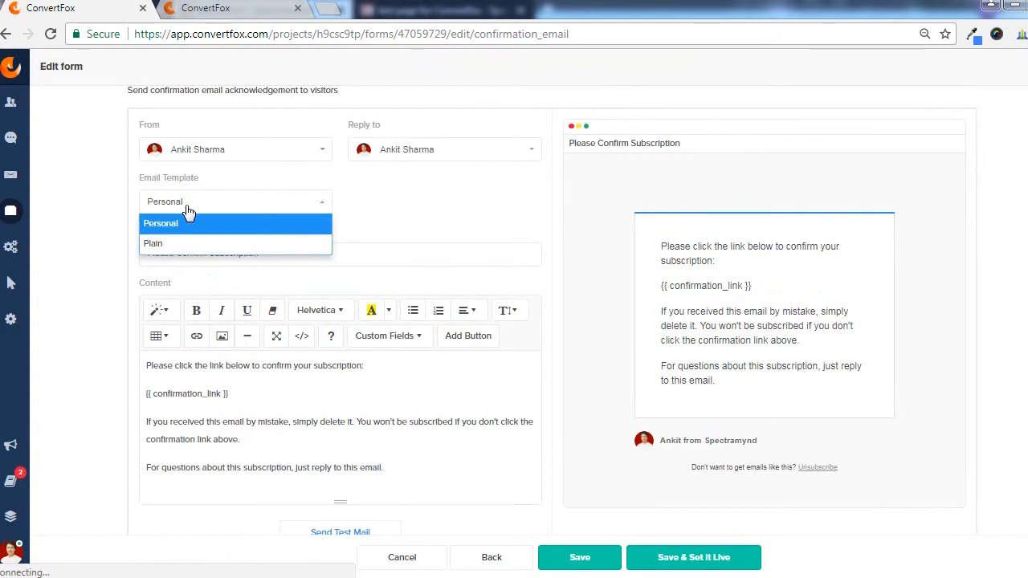
pyautogui.click(160, 223)
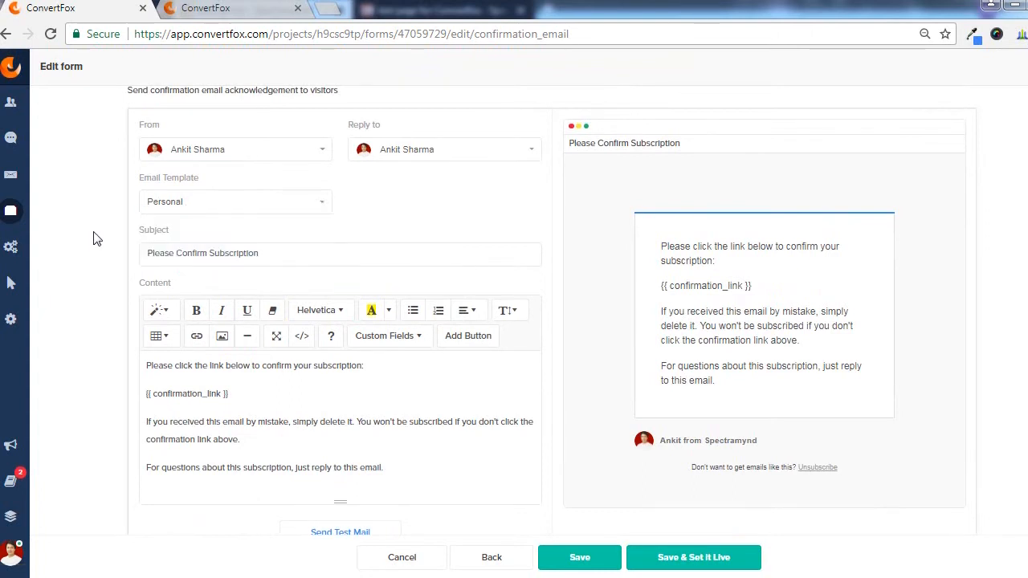
pyautogui.scroll(-3)
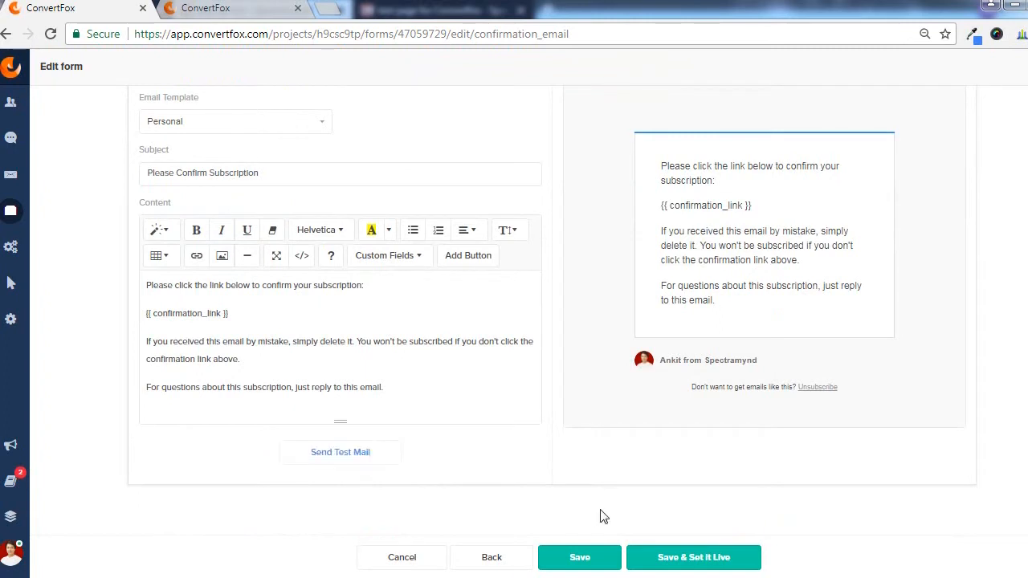
pyautogui.moveTo(693, 558)
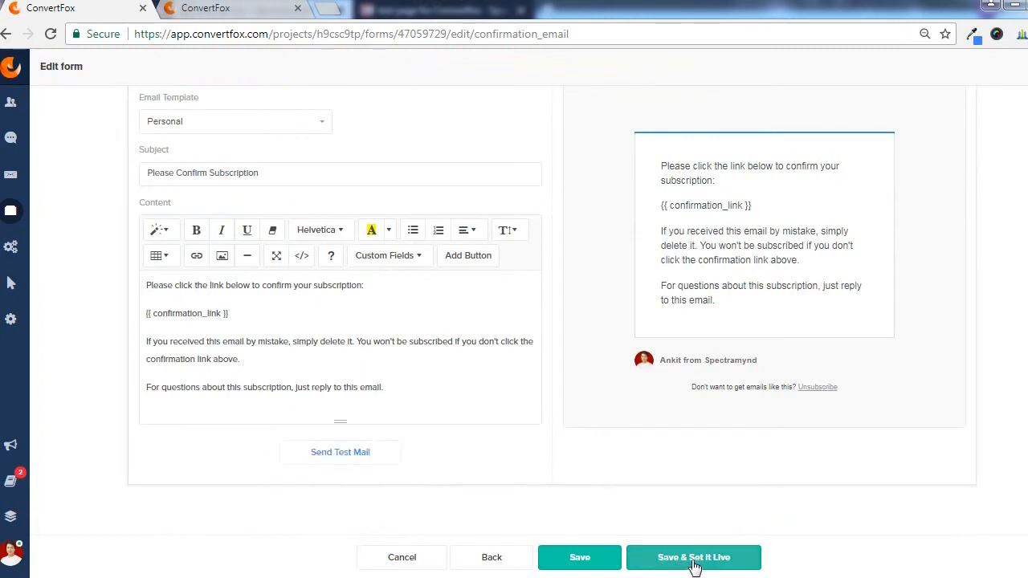
pyautogui.moveTo(751, 563)
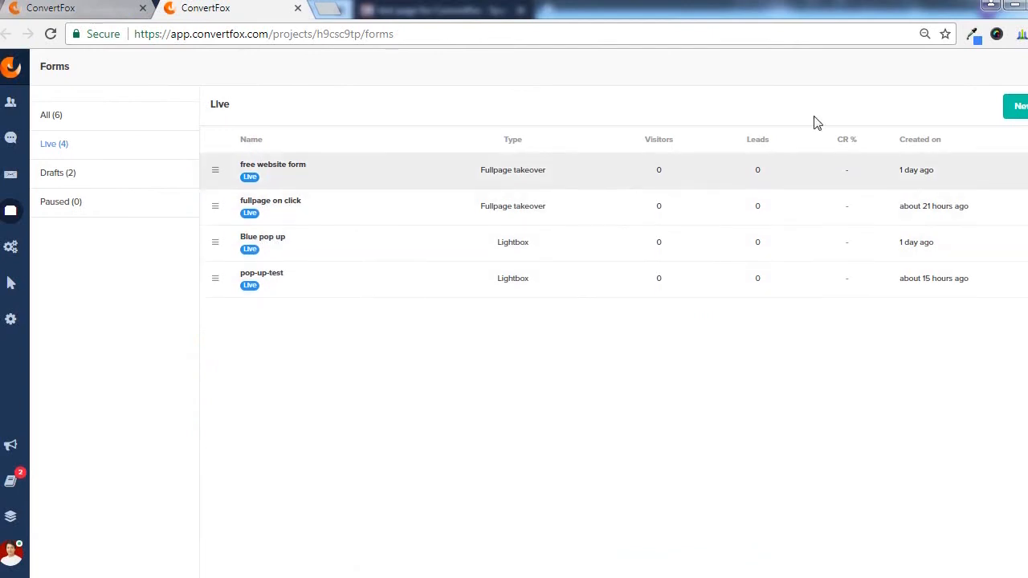
pyautogui.moveTo(382, 180)
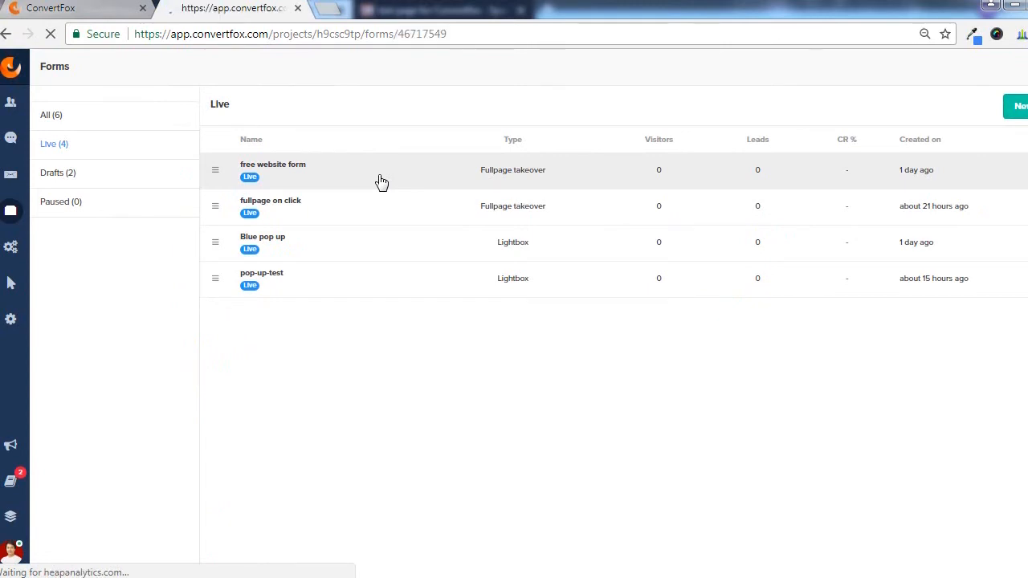
# Step: Open the Blue pop up form from the Live forms list and launch its editor
pyautogui.click(273, 169)
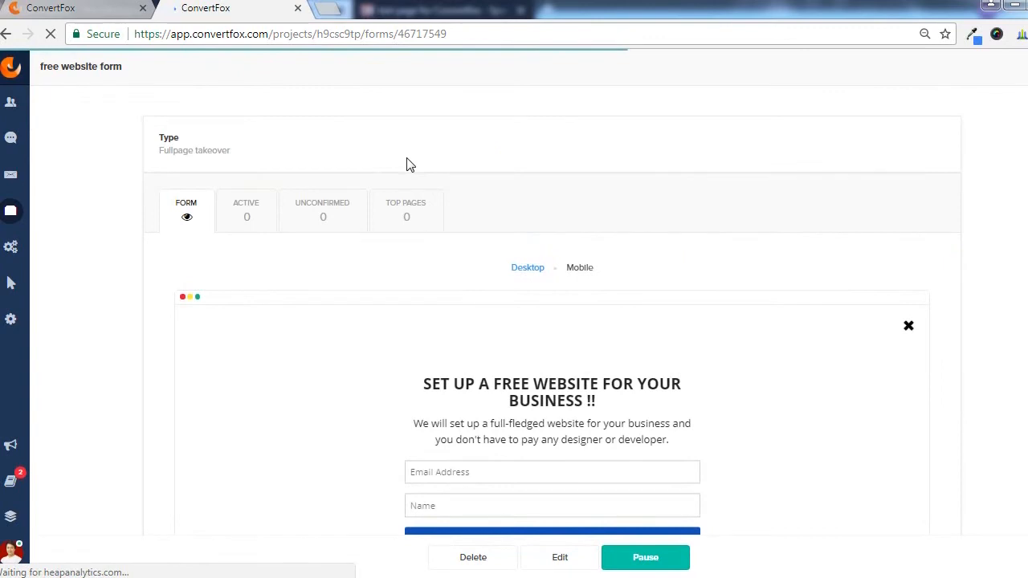
pyautogui.scroll(-3)
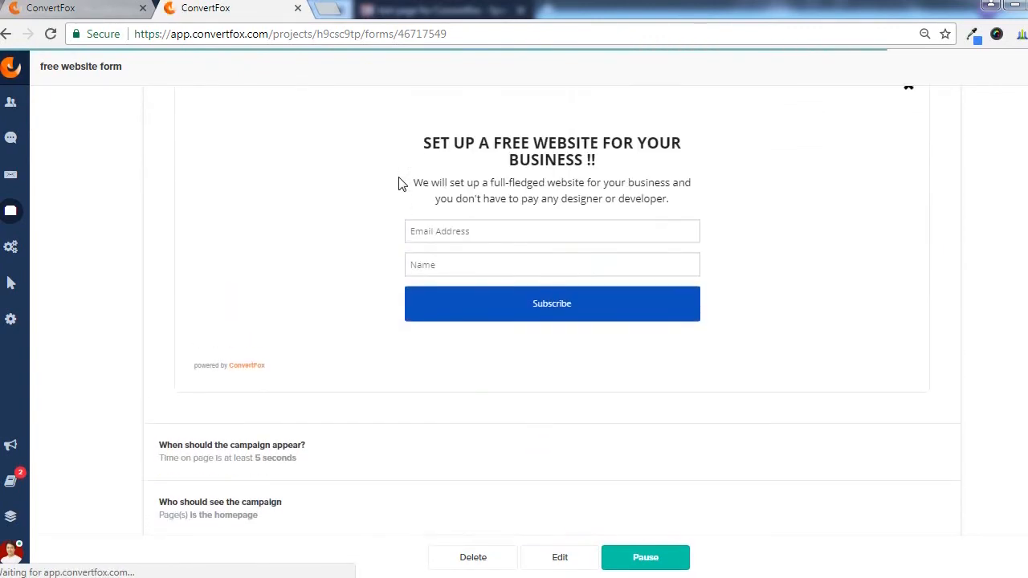
pyautogui.moveTo(631, 171)
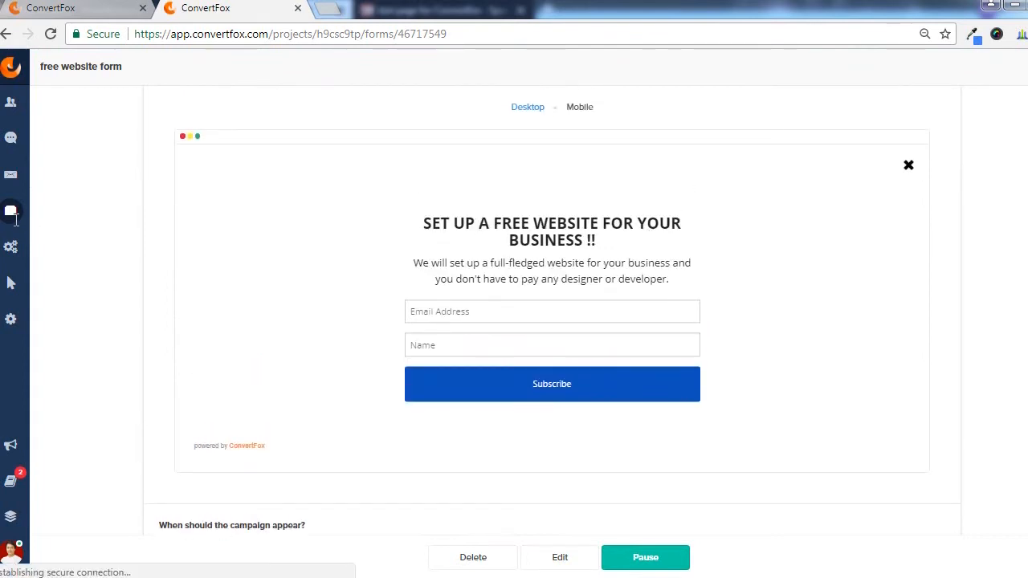
pyautogui.moveTo(11, 210)
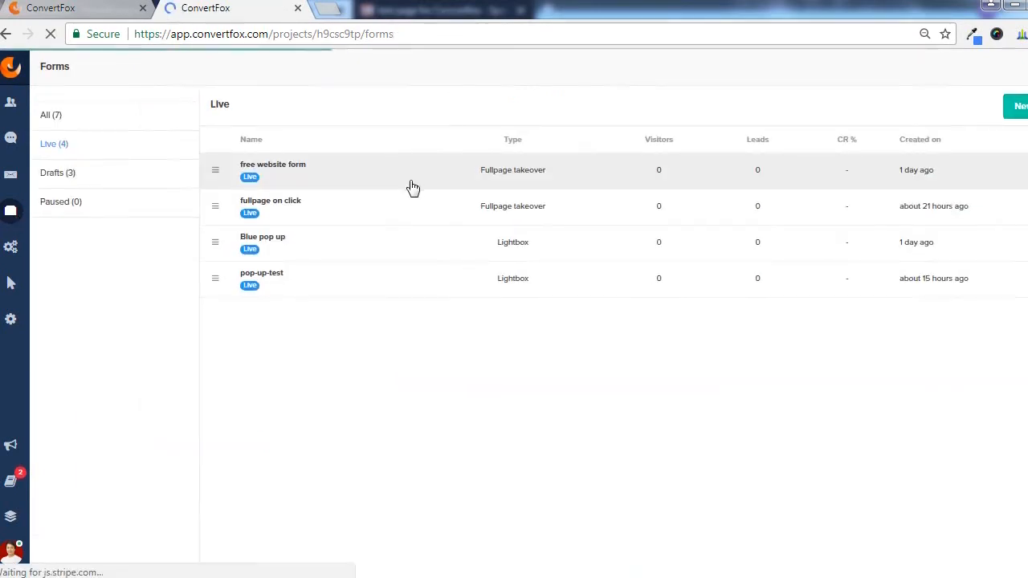
pyautogui.click(263, 237)
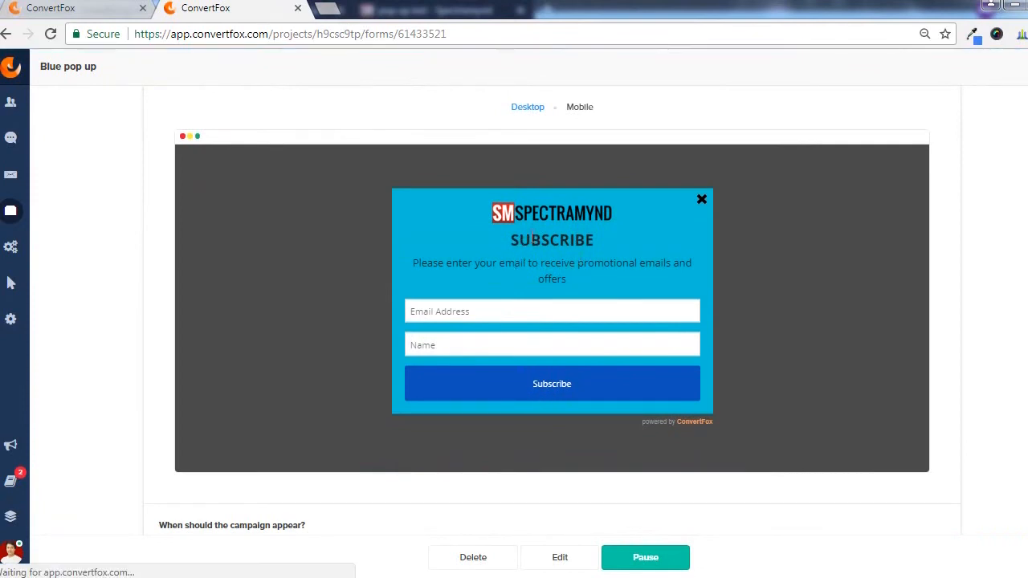
pyautogui.moveTo(583, 512)
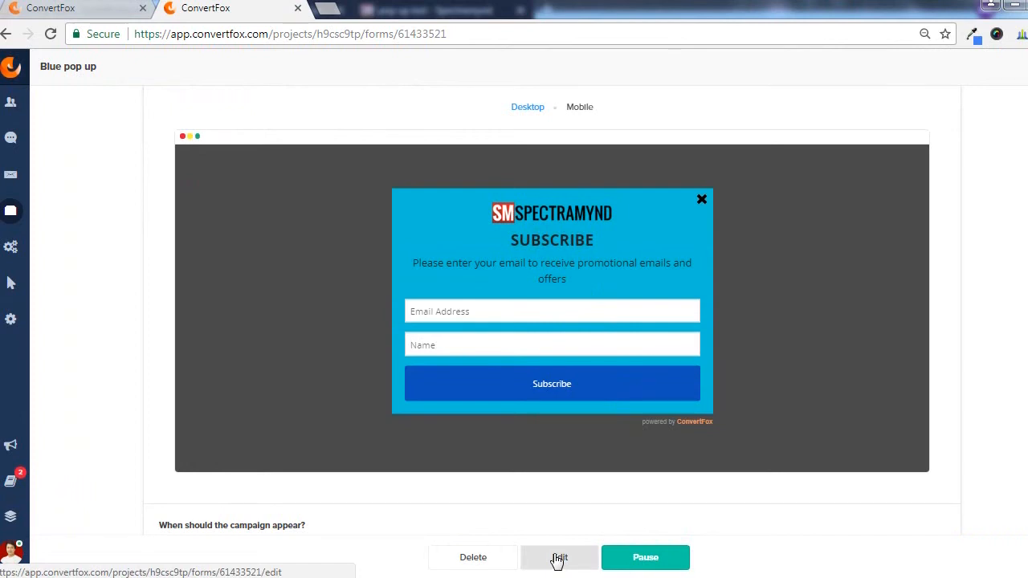
pyautogui.click(560, 558)
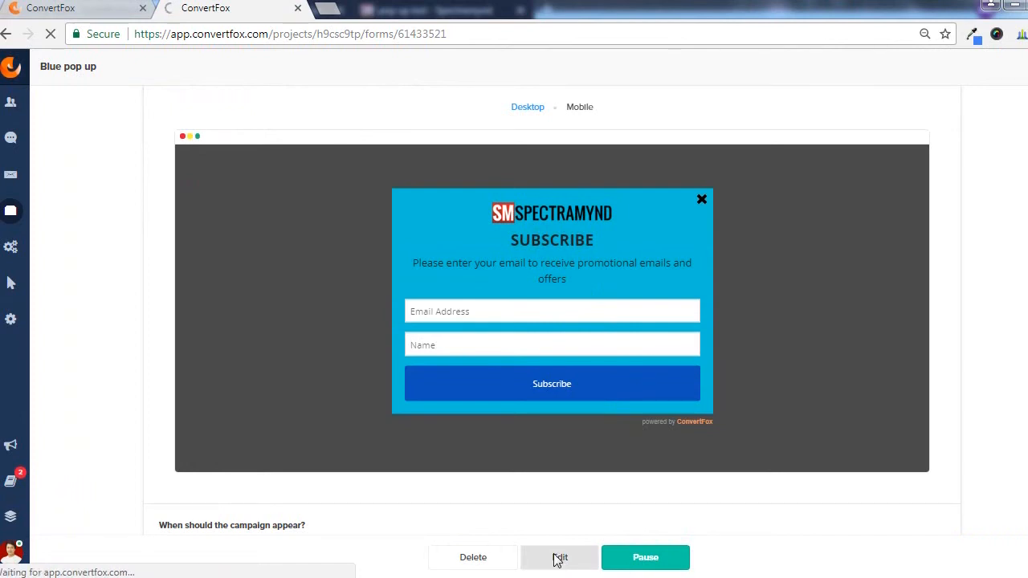
pyautogui.click(560, 557)
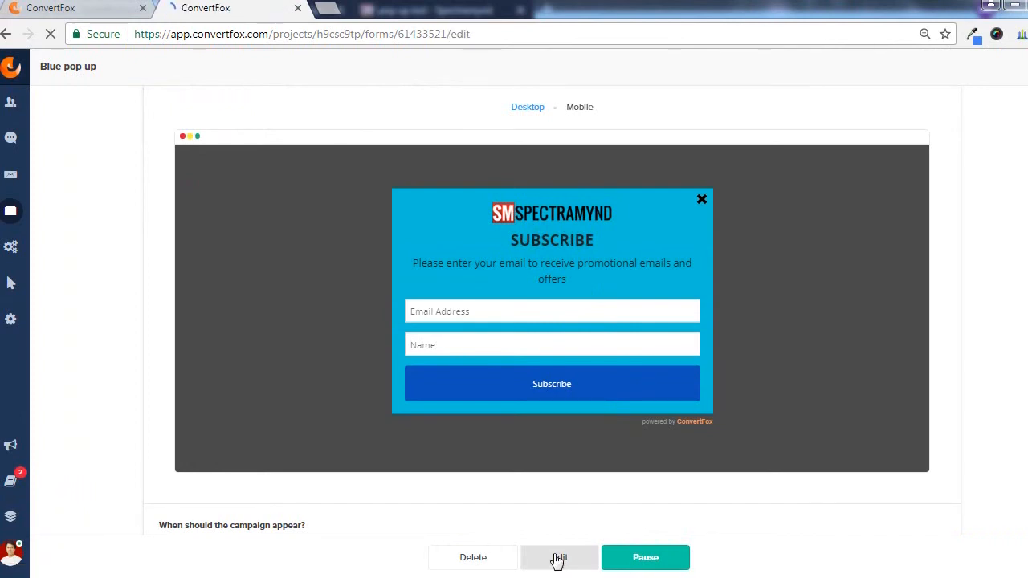
# Step: Toggle the heading's code view to inspect its background style and logo HTML, then switch back
pyautogui.click(559, 557)
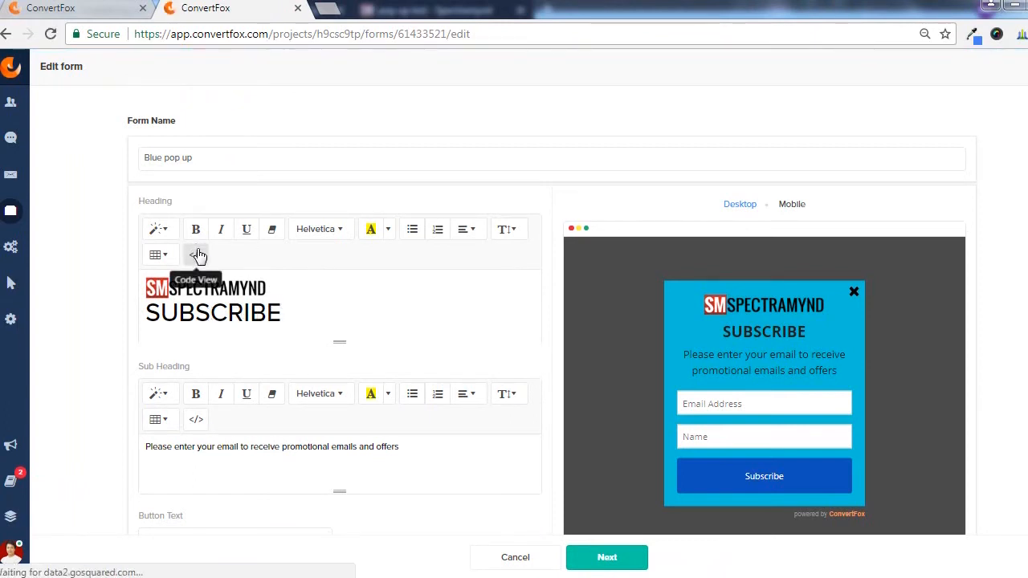
pyautogui.click(195, 254)
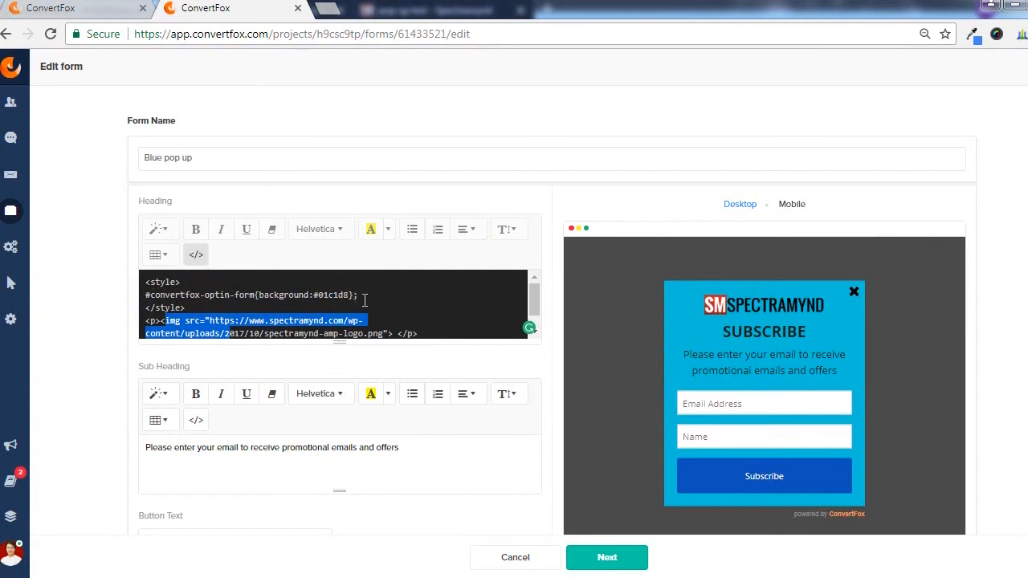
pyautogui.scroll(-3)
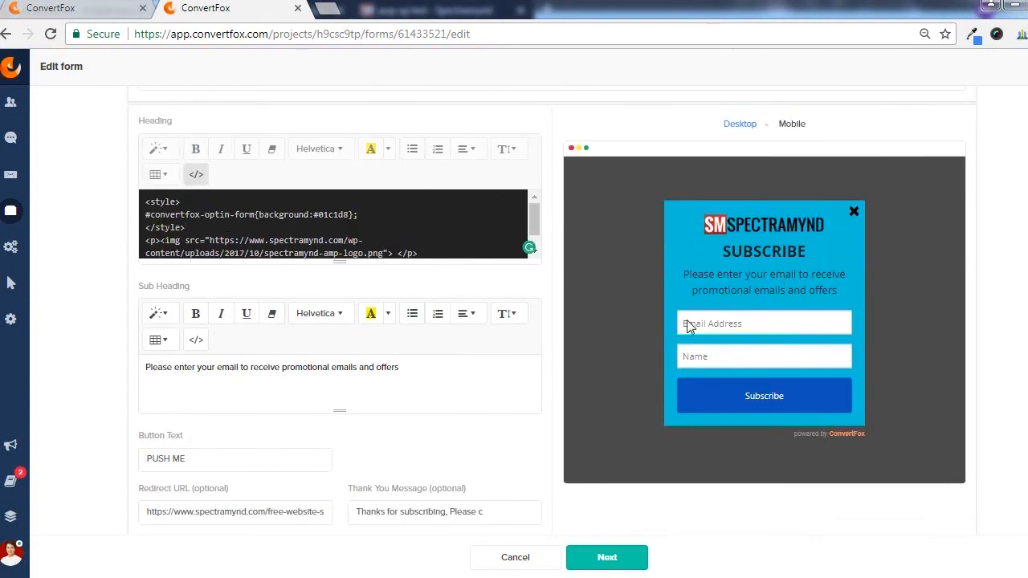
pyautogui.moveTo(815, 255)
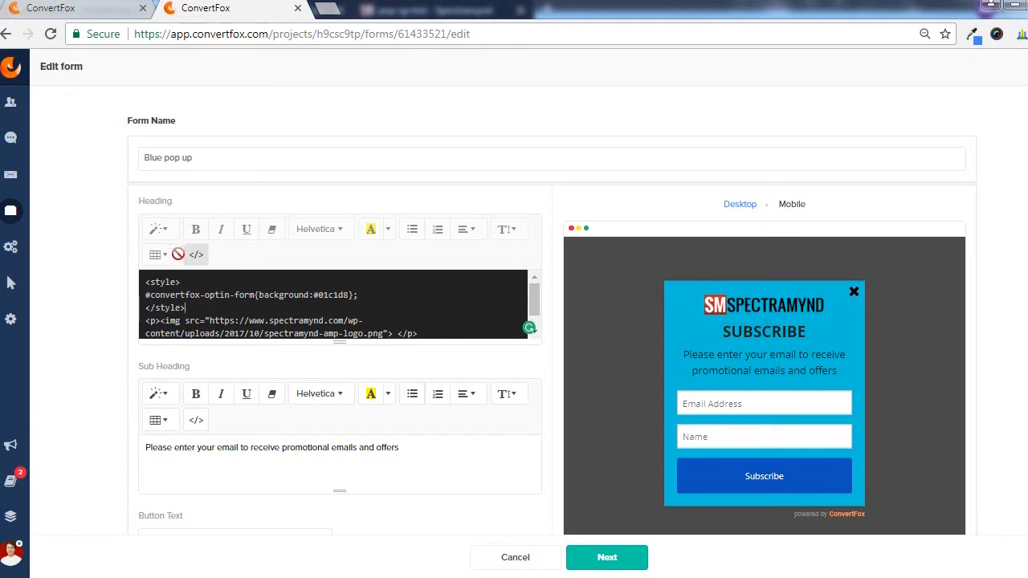
pyautogui.click(196, 255)
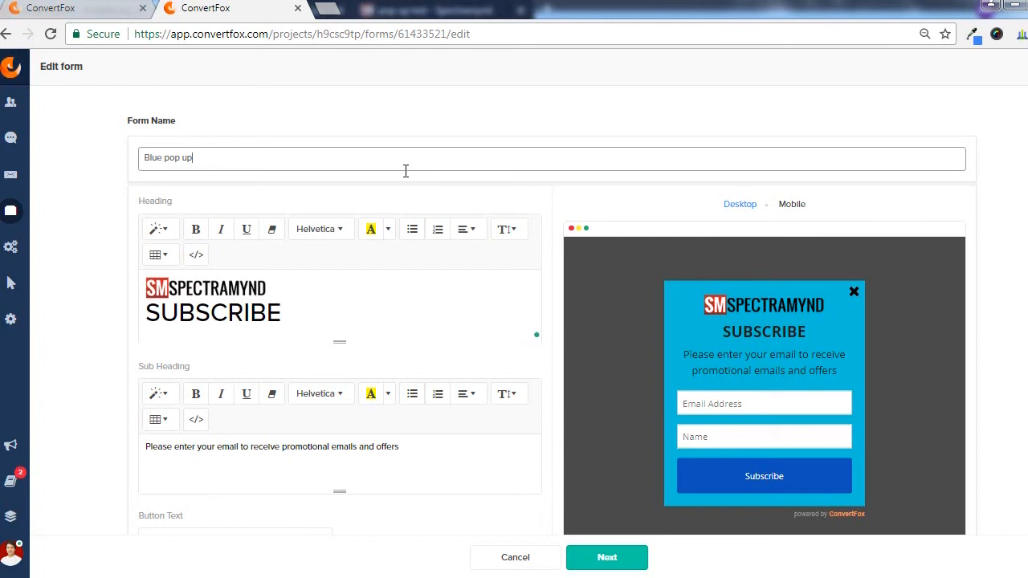
pyautogui.moveTo(433, 213)
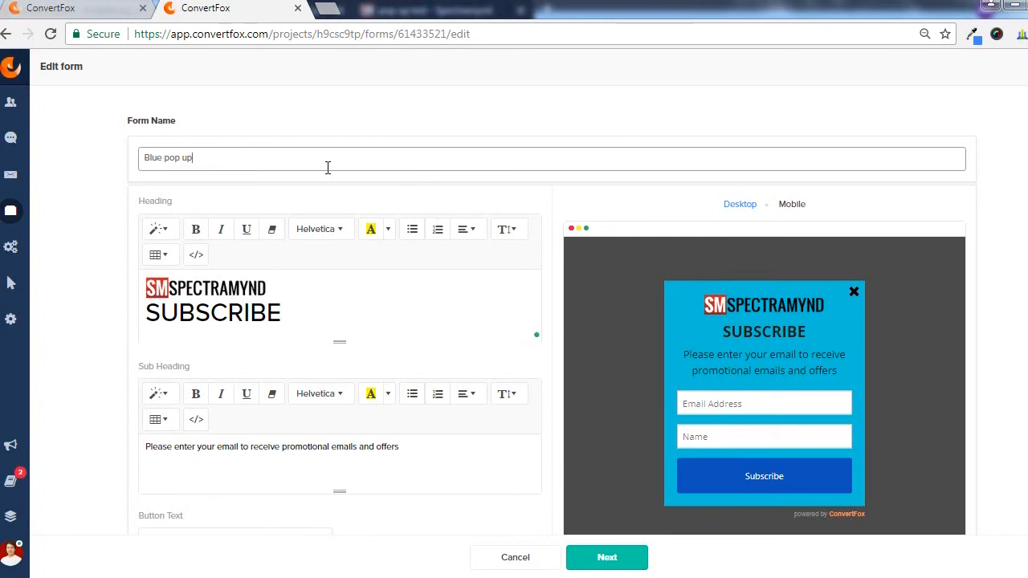
pyautogui.moveTo(257, 158)
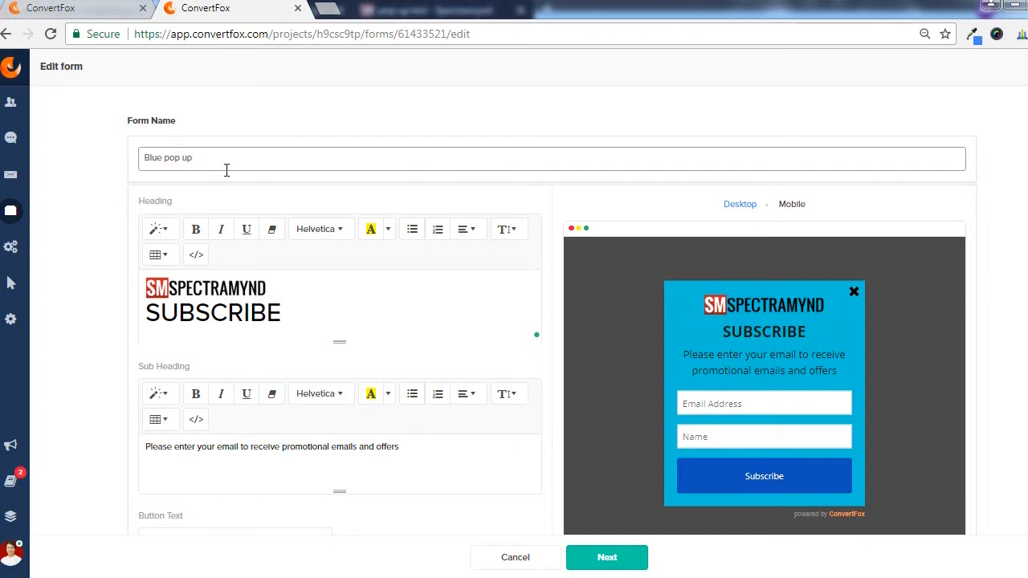
pyautogui.doubleClick(167, 157)
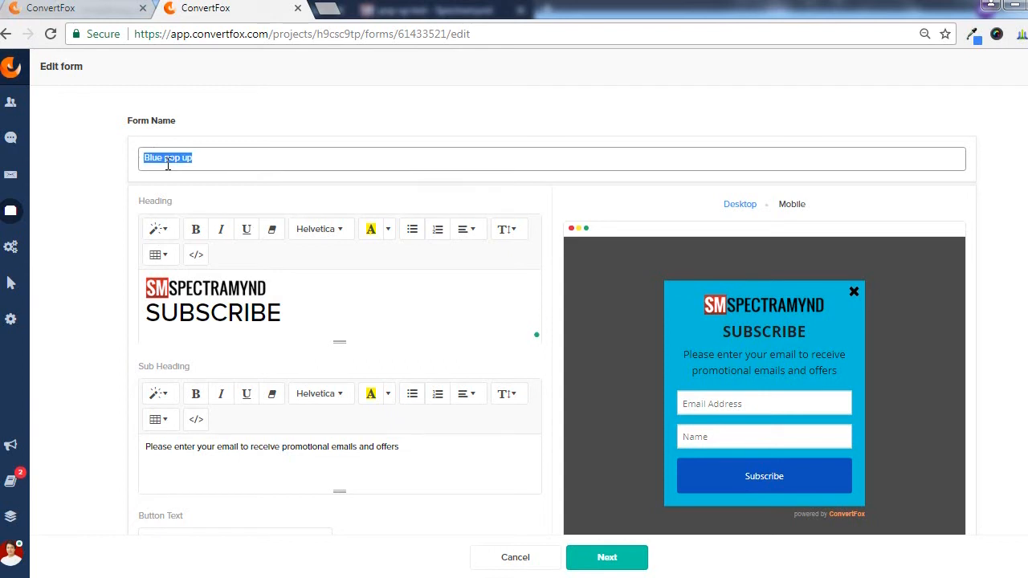
pyautogui.moveTo(394, 187)
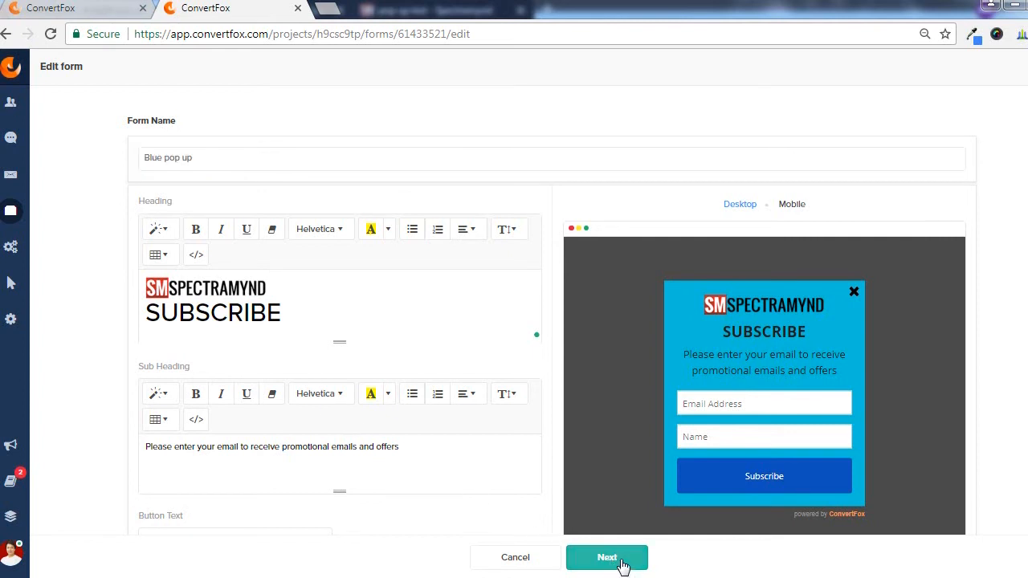
# Step: Advance past the Blue pop up form's page-targeting rules to the 'Please Confirm Subscription' email step
pyautogui.click(607, 557)
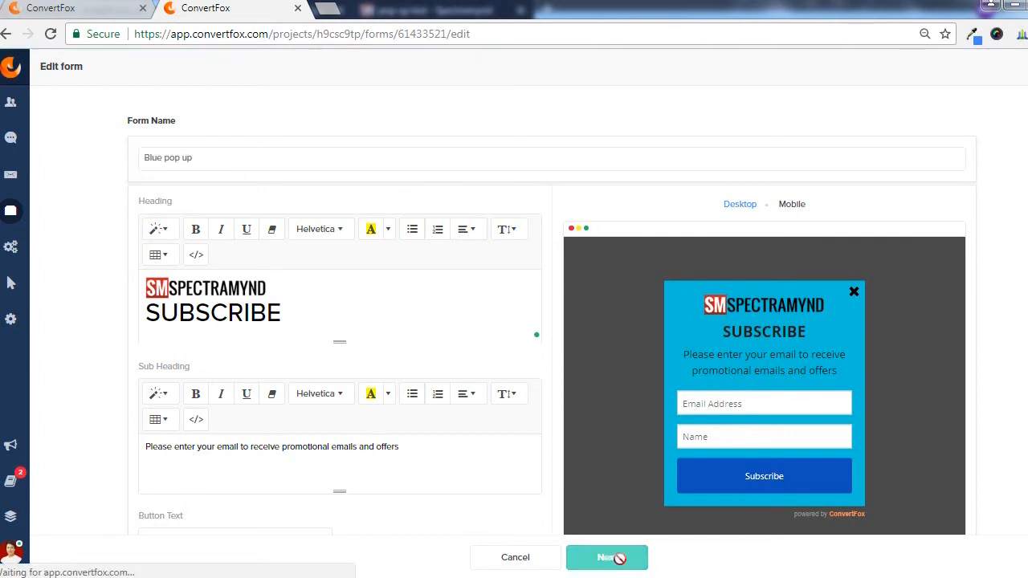
pyautogui.click(606, 557)
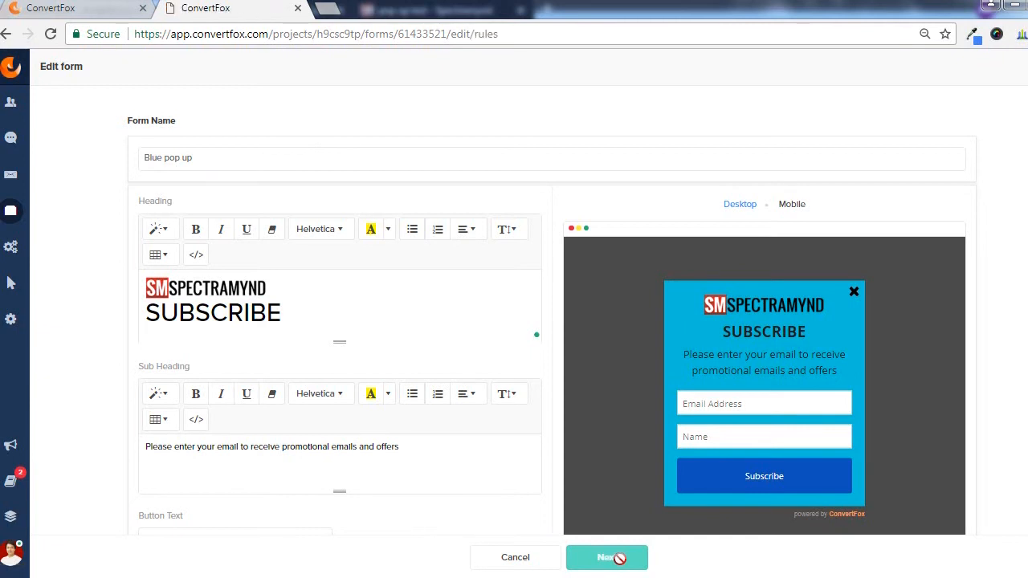
pyautogui.click(606, 557)
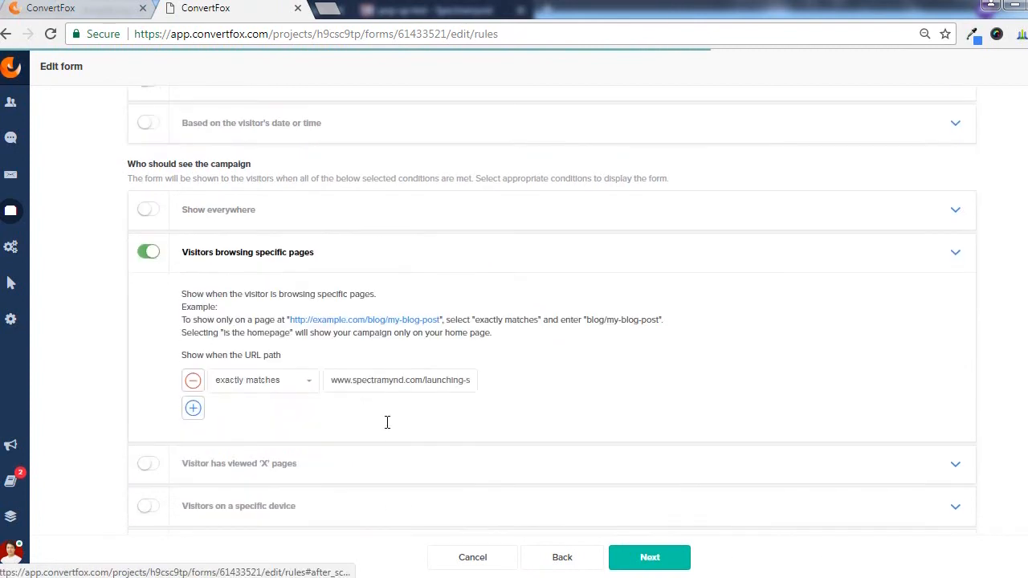
pyautogui.scroll(-3)
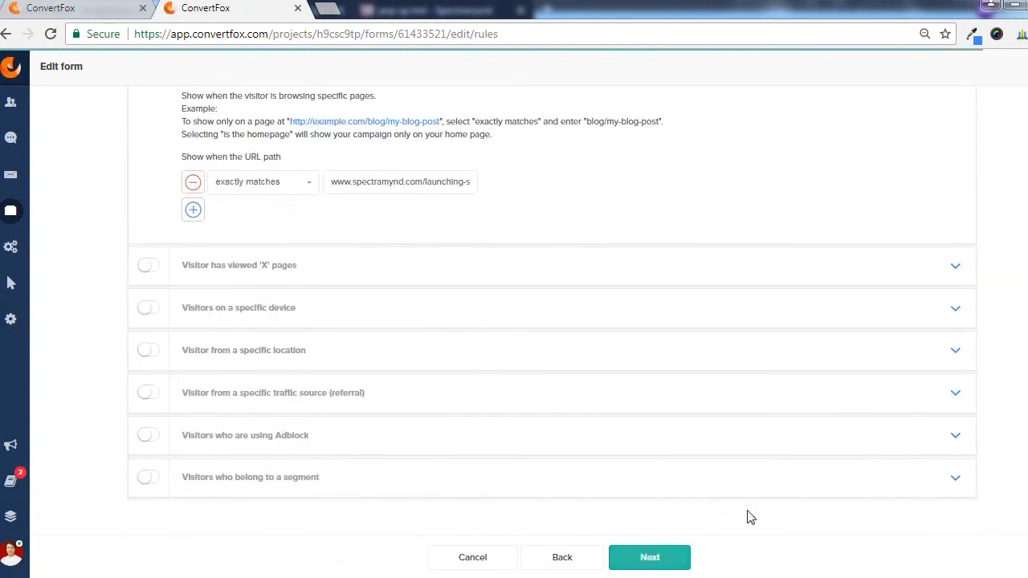
pyautogui.click(649, 557)
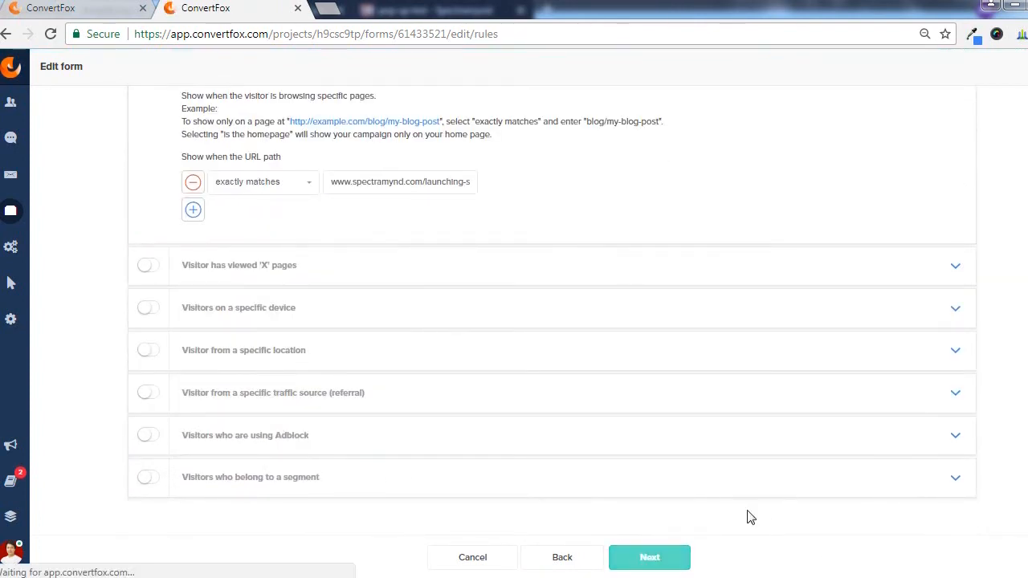
pyautogui.click(649, 557)
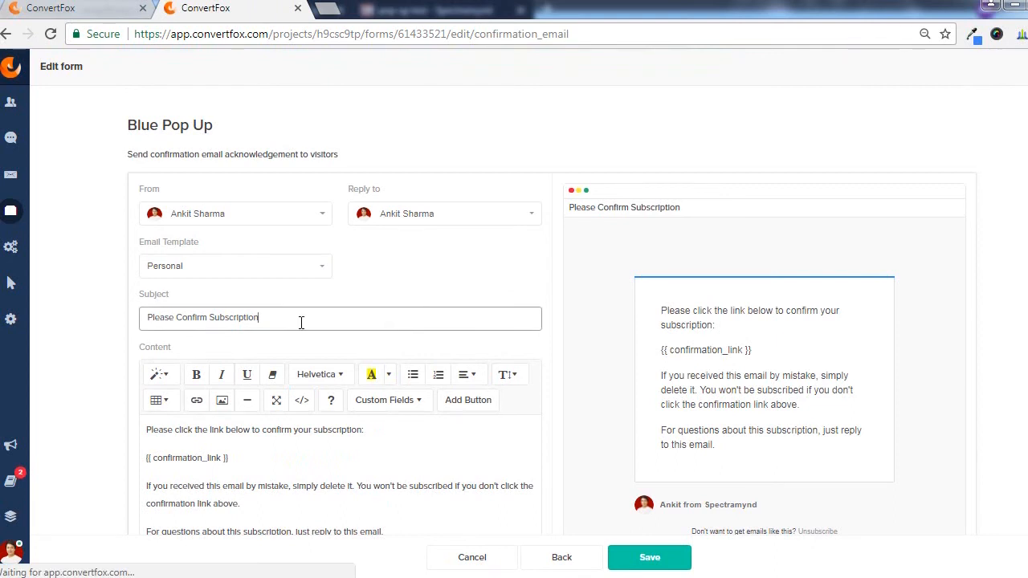
pyautogui.moveTo(692, 349)
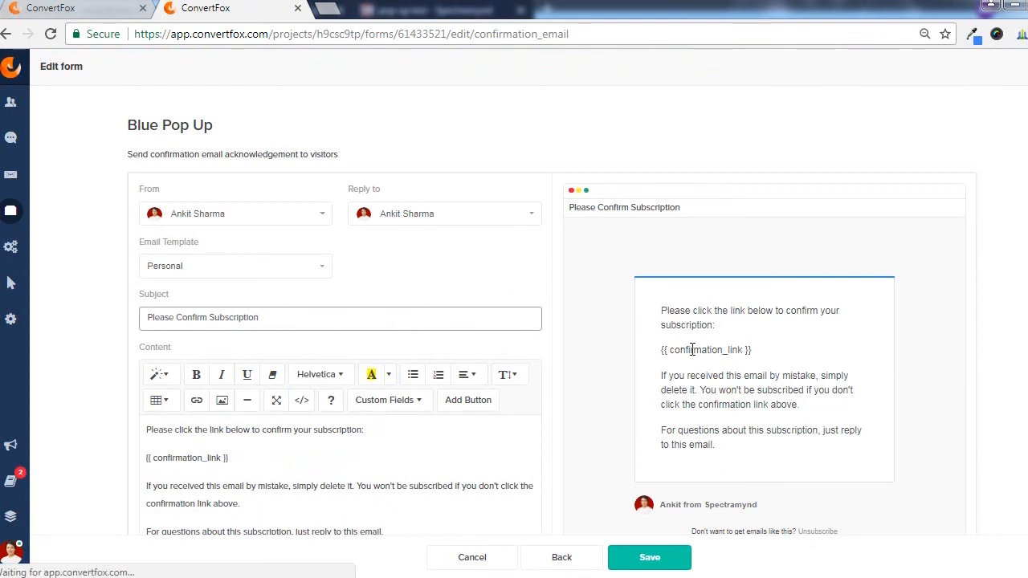
pyautogui.click(259, 317)
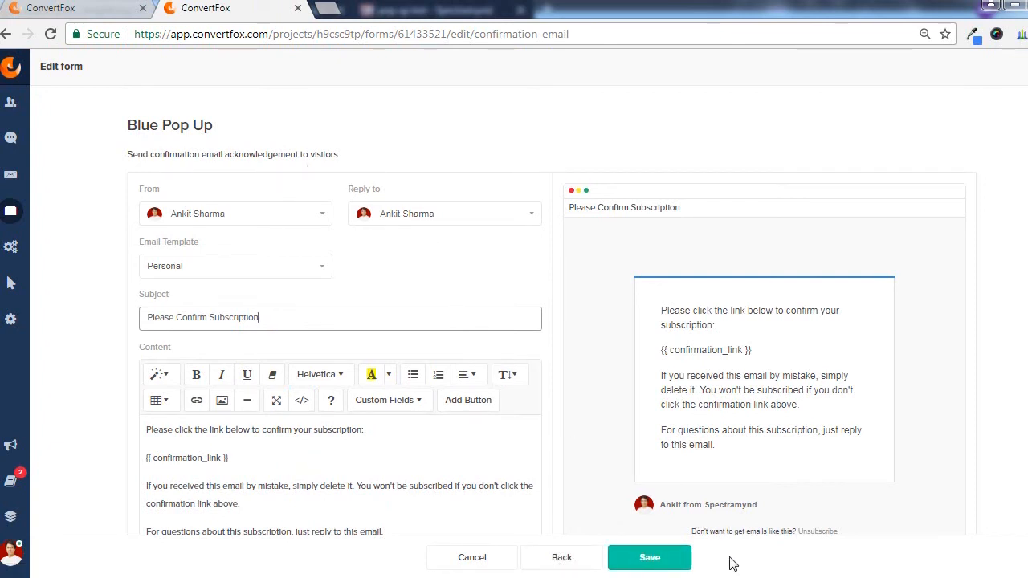
pyautogui.moveTo(373, 217)
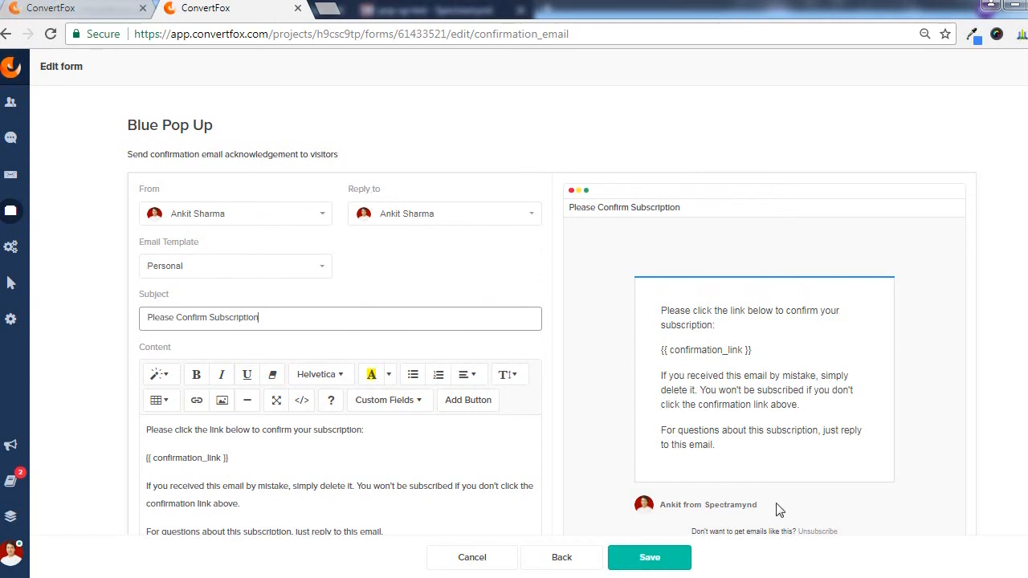
pyautogui.moveTo(719, 562)
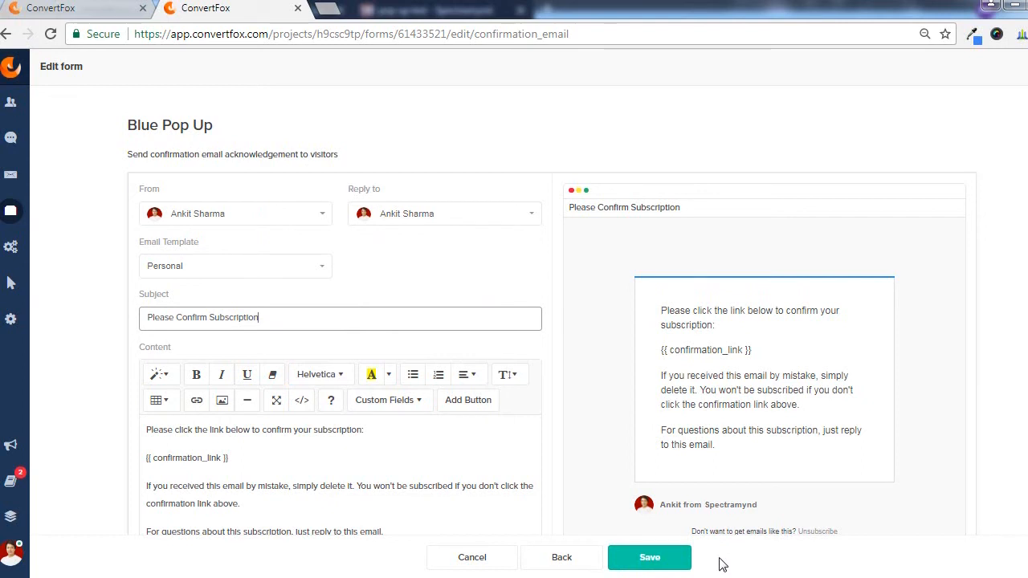
pyautogui.moveTo(697, 563)
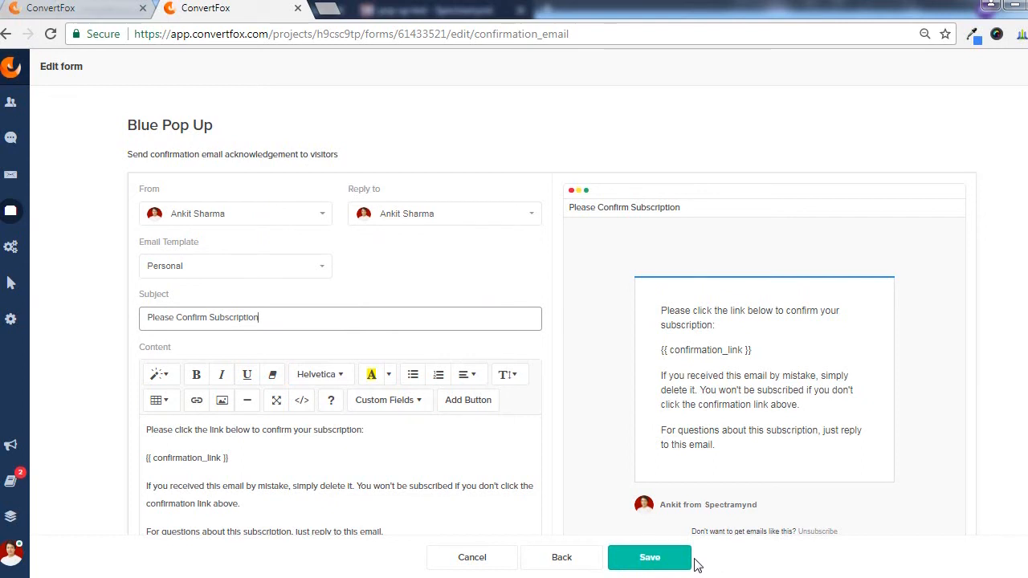
pyautogui.moveTo(741, 482)
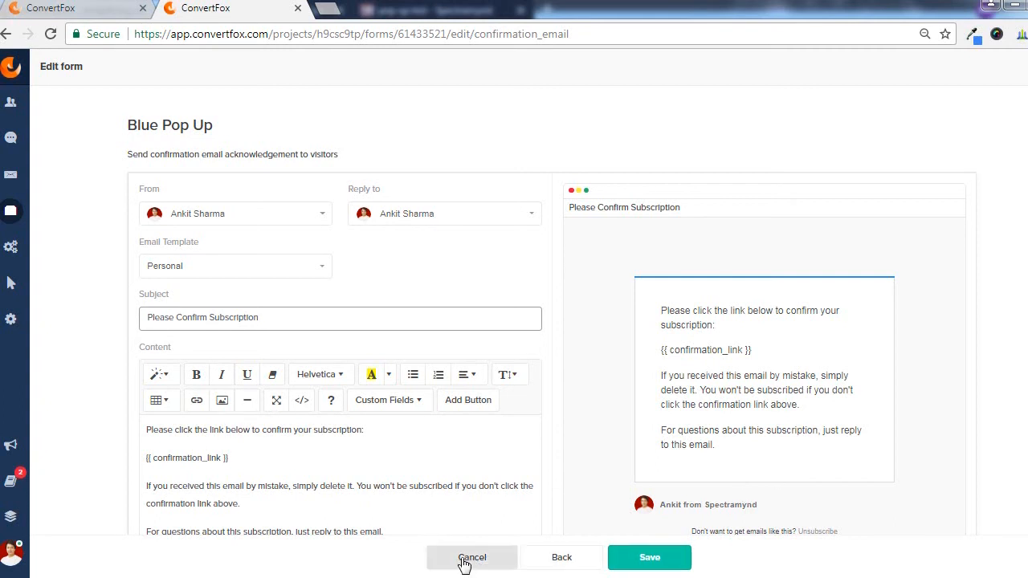
# Step: Cancel the Blue Pop Up edit without saving, landing on the New form page
pyautogui.click(471, 557)
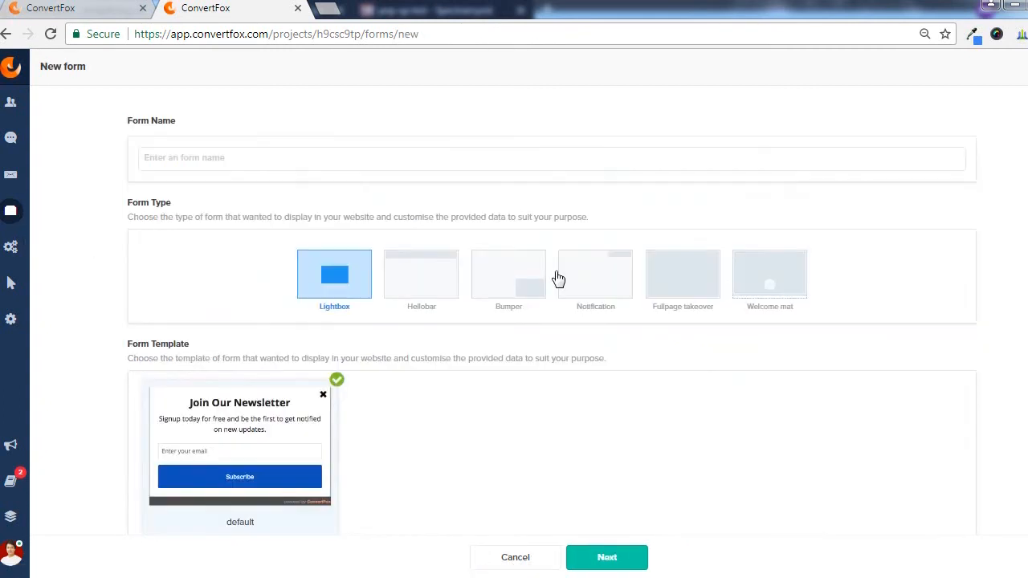
pyautogui.moveTo(629, 296)
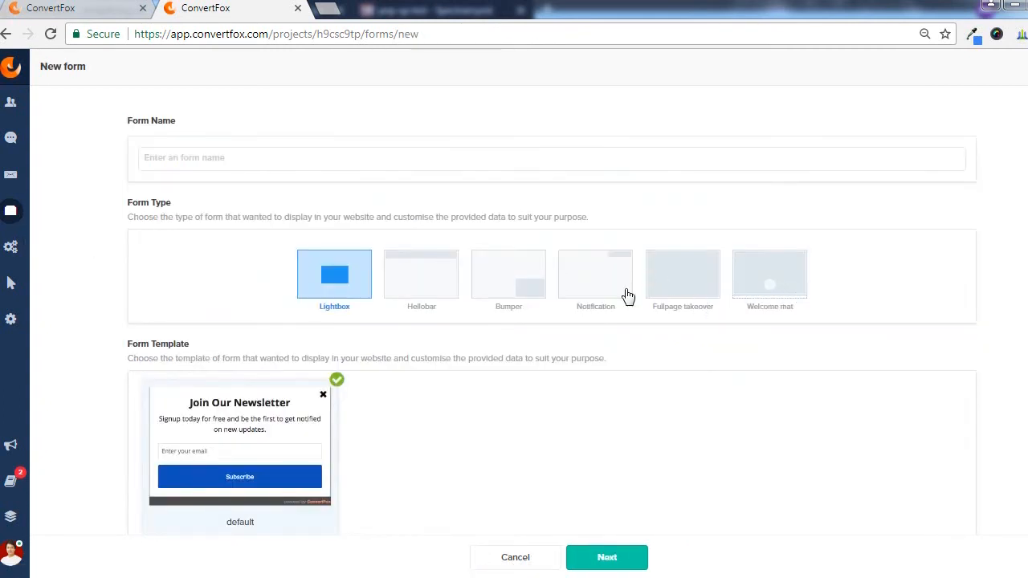
pyautogui.moveTo(830, 293)
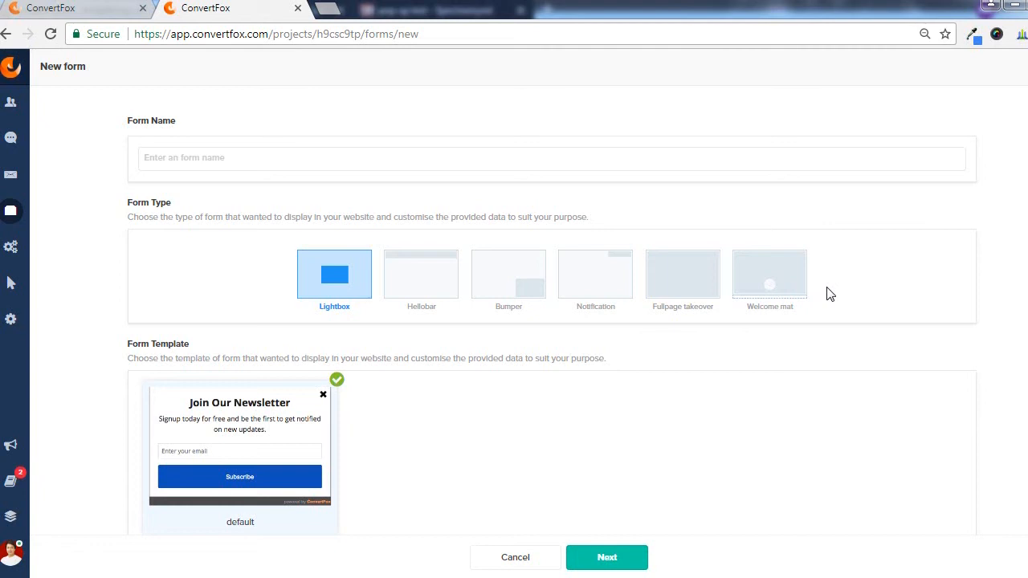
pyautogui.moveTo(534, 356)
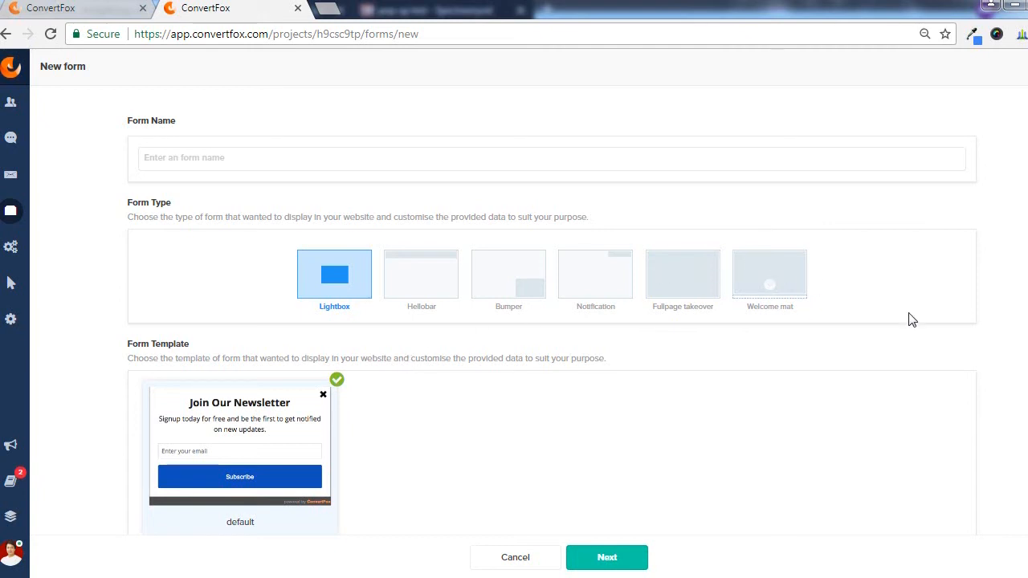
pyautogui.moveTo(887, 263)
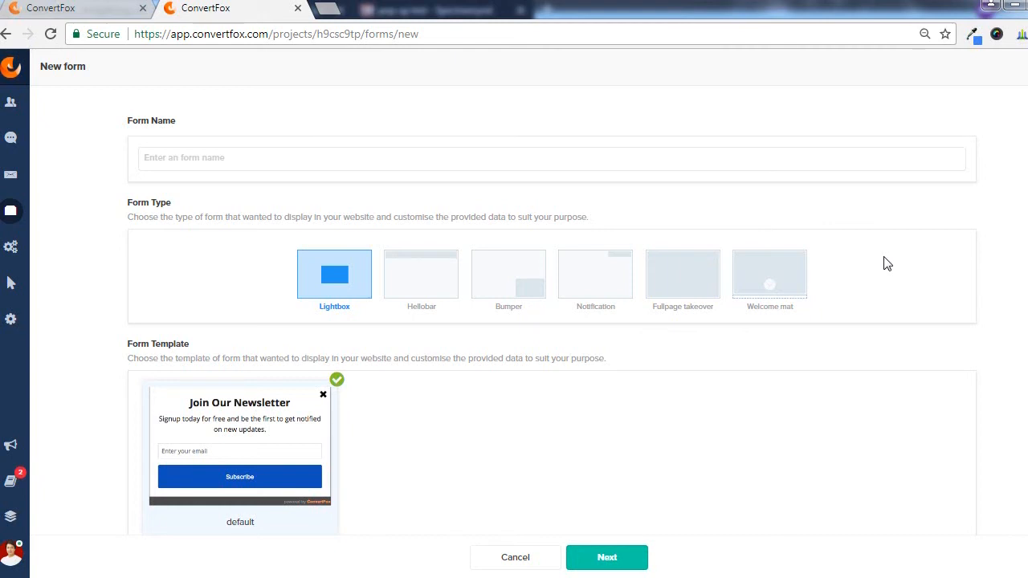
# Step: Name the new lightbox form 'Clear - Form []', keeping the default newsletter template
pyautogui.write('Clear - Form')
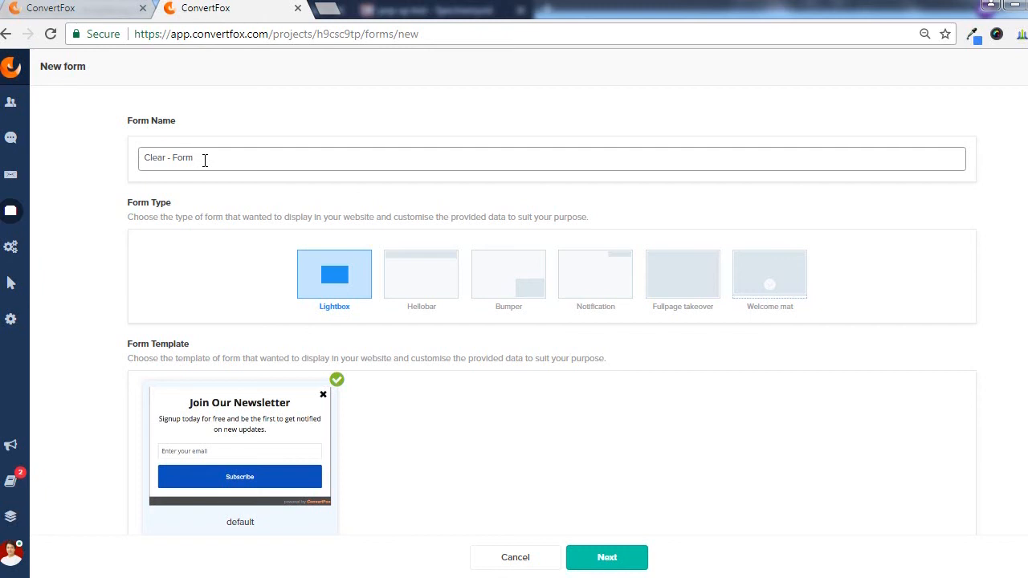
pyautogui.write('[]')
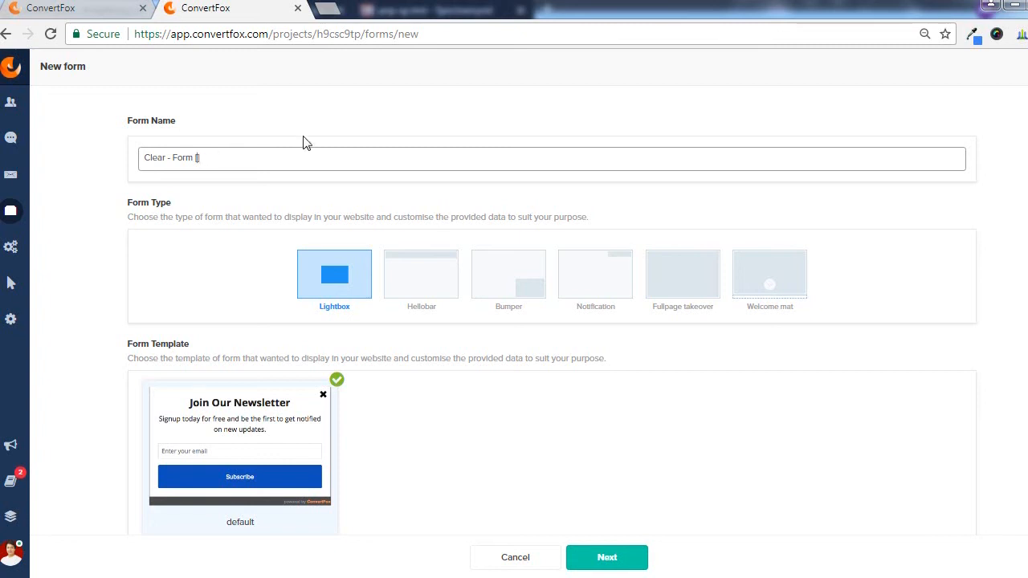
pyautogui.moveTo(229, 163)
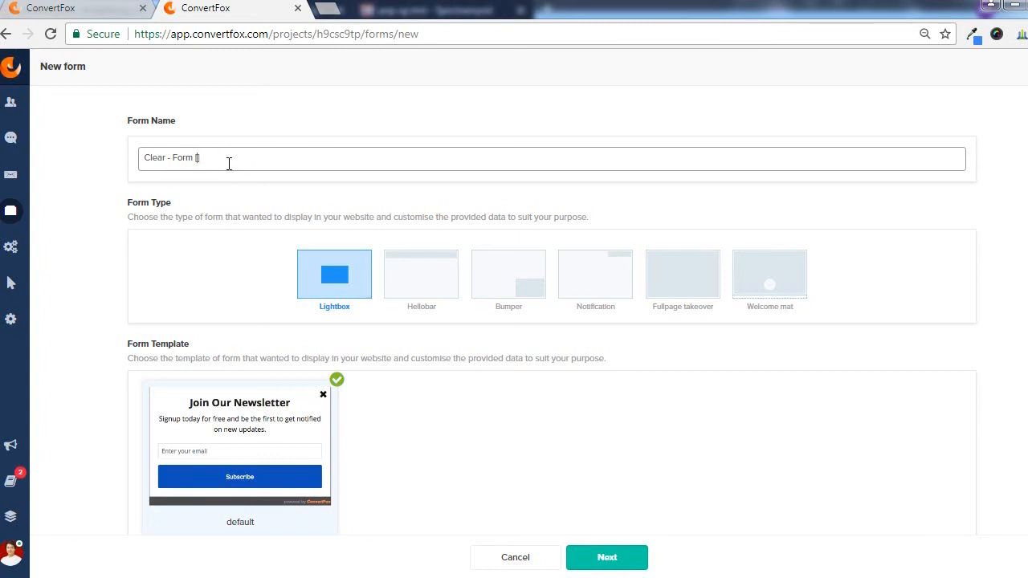
pyautogui.moveTo(402, 355)
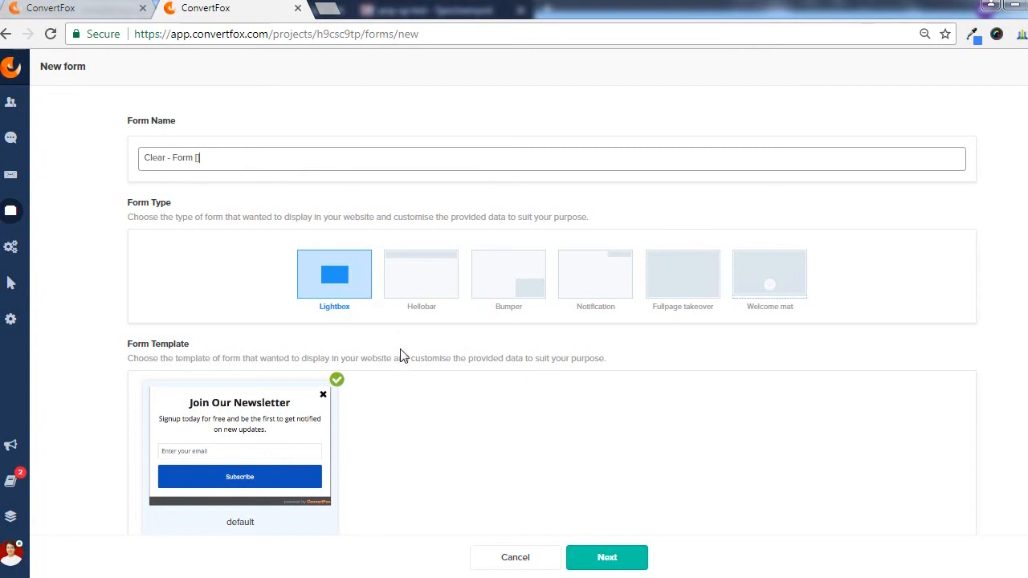
pyautogui.moveTo(409, 354)
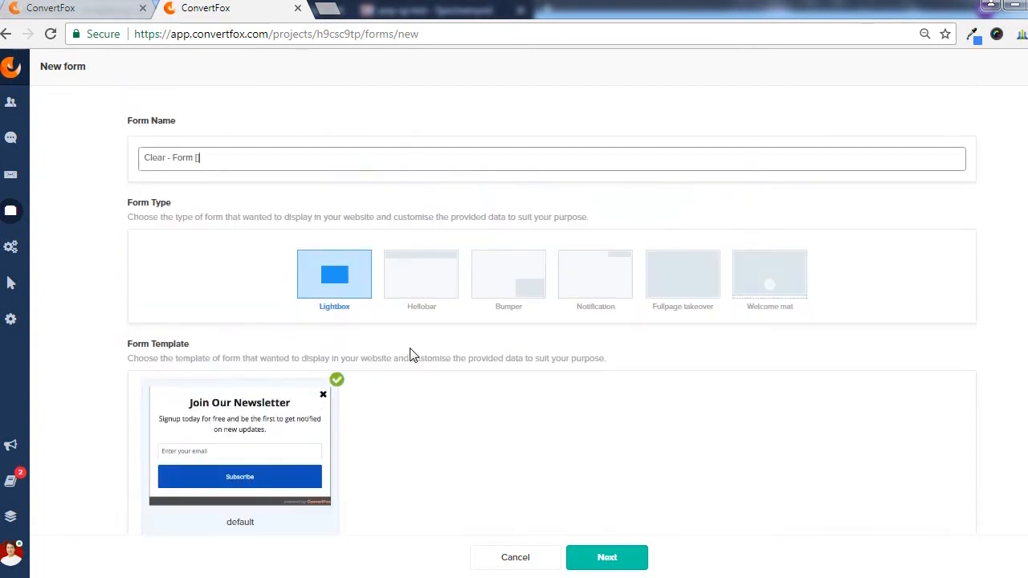
pyautogui.moveTo(396, 359)
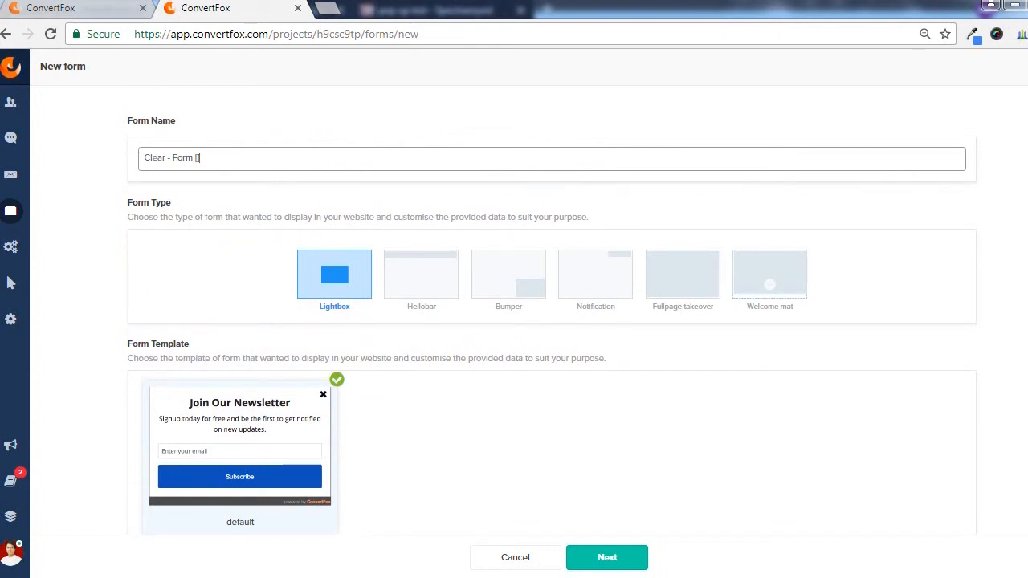
pyautogui.write(']')
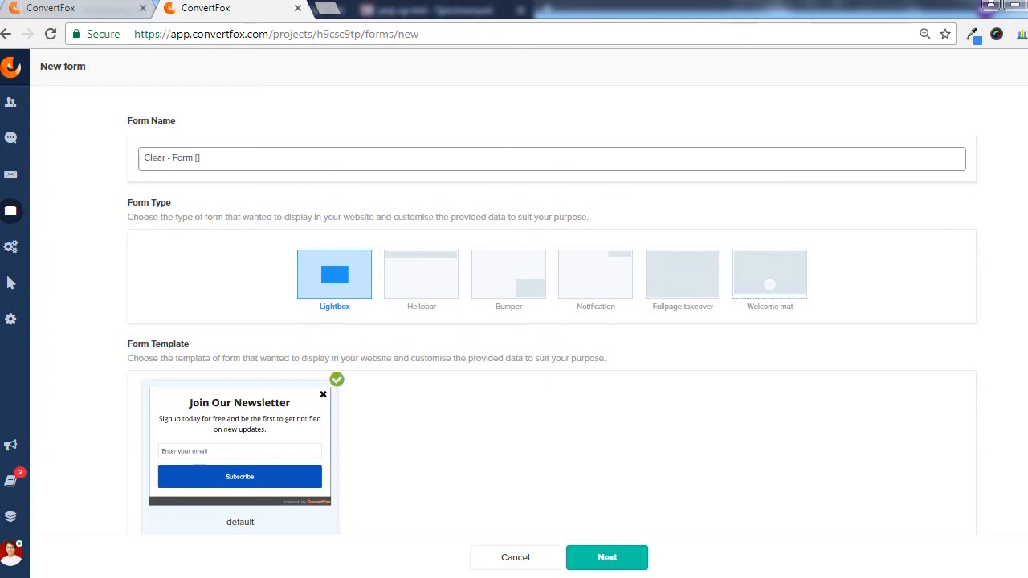
# Step: Create the form and change its thank-you message to 'Thanks for opting in, Now check'
pyautogui.click(606, 557)
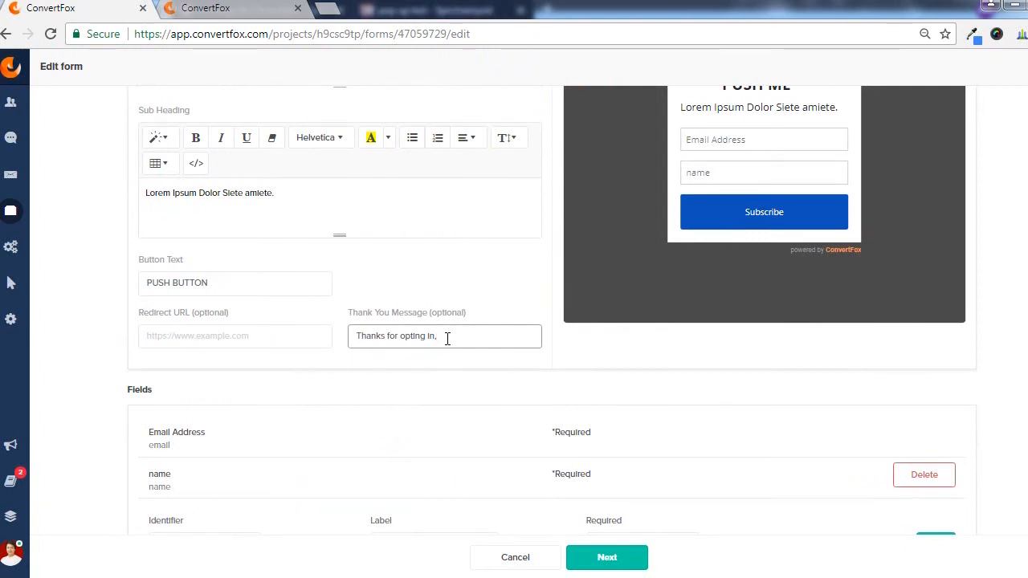
pyautogui.write('New check')
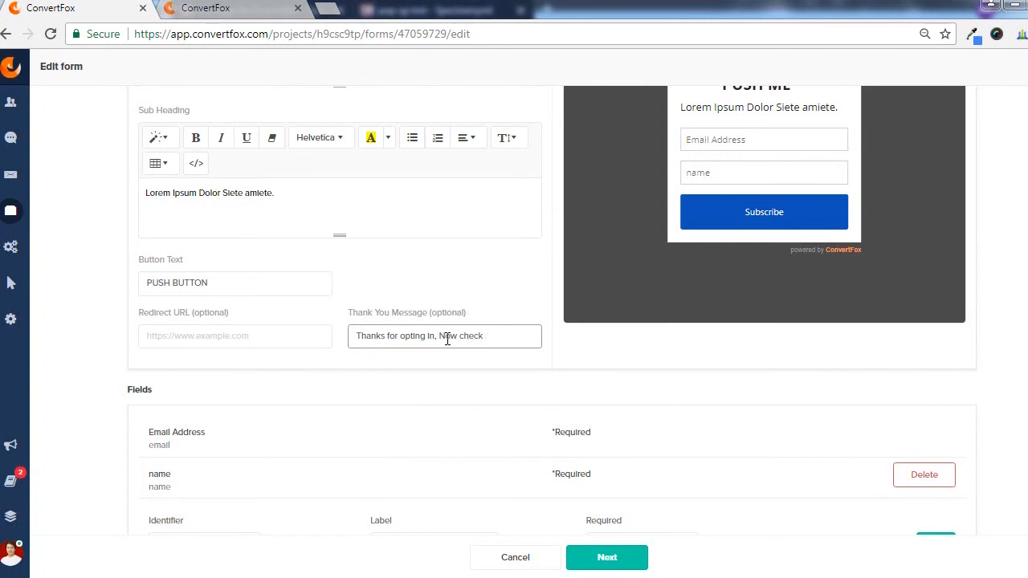
pyautogui.moveTo(564, 343)
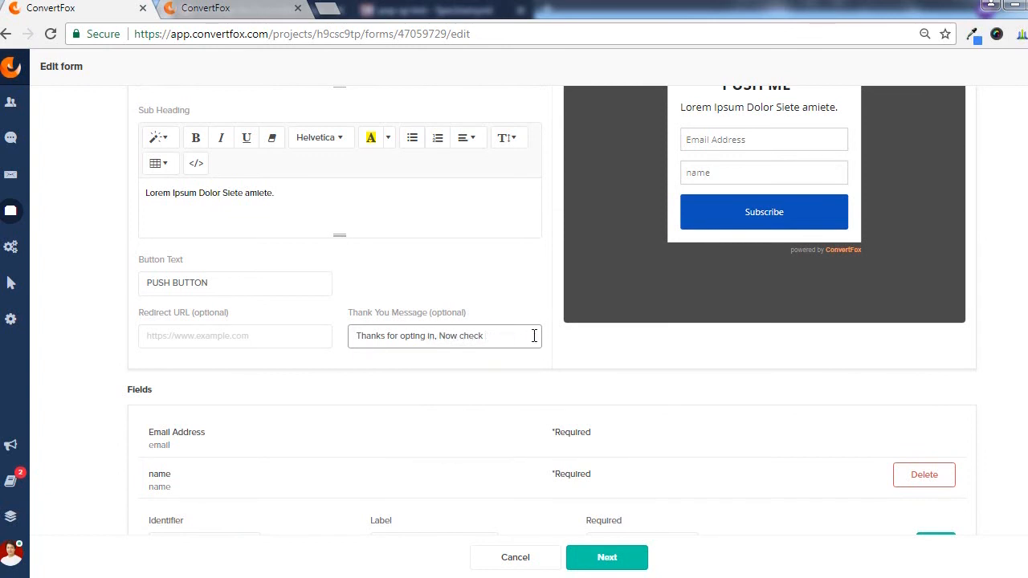
pyautogui.moveTo(482, 327)
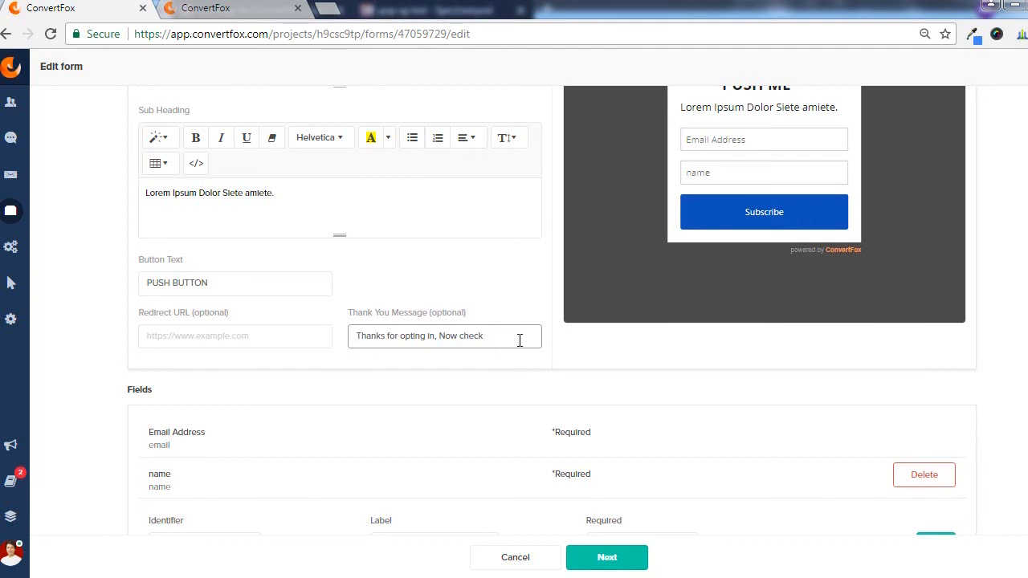
pyautogui.scroll(-3)
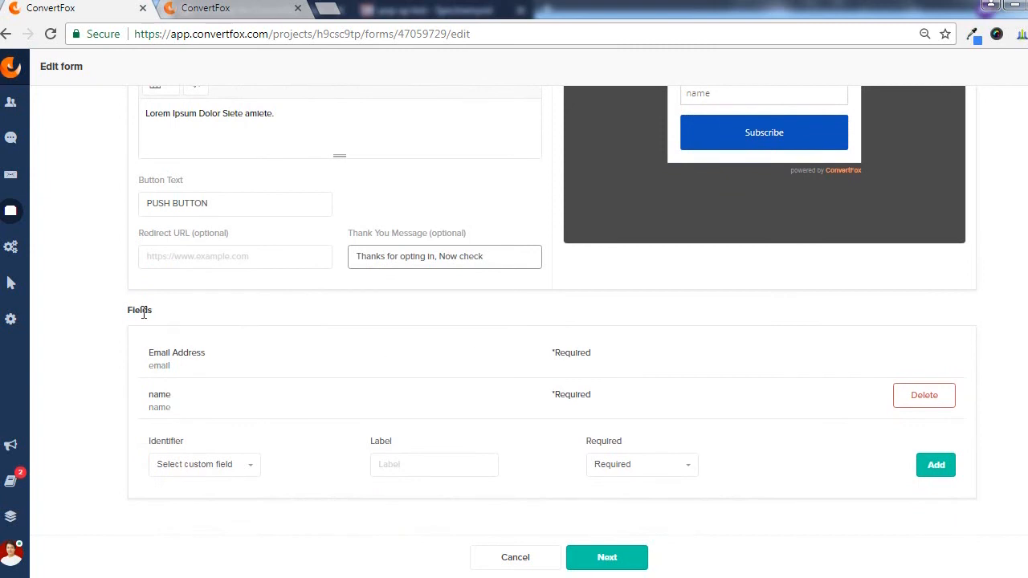
pyautogui.moveTo(661, 396)
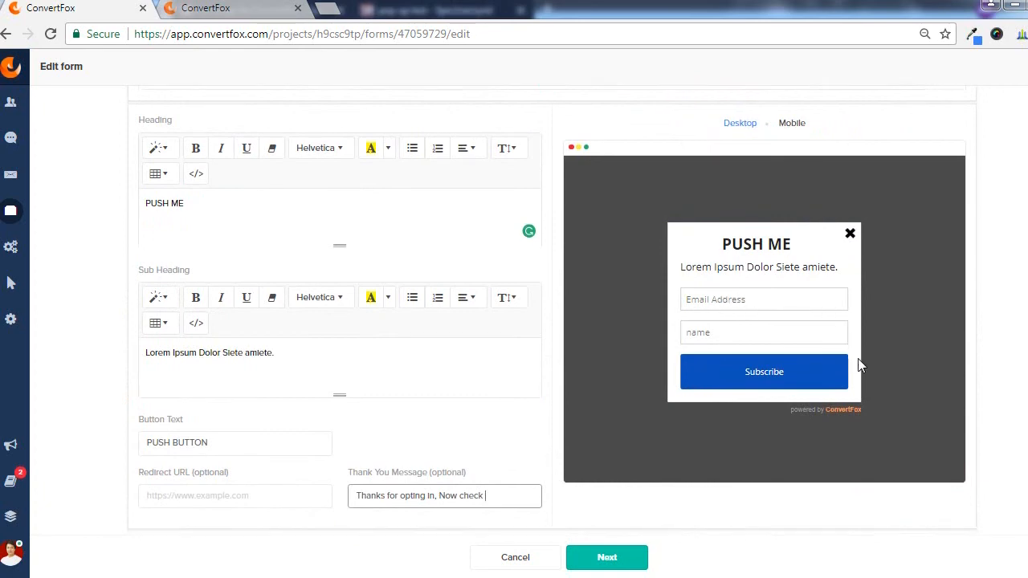
pyautogui.scroll(-3)
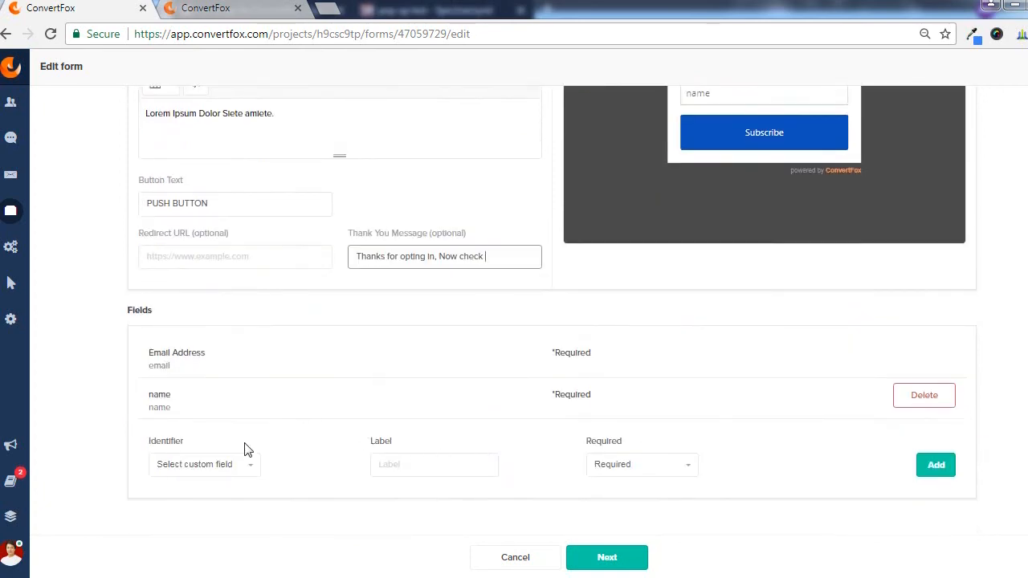
pyautogui.click(204, 464)
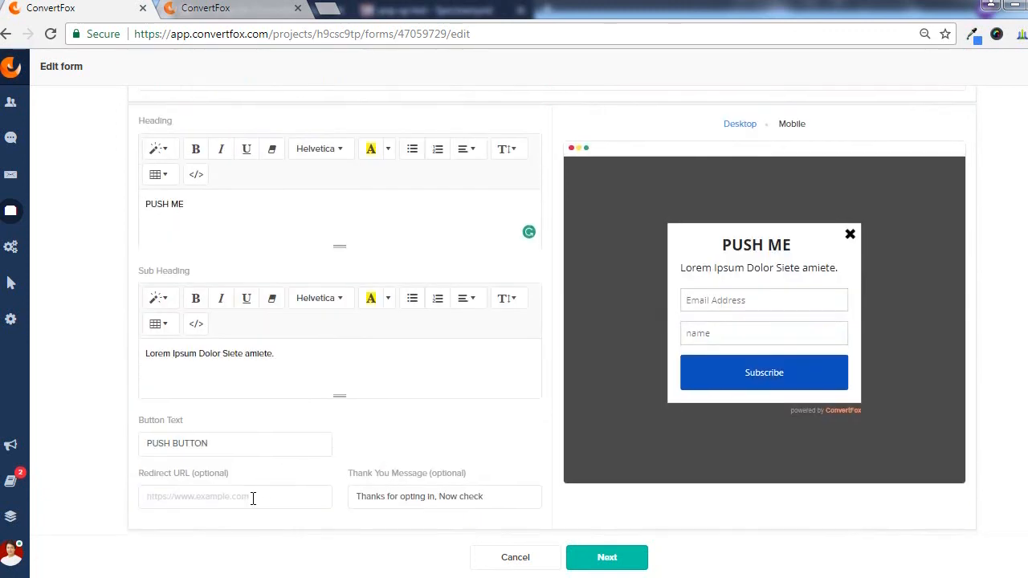
pyautogui.scroll(-3)
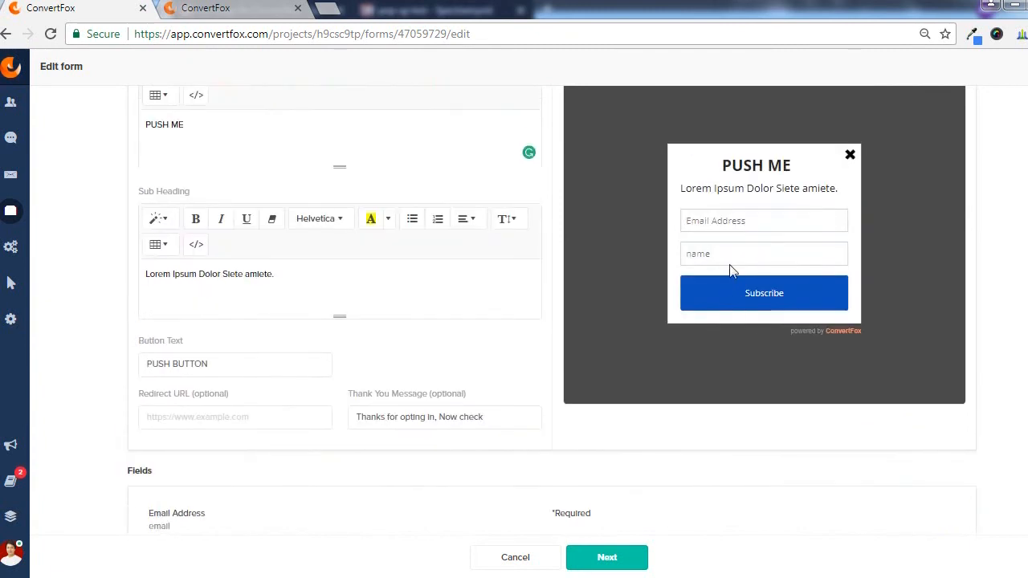
pyautogui.moveTo(722, 251)
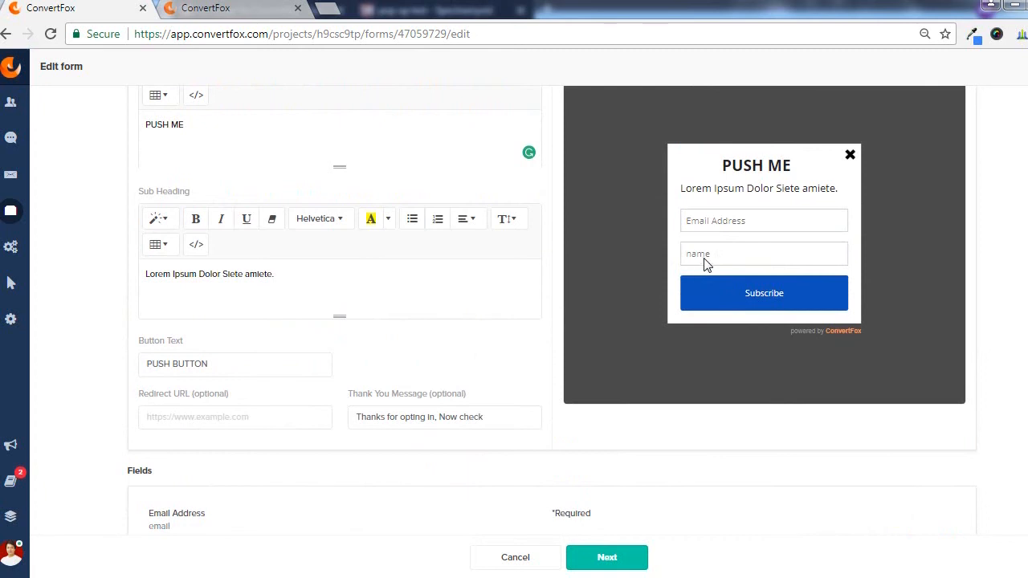
pyautogui.moveTo(728, 286)
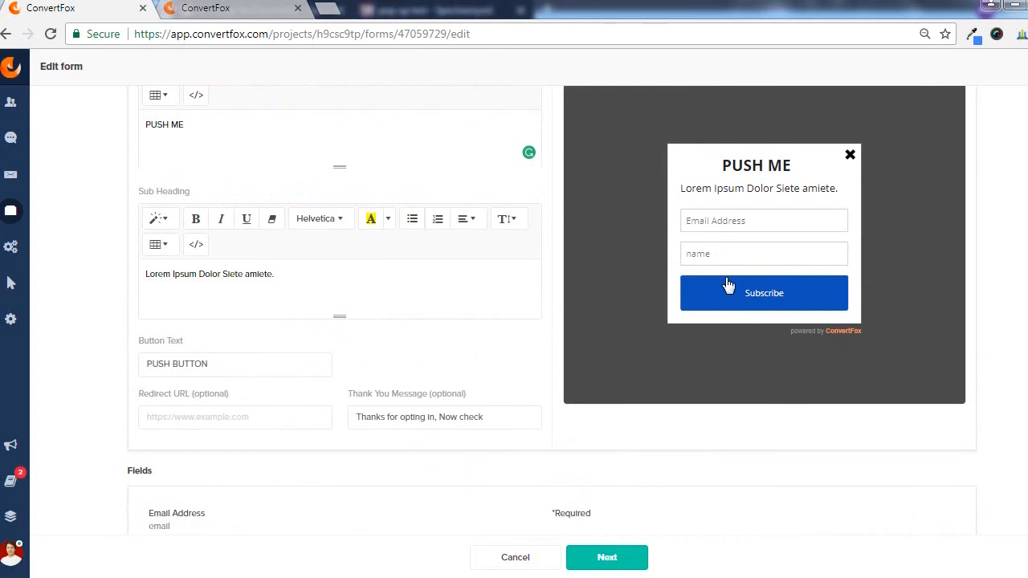
pyautogui.scroll(-3)
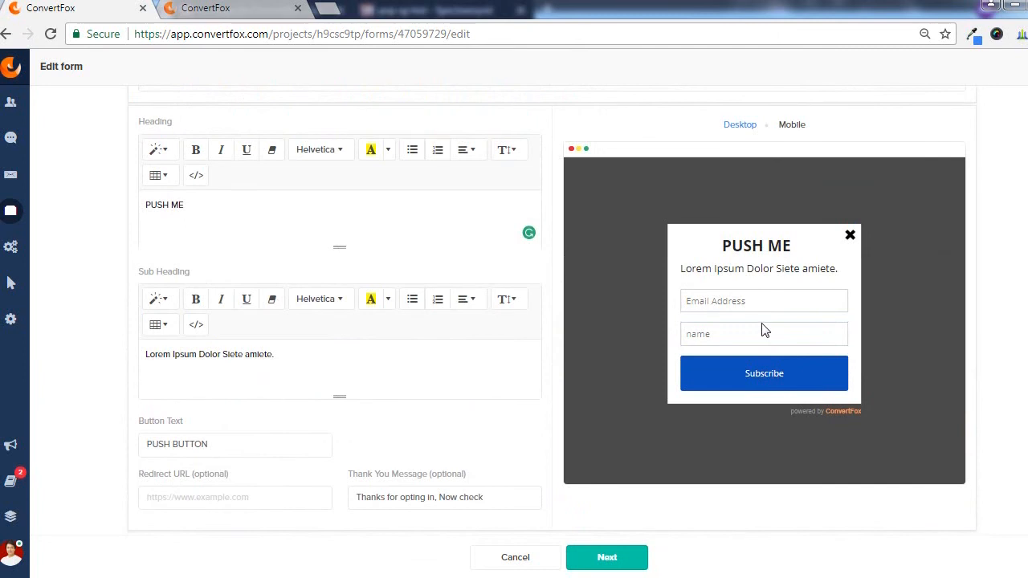
pyautogui.moveTo(654, 336)
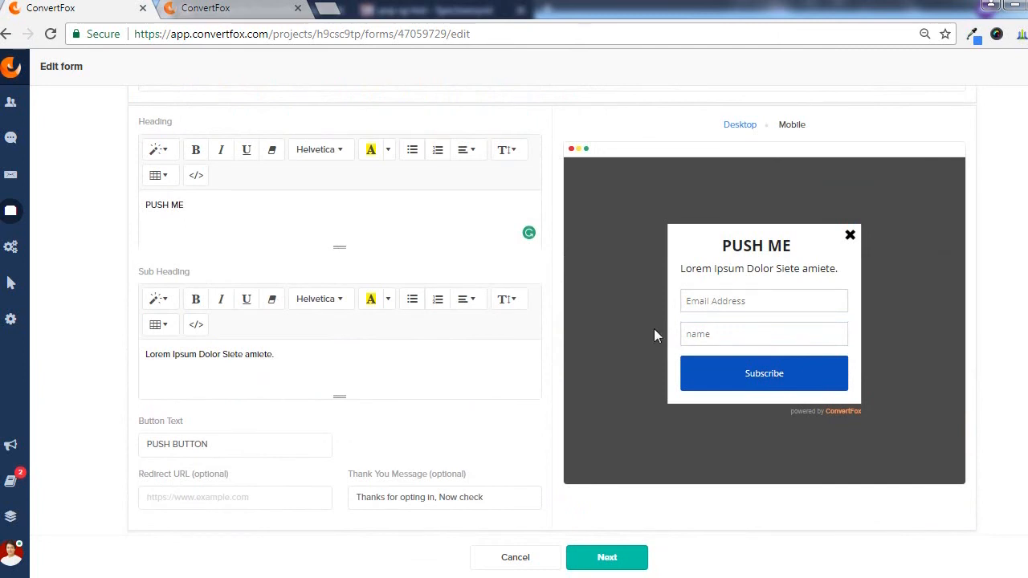
pyautogui.moveTo(719, 330)
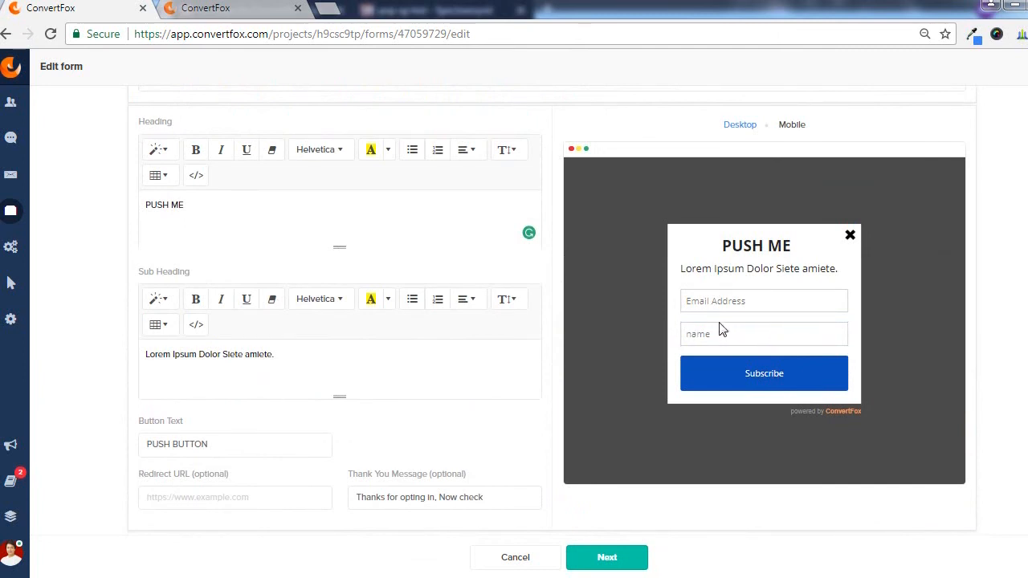
pyautogui.scroll(-3)
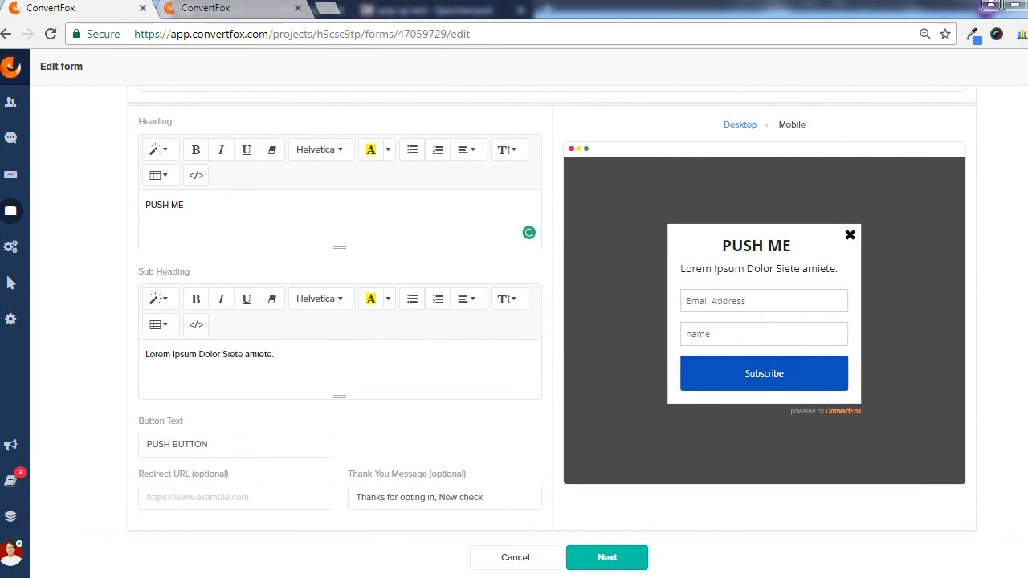
pyautogui.scroll(-3)
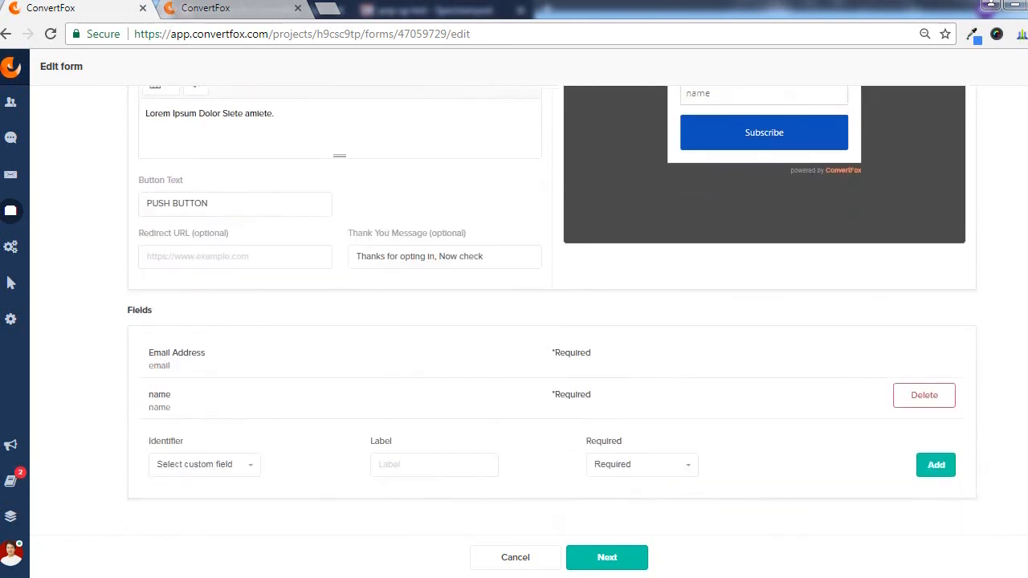
pyautogui.scroll(-3)
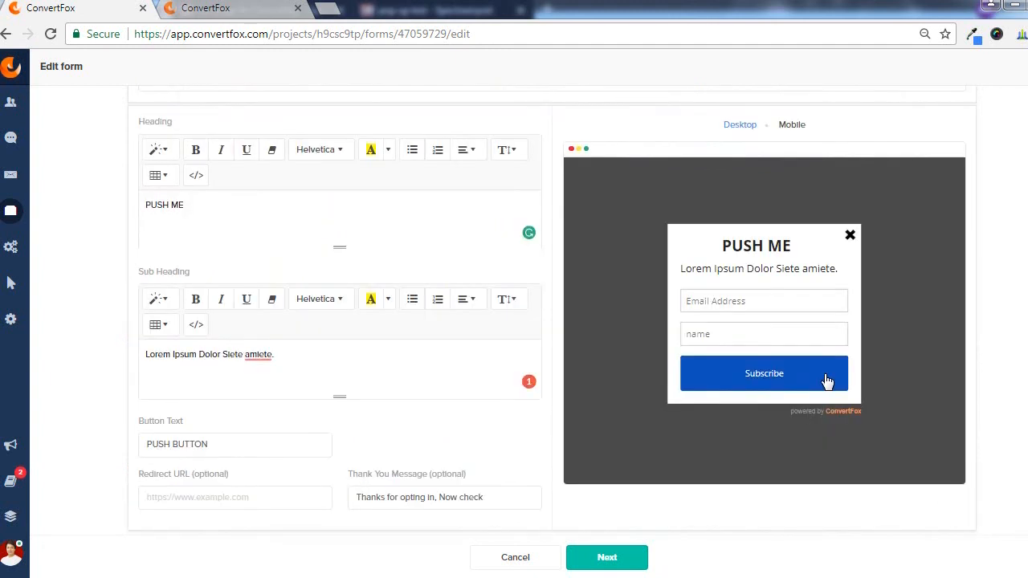
pyautogui.moveTo(819, 383)
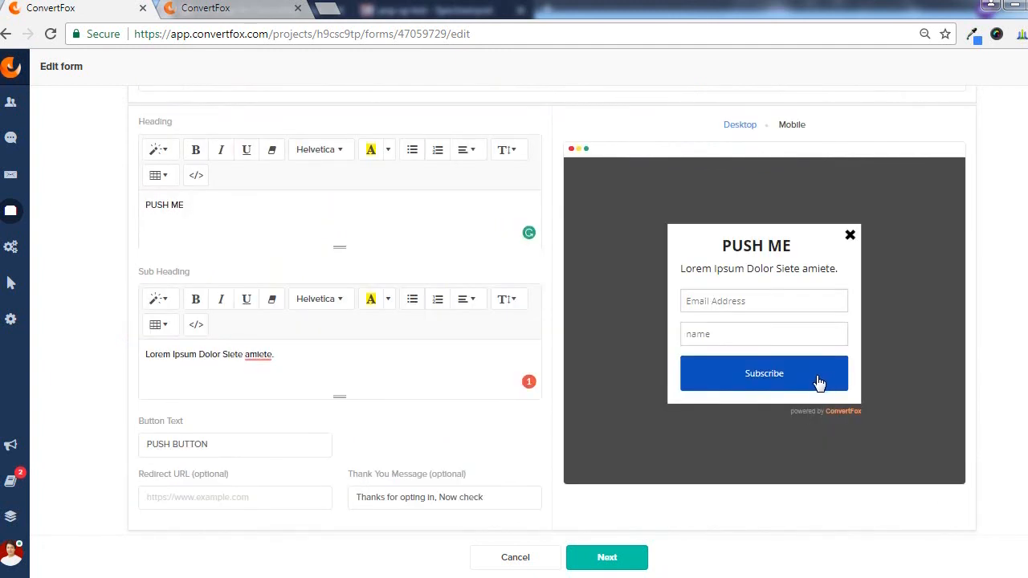
pyautogui.moveTo(817, 383)
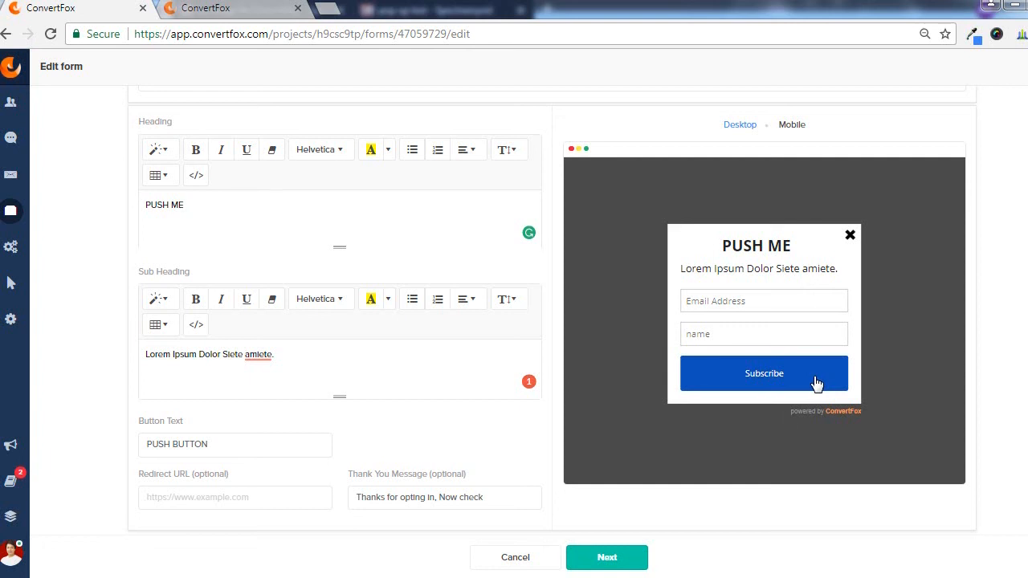
pyautogui.moveTo(848, 421)
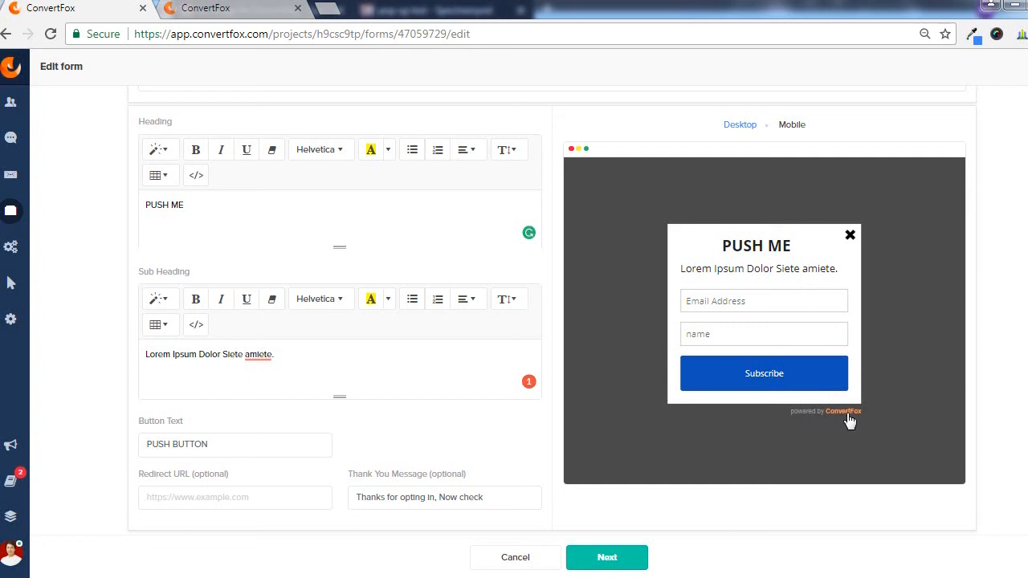
pyautogui.moveTo(861, 420)
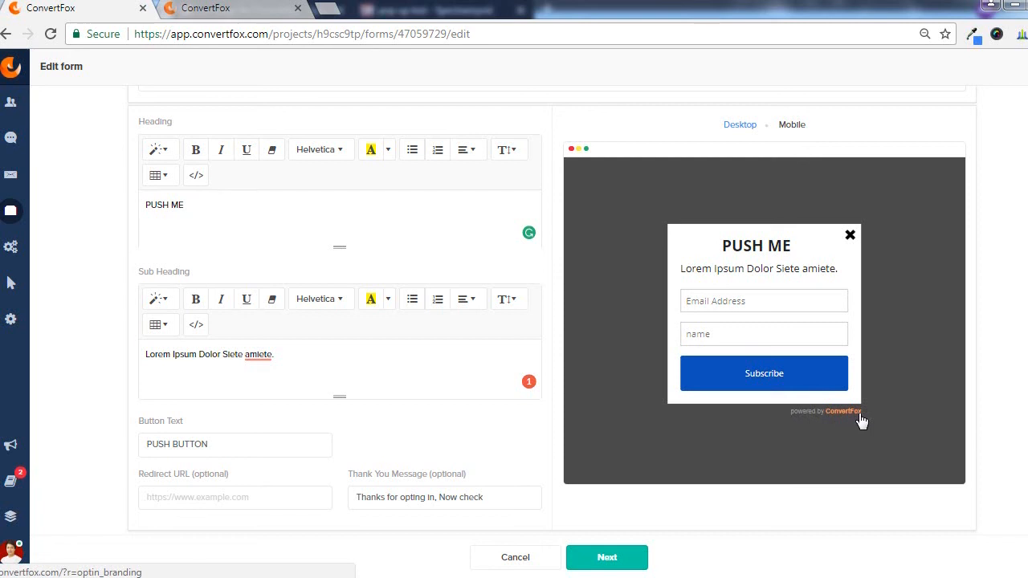
pyautogui.moveTo(805, 419)
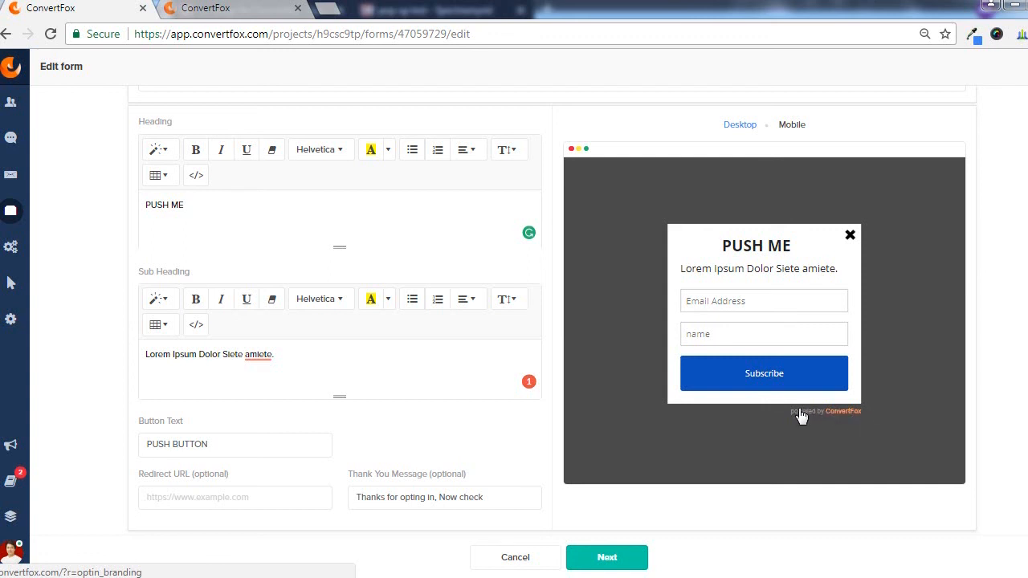
pyautogui.moveTo(830, 417)
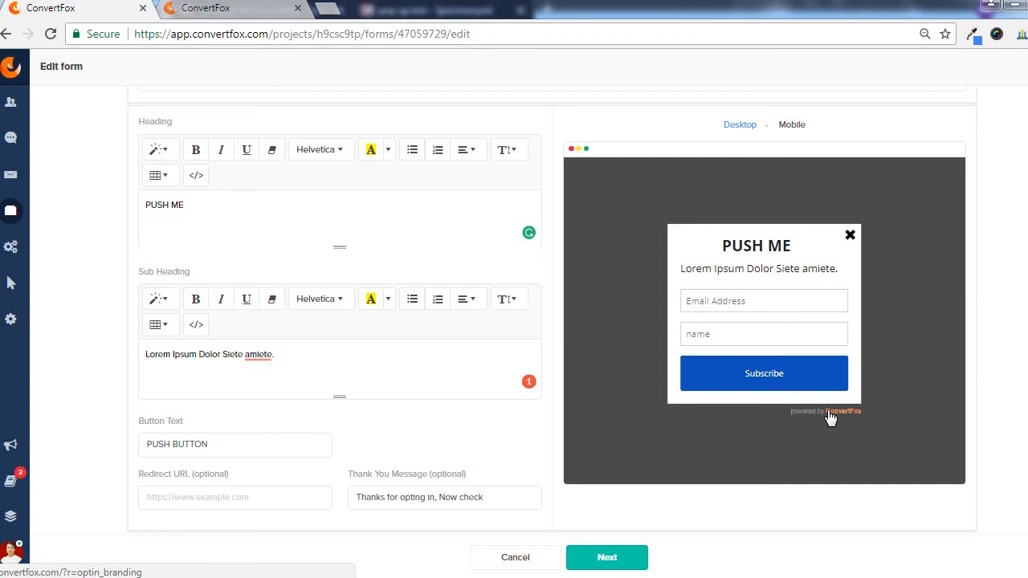
pyautogui.moveTo(859, 418)
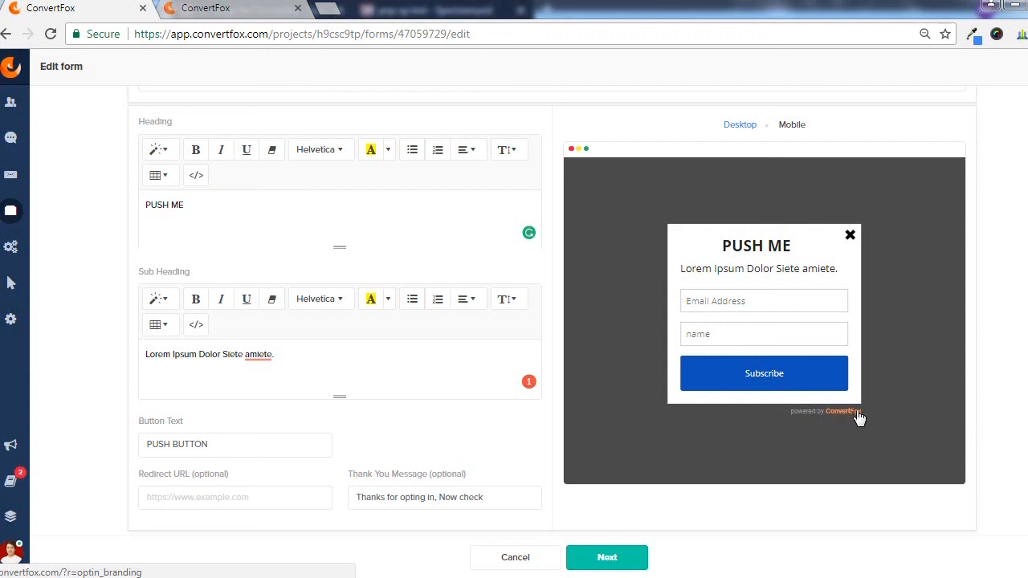